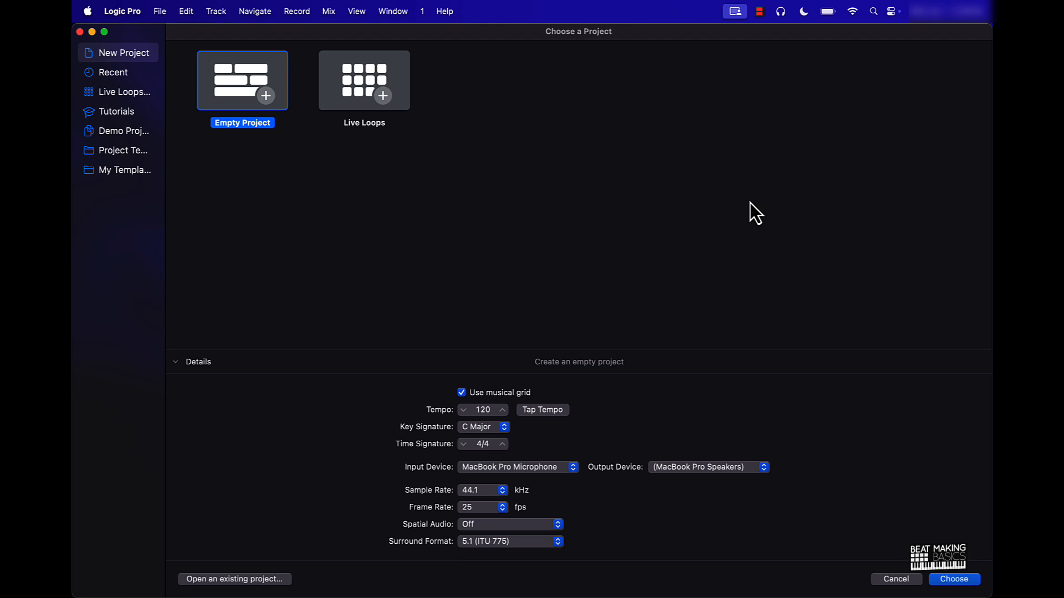
mouse_move(238, 85)
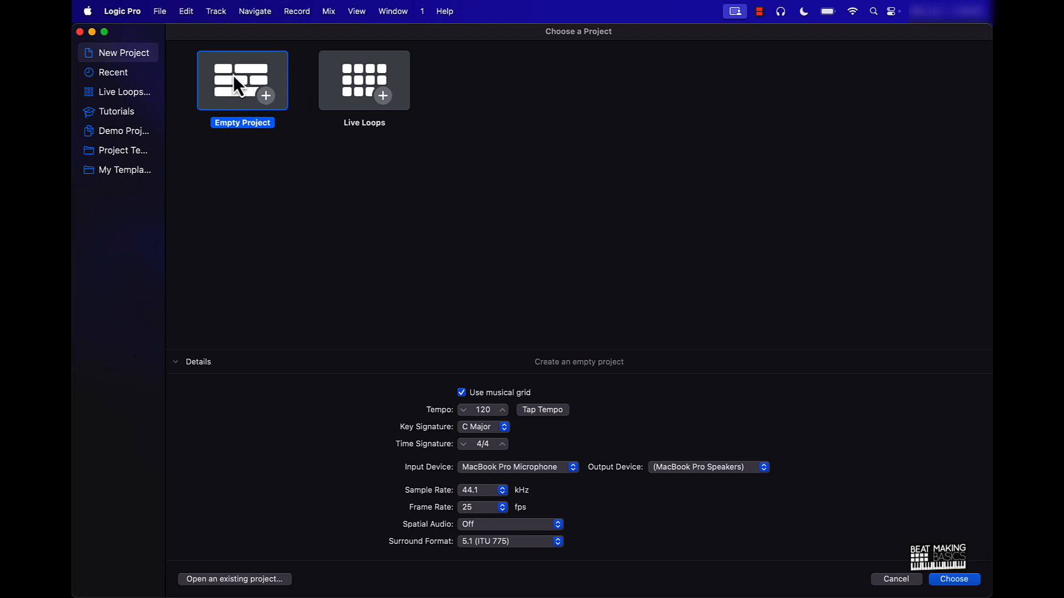
mouse_move(243, 89)
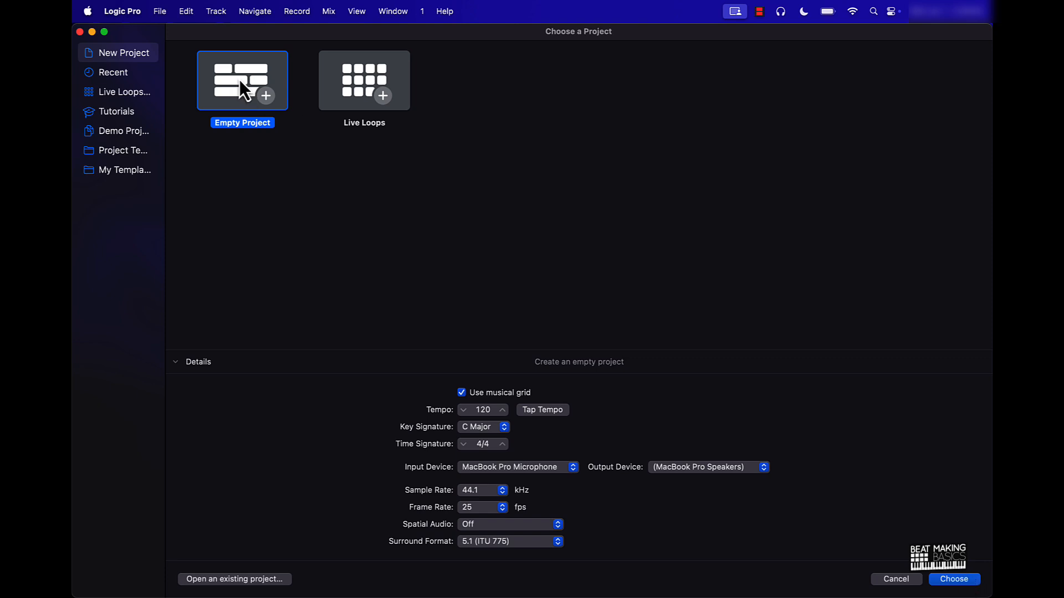
- Start an Empty Project and configure a MIDI software instrument track using the Default Patch
click(953, 578)
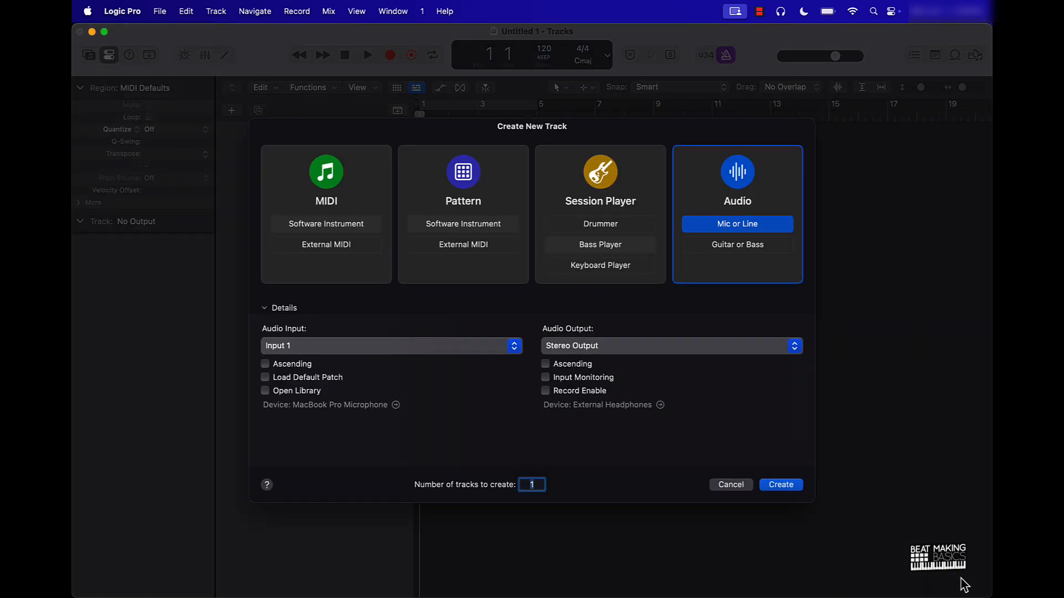
mouse_move(387, 205)
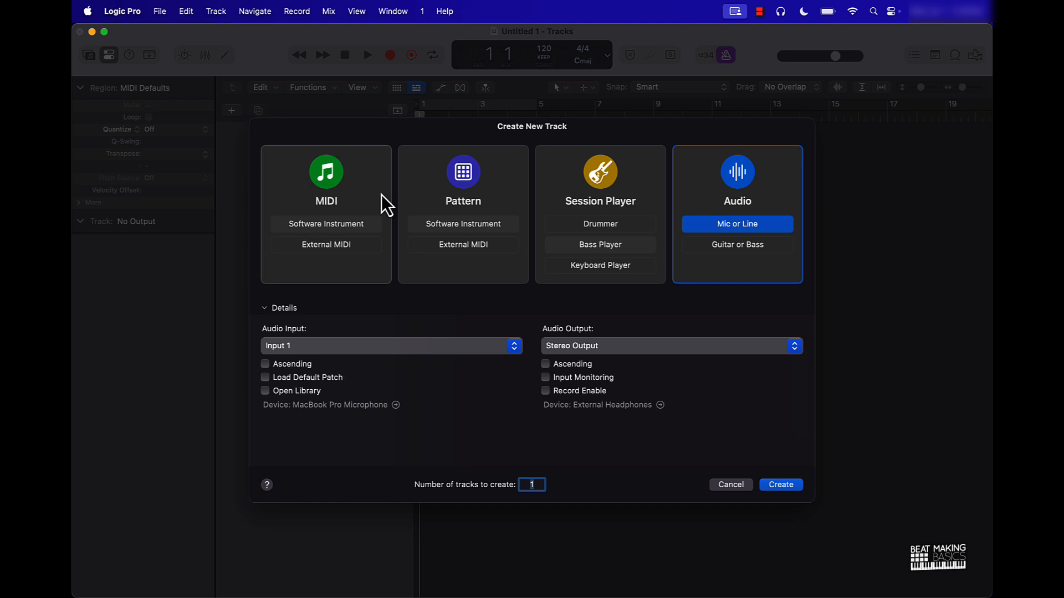
click(325, 224)
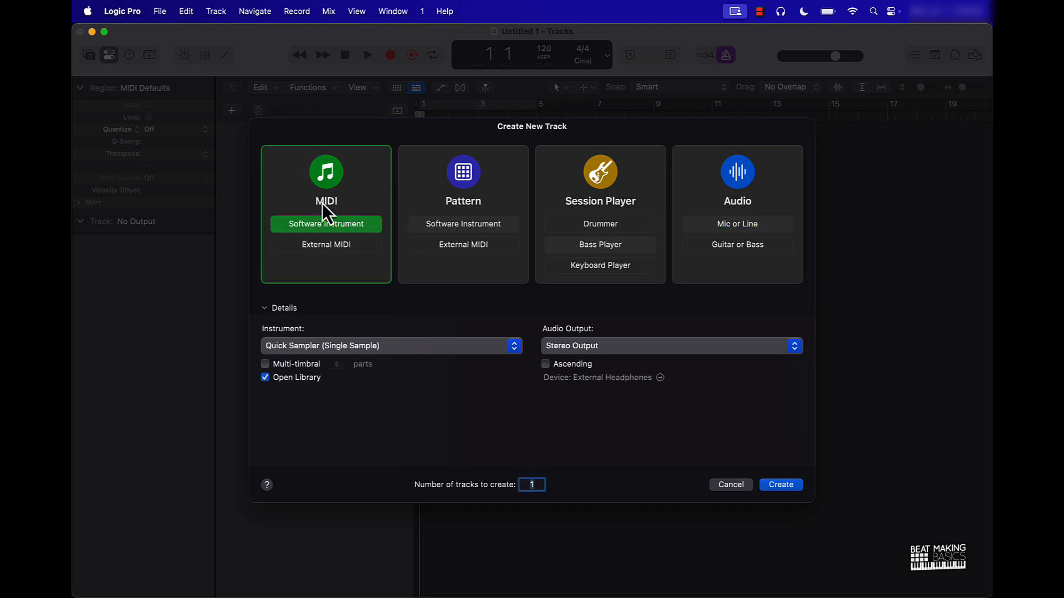
mouse_move(289, 337)
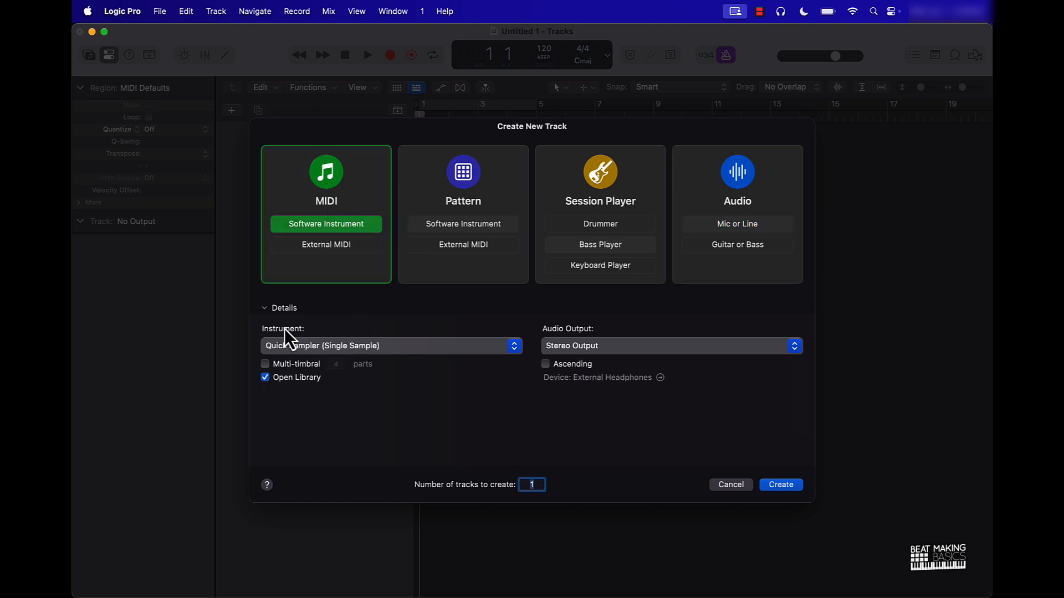
click(389, 346)
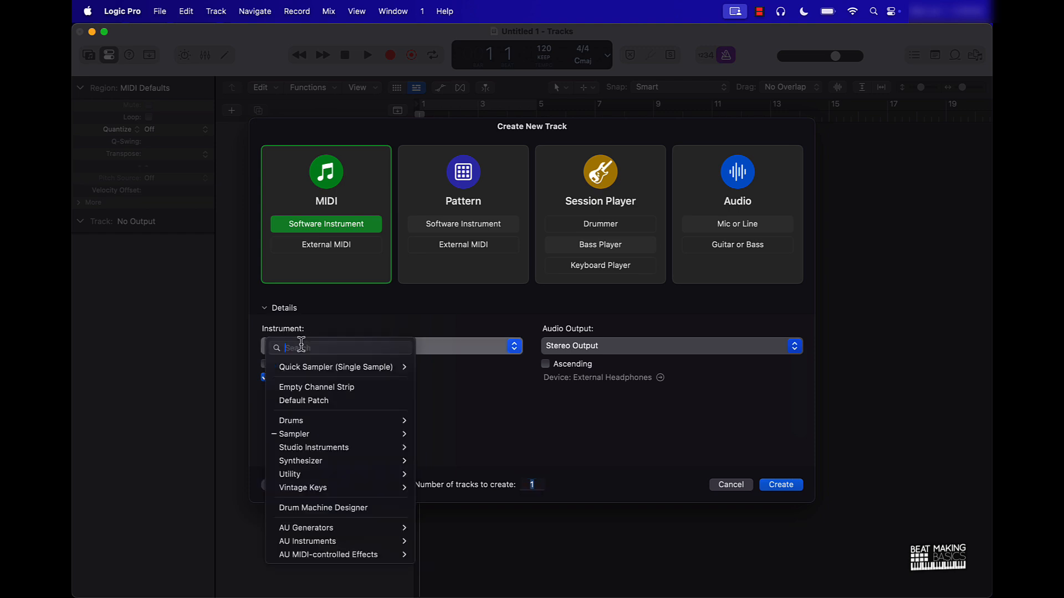
mouse_move(290, 420)
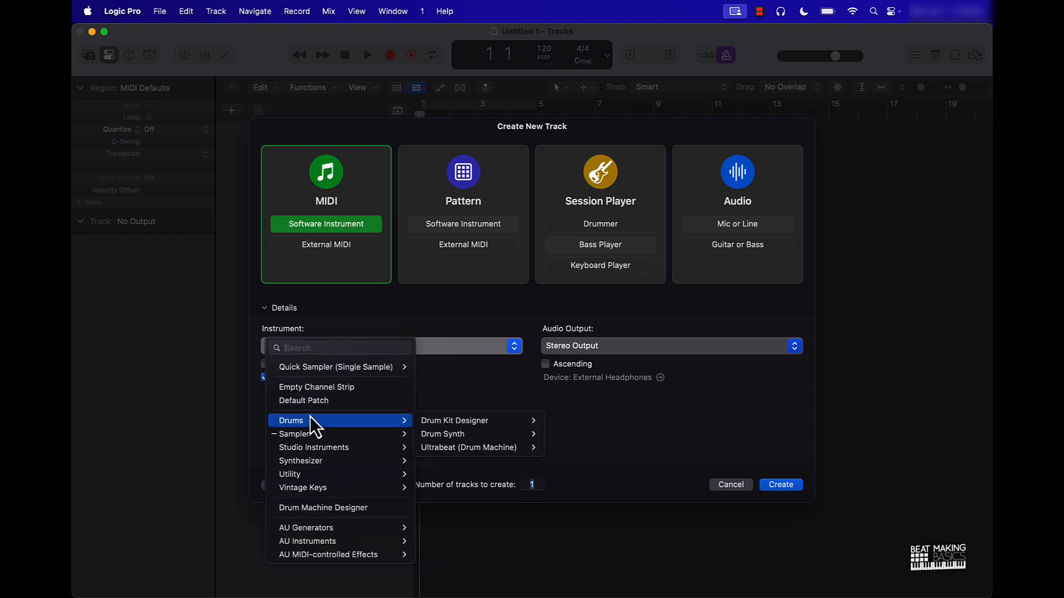
mouse_move(316, 387)
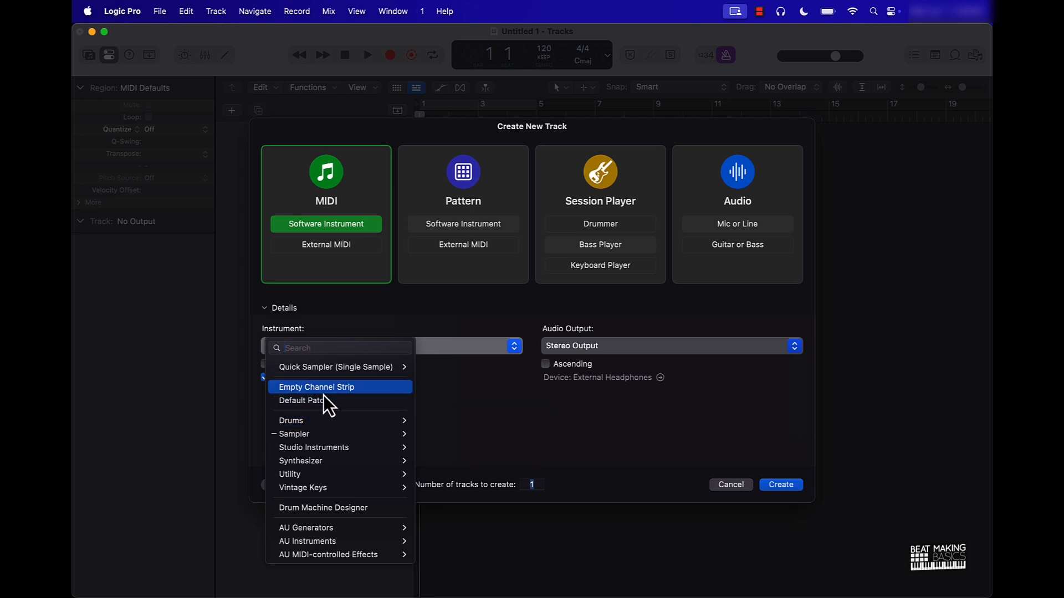
click(302, 400)
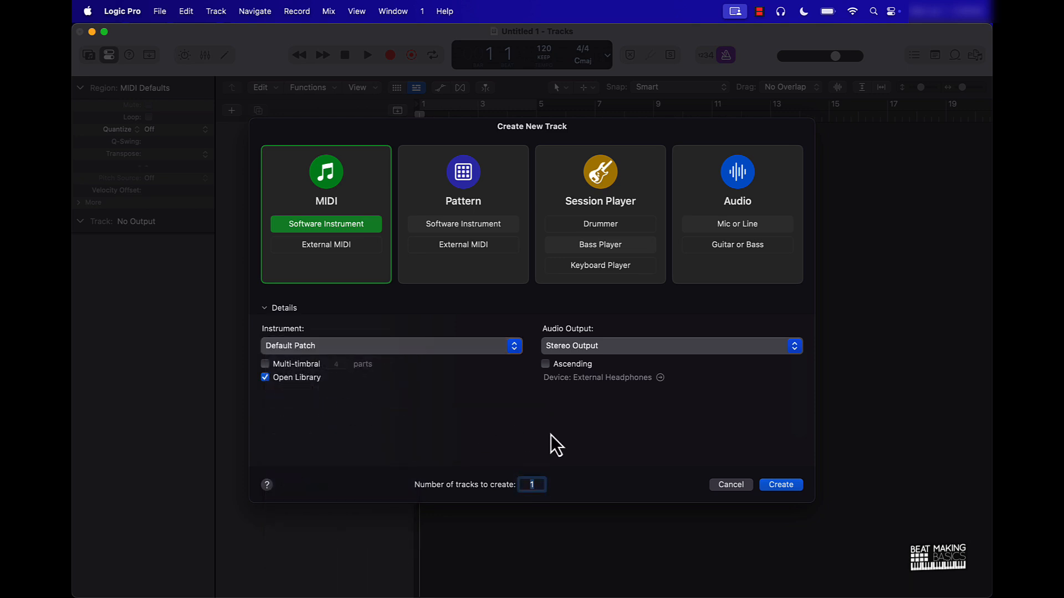
- Create the track, search the Library for 'synth' and load the Analog Poly Synth sound
click(780, 484)
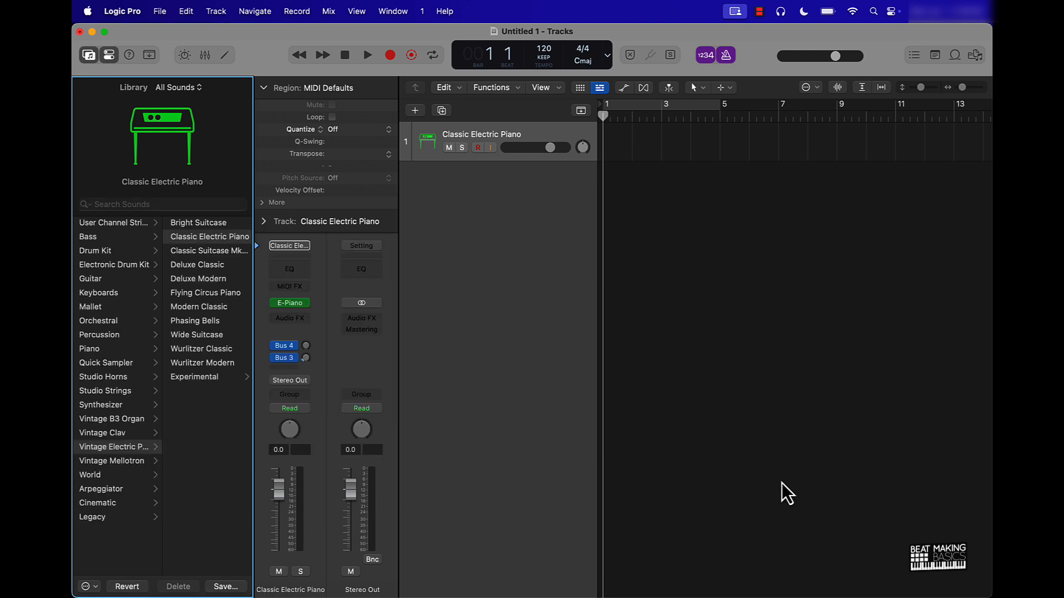
mouse_move(86, 310)
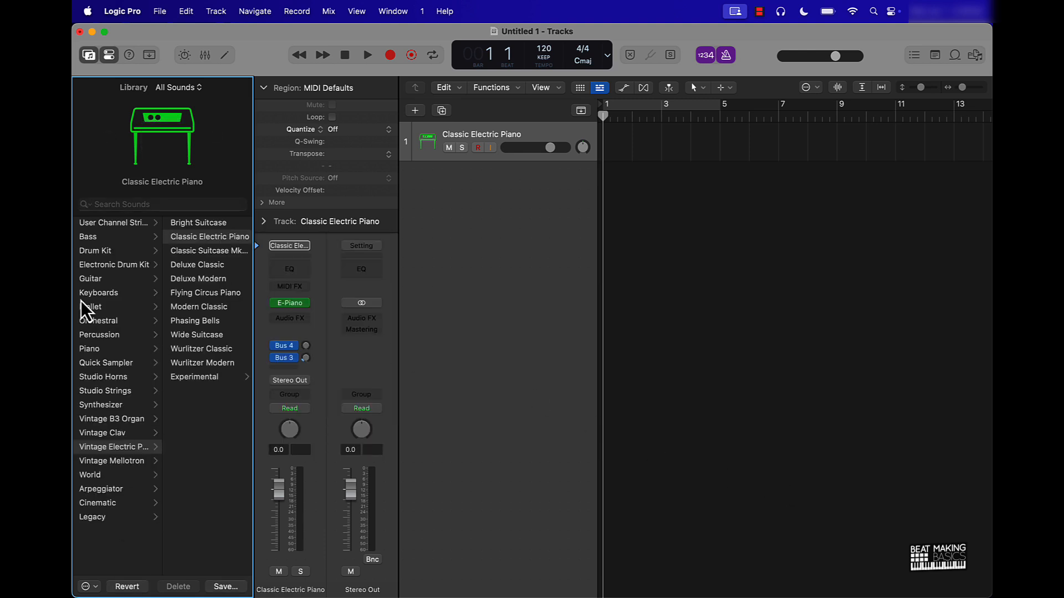
mouse_move(112, 505)
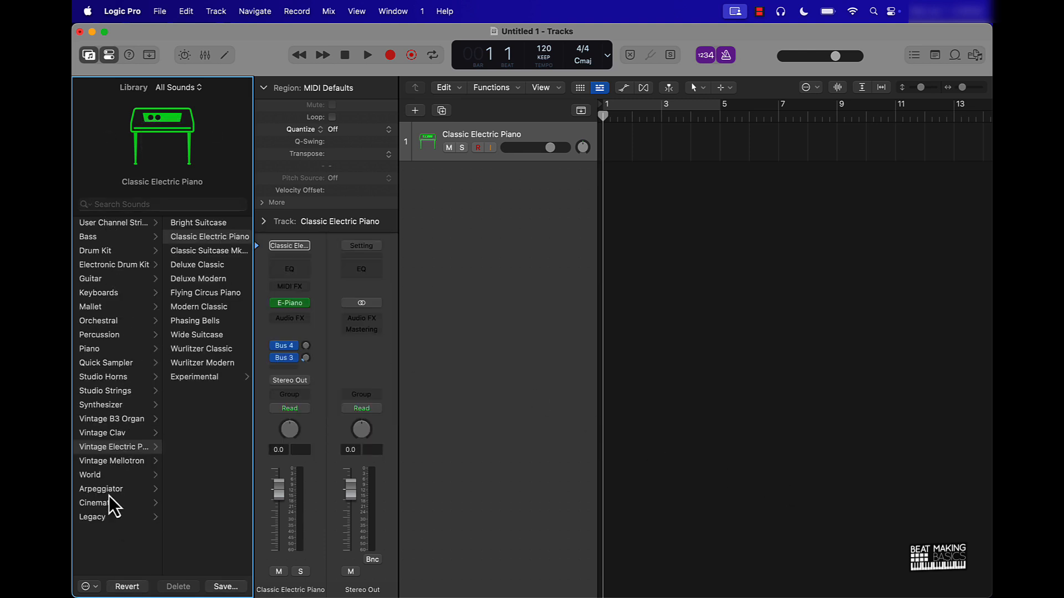
click(162, 204)
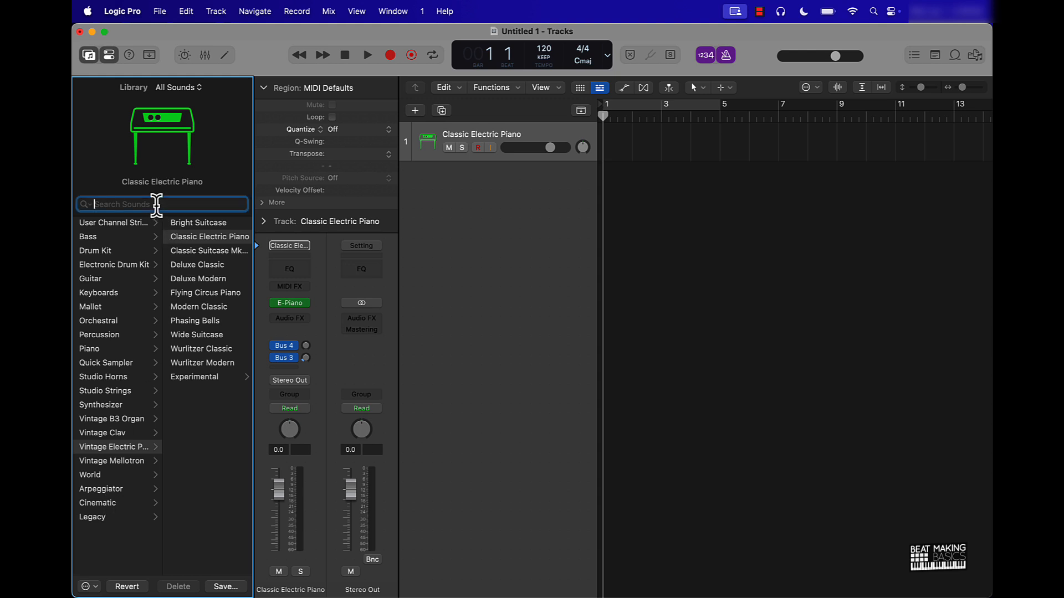
mouse_move(157, 203)
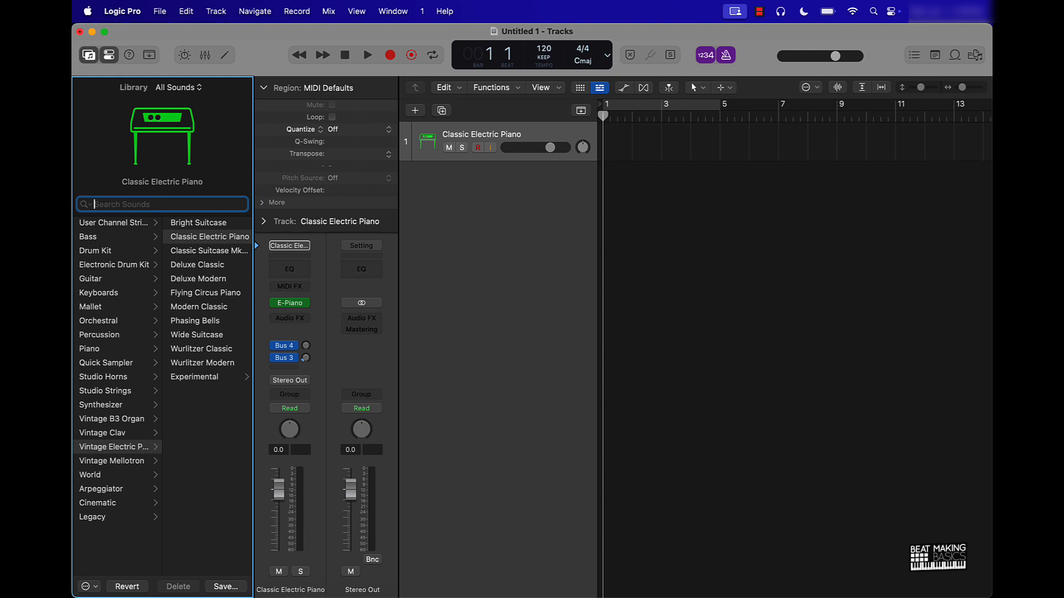
text(synth)
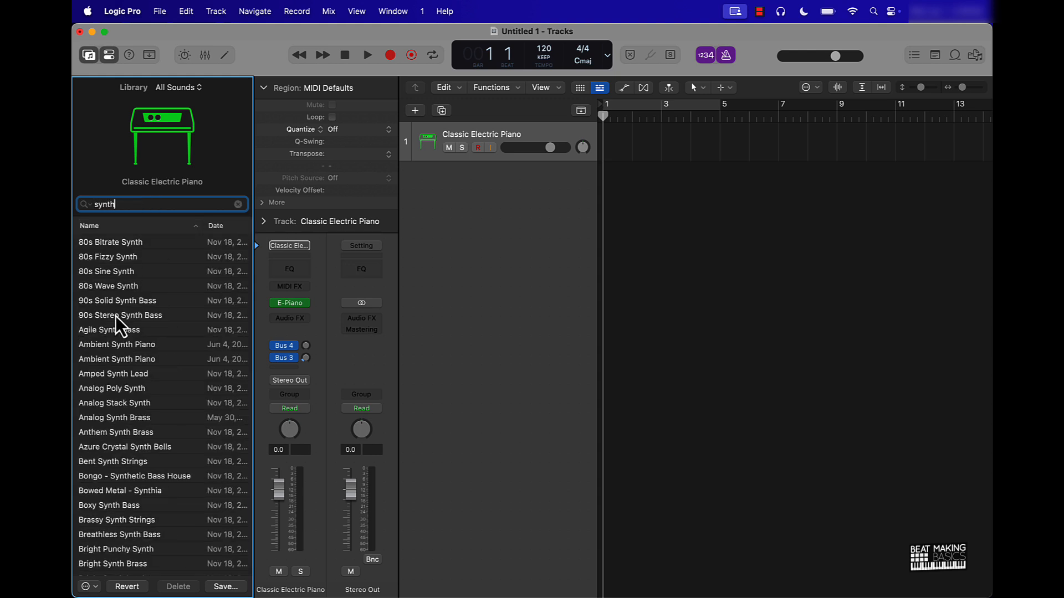
scroll(down, 3)
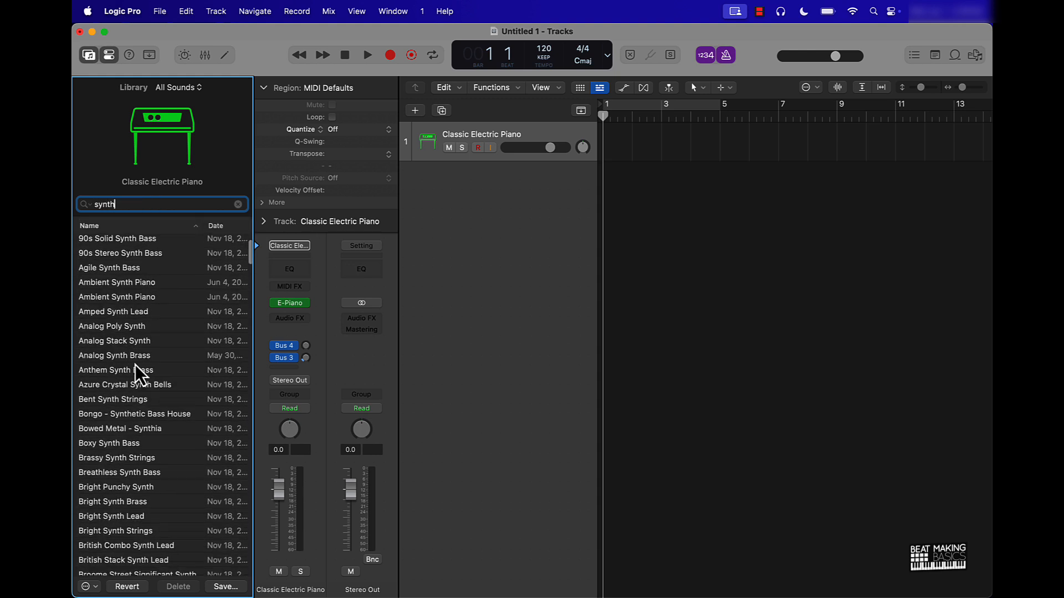
click(112, 324)
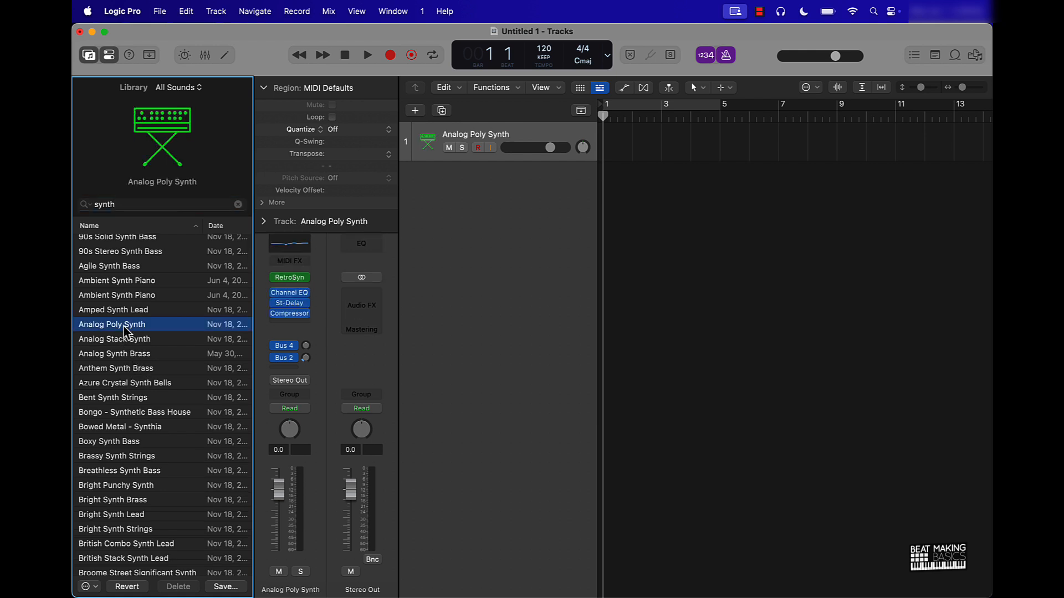
mouse_move(729, 332)
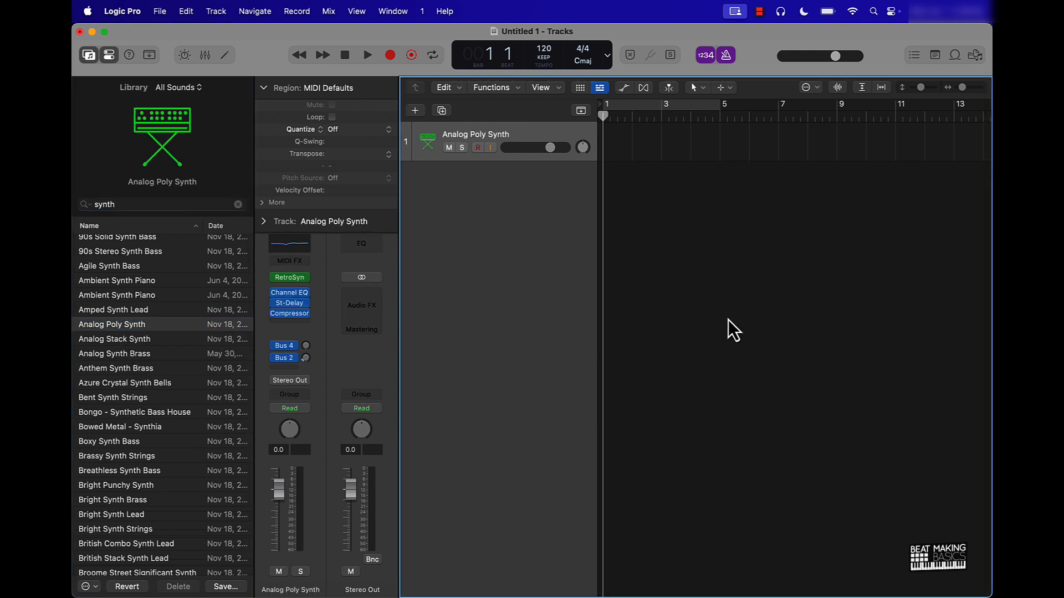
mouse_move(727, 319)
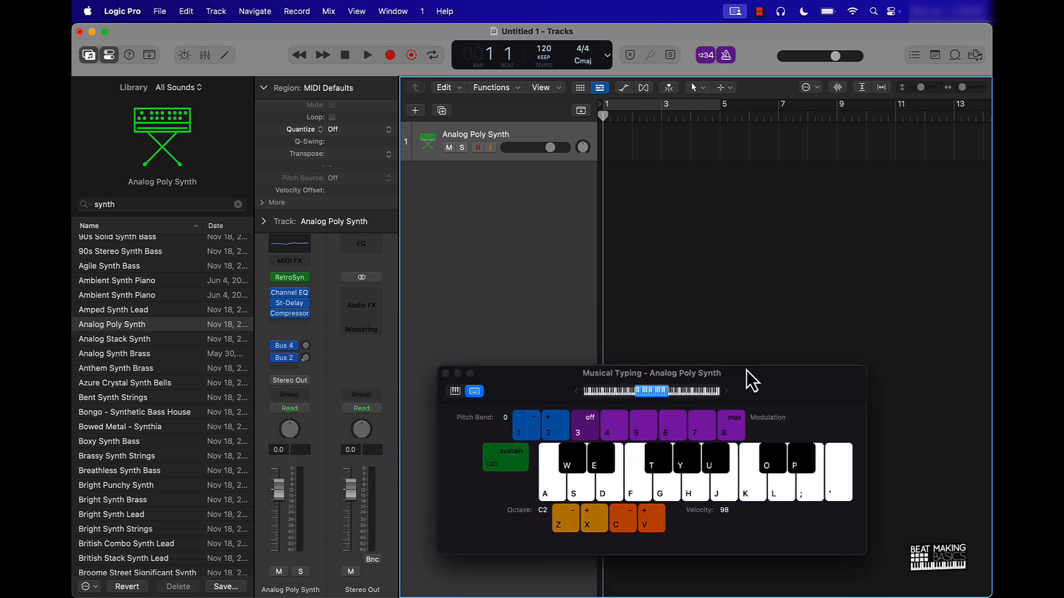
- Audition the synth with Musical Typing, record a four-bar melody, then close the keyboard window
key(j)
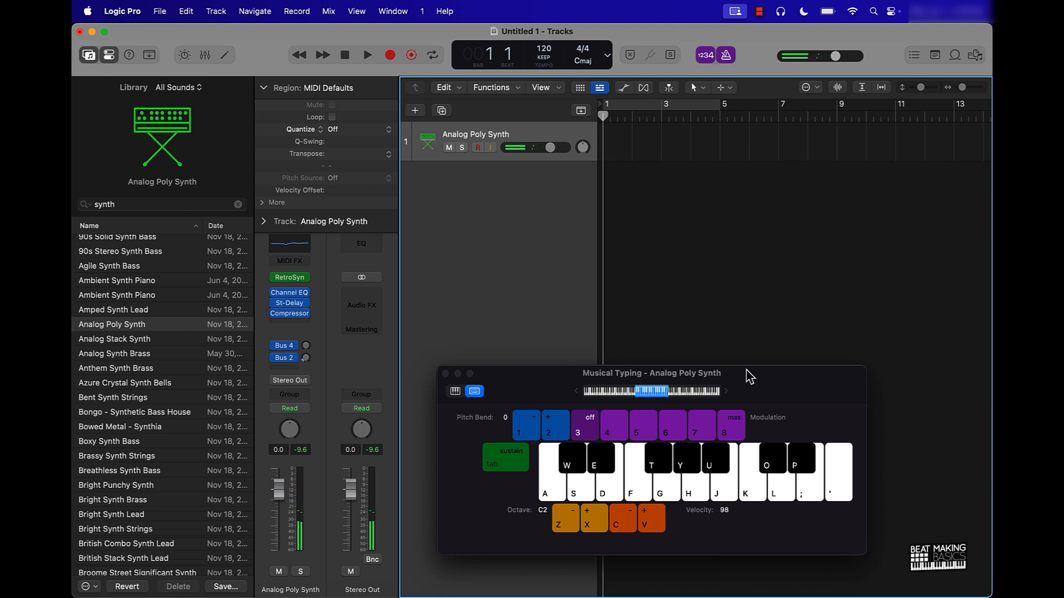
click(367, 56)
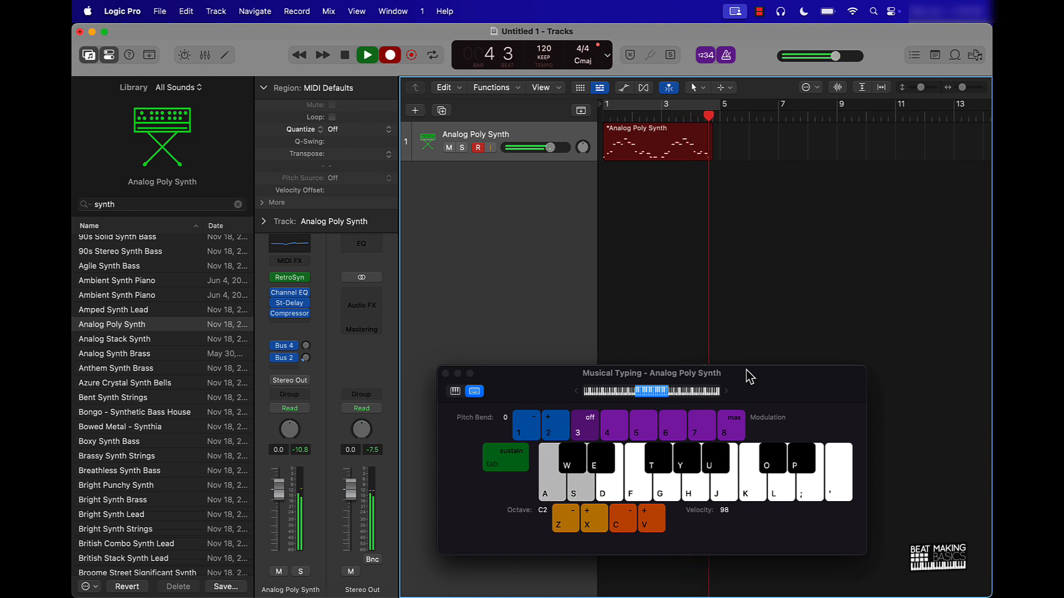
click(344, 56)
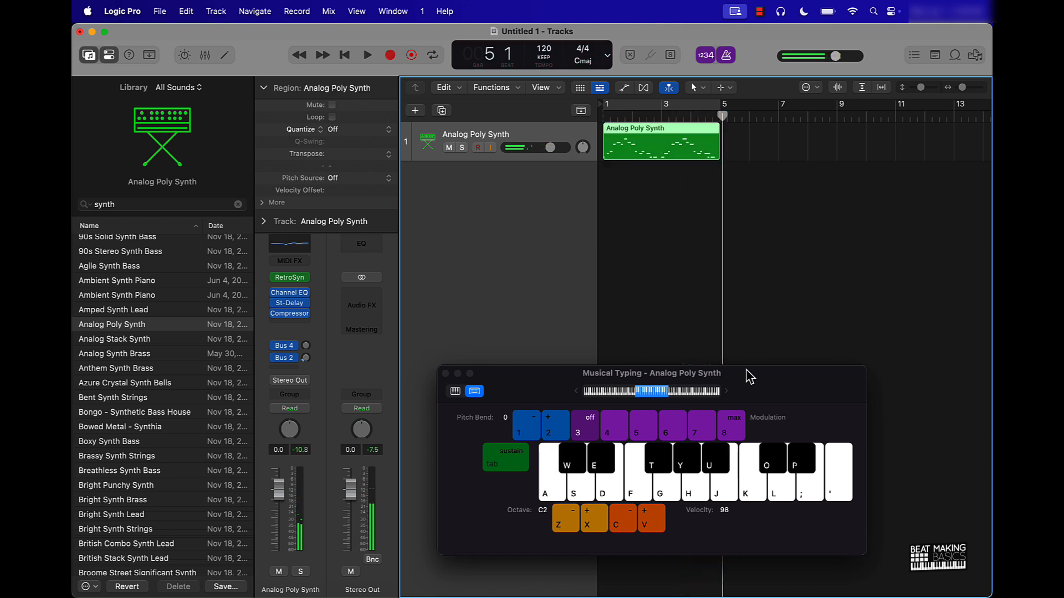
mouse_move(478, 377)
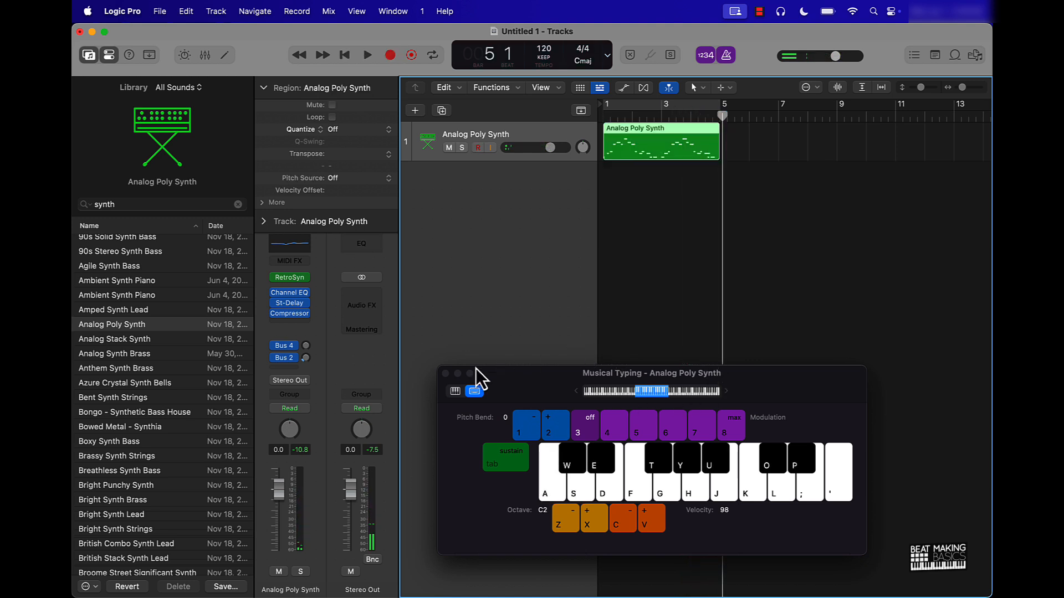
click(445, 374)
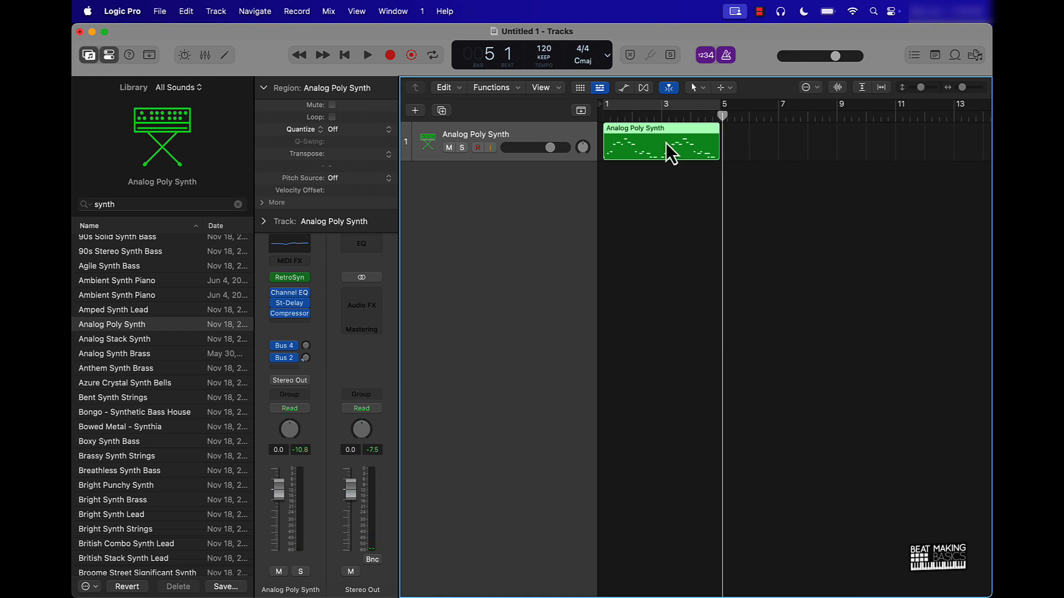
- Open the recorded region in the Piano Roll and quantize its notes to 1/16 Swing A
double_click(660, 143)
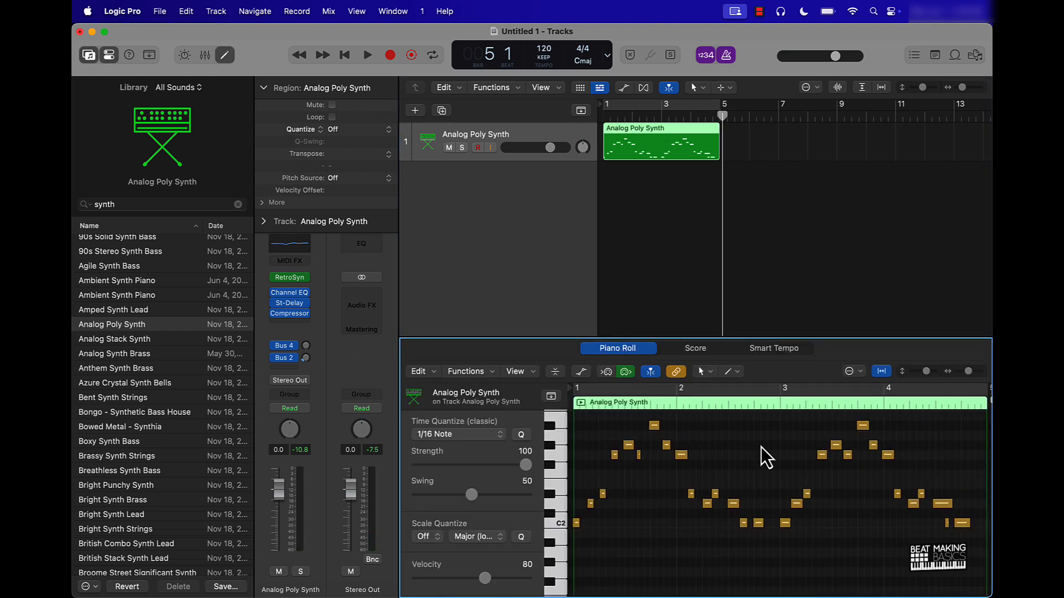
mouse_move(740, 502)
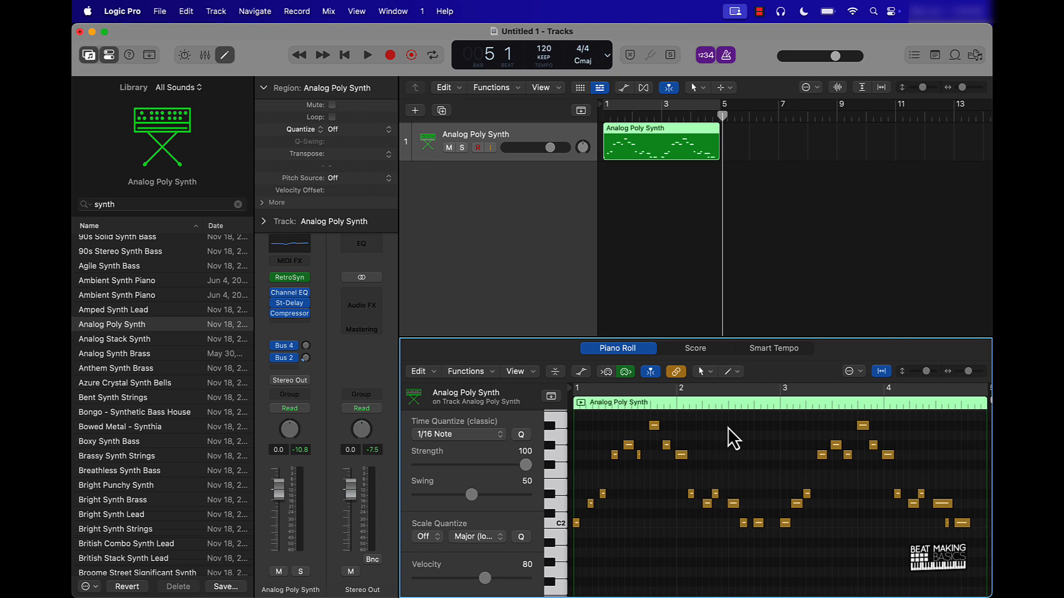
mouse_move(716, 428)
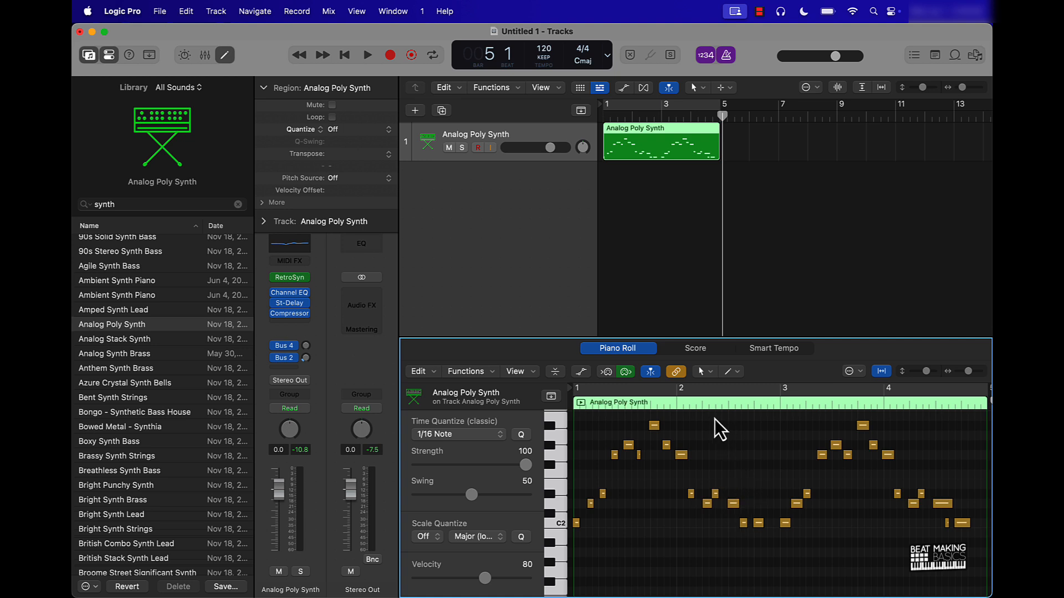
mouse_move(608, 359)
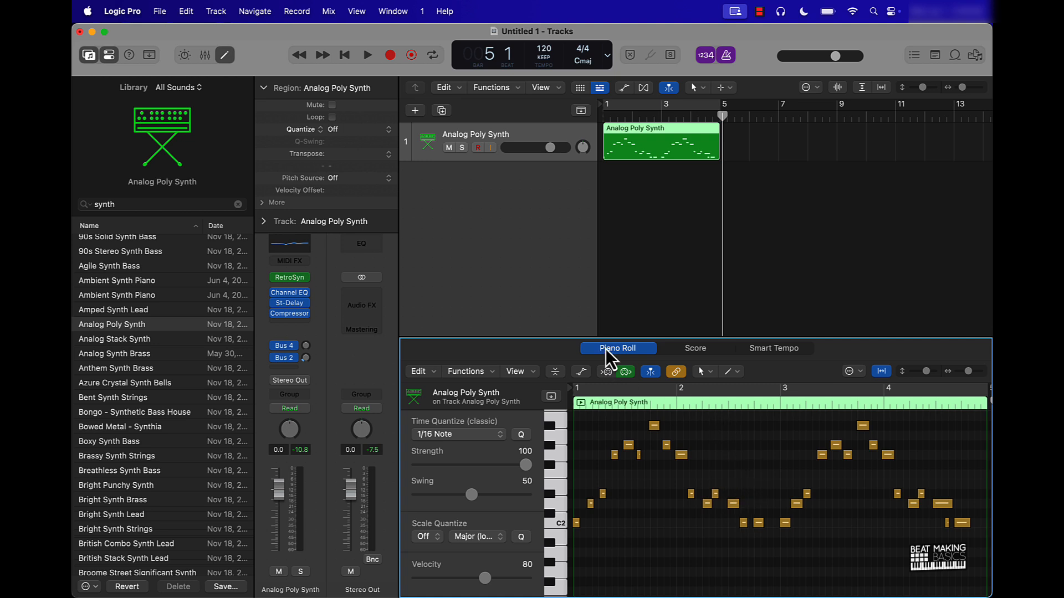
mouse_move(786, 472)
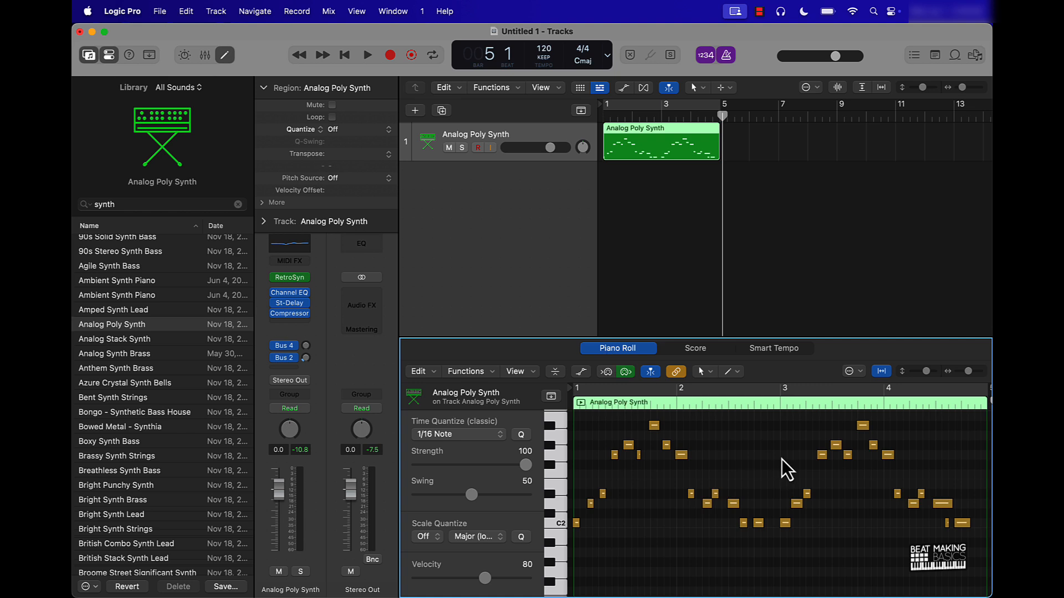
mouse_move(769, 461)
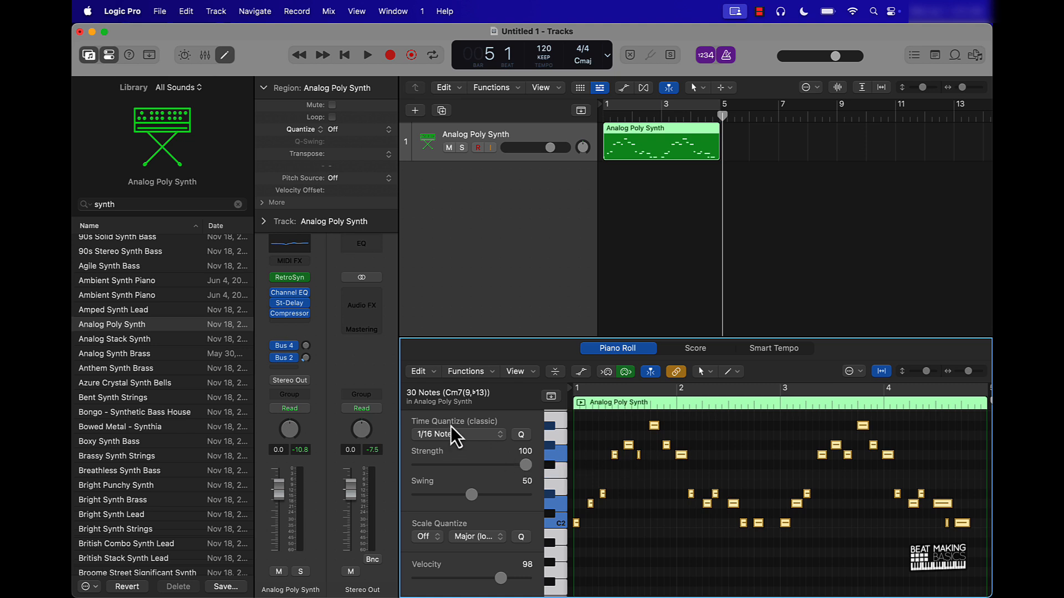
mouse_move(489, 441)
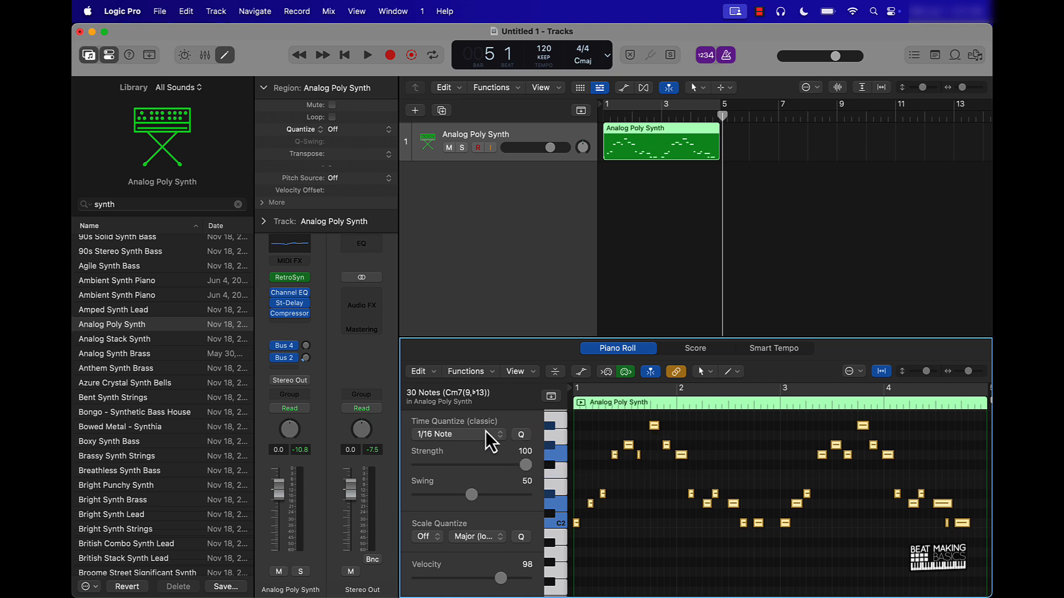
click(458, 434)
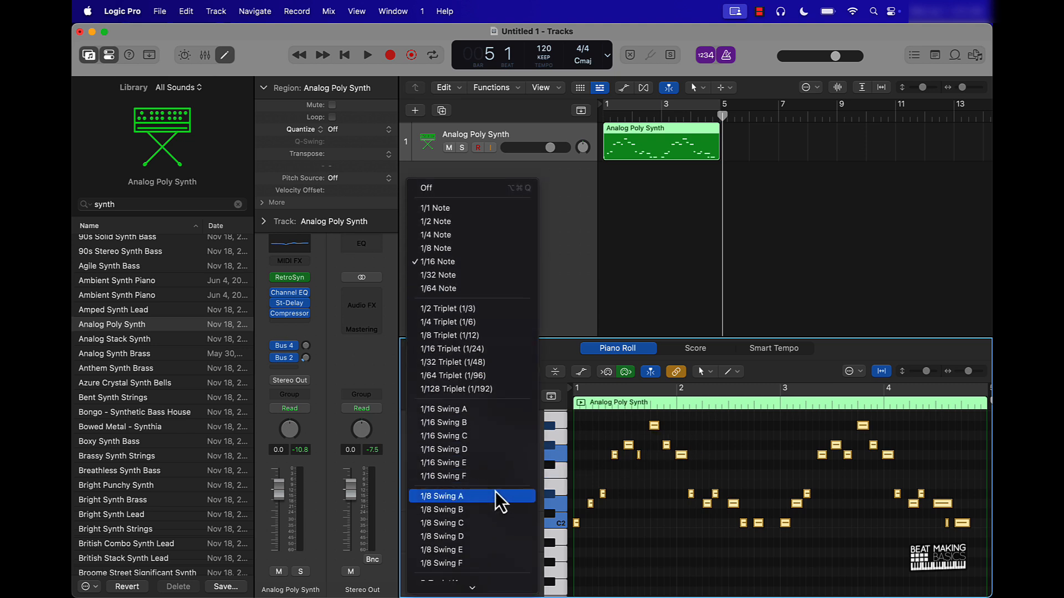
mouse_move(455, 413)
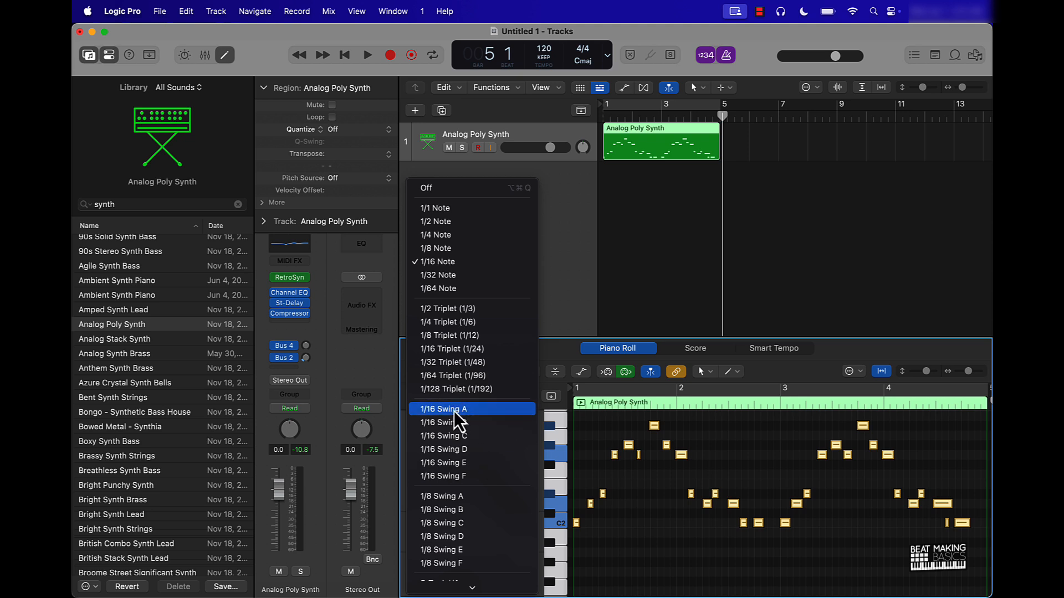
click(443, 409)
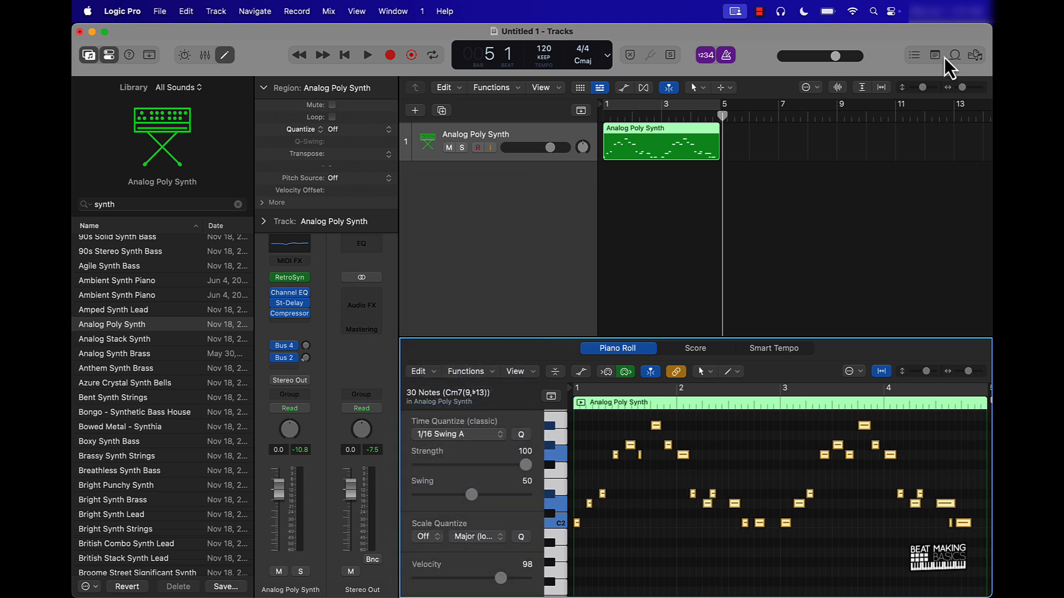
- Cycle bars 1–4, audition the loop, requantize the notes to 1/8 Swing A and deselect them
click(432, 56)
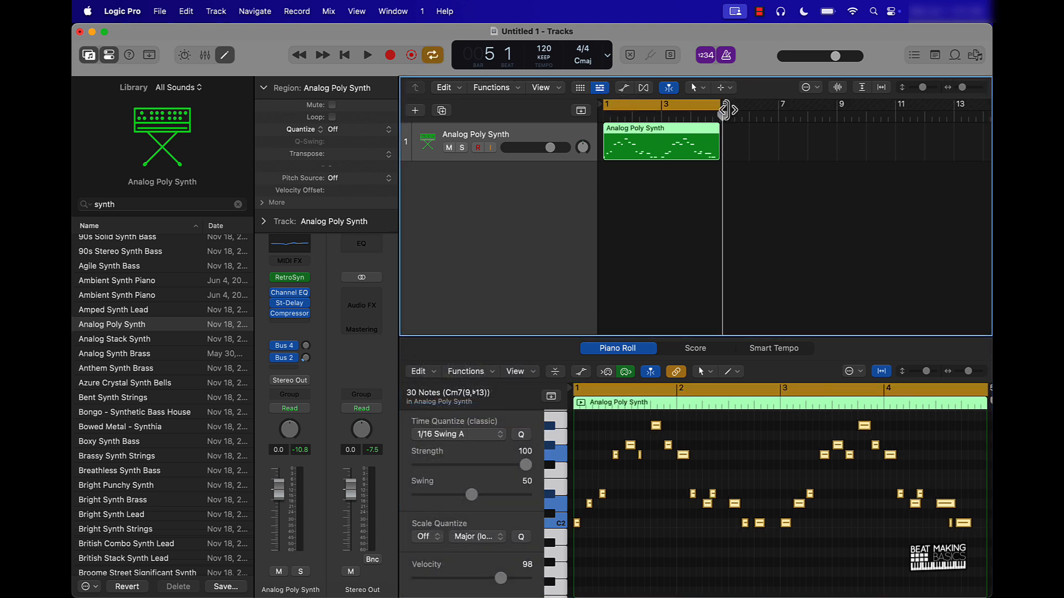
click(367, 55)
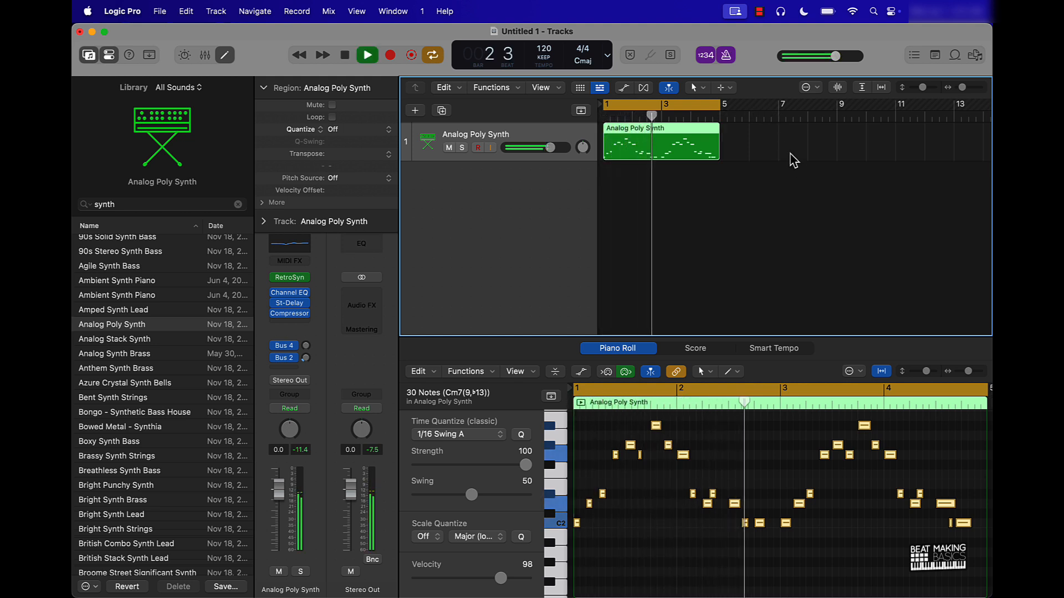
click(367, 55)
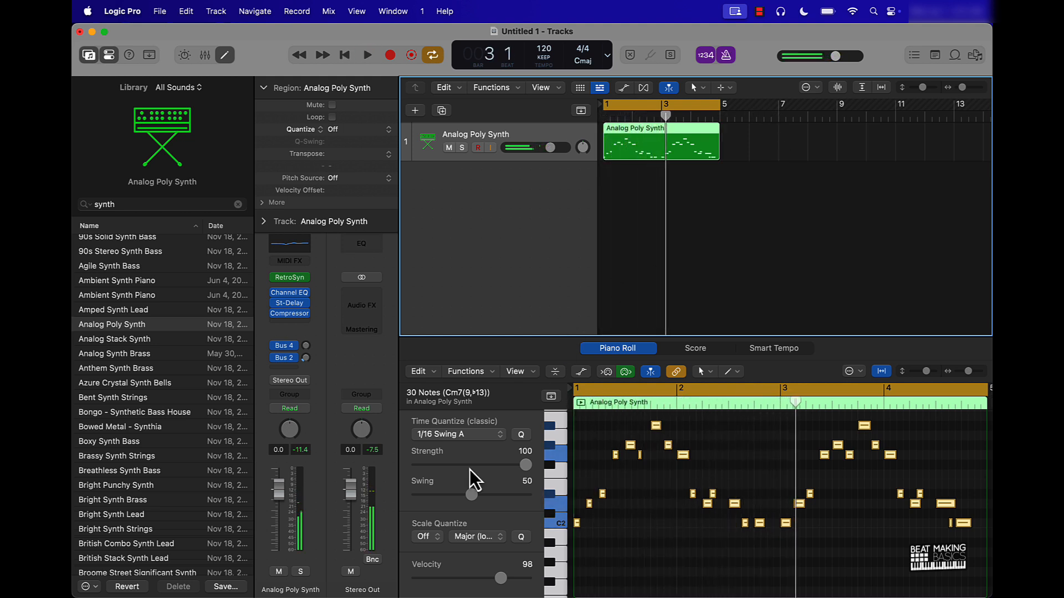
click(458, 434)
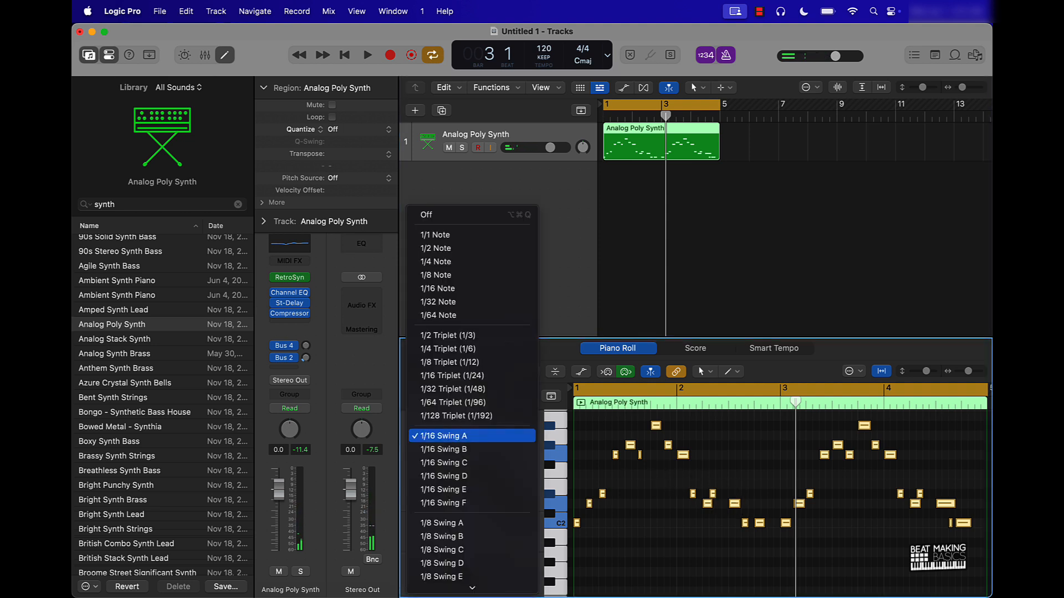
mouse_move(448, 522)
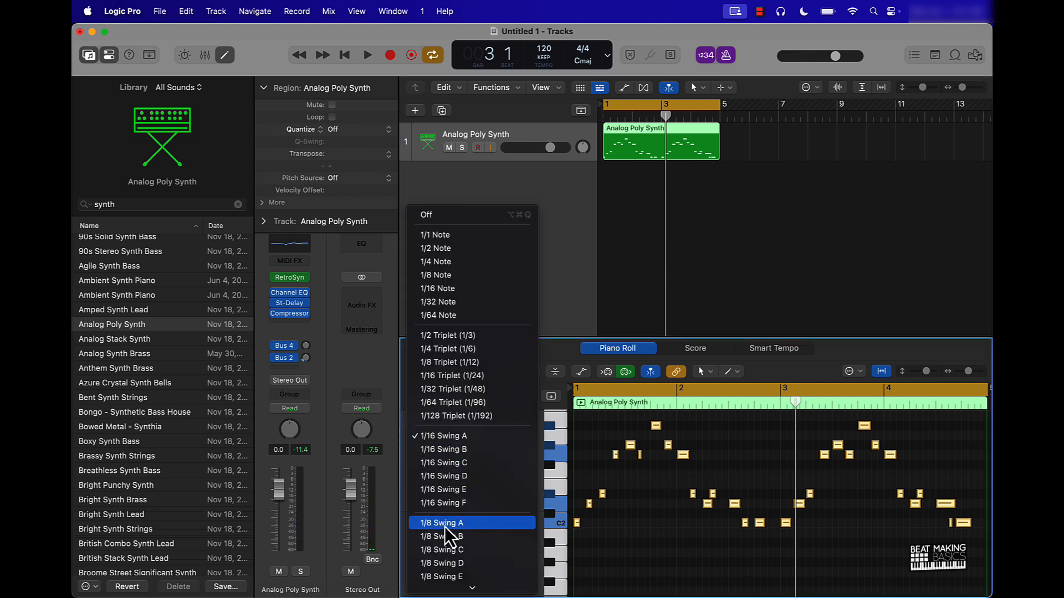
click(442, 522)
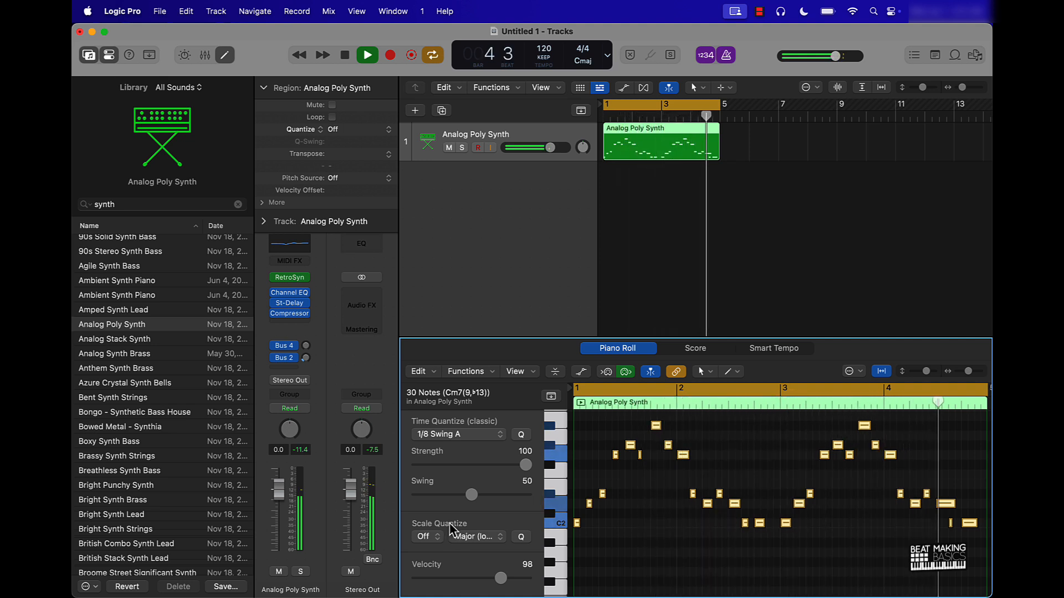
click(367, 55)
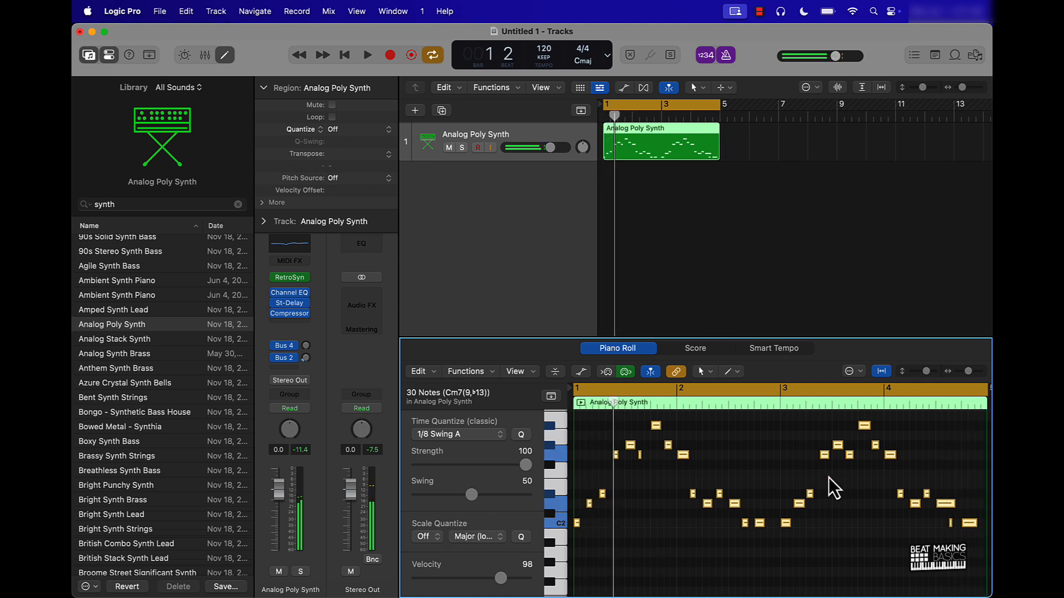
click(630, 505)
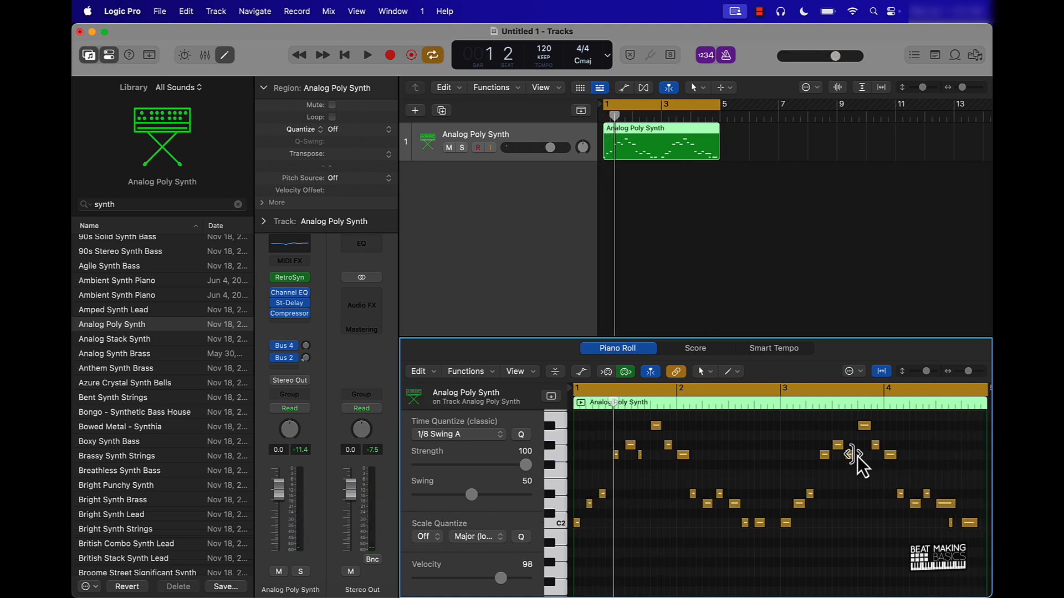
mouse_move(977, 502)
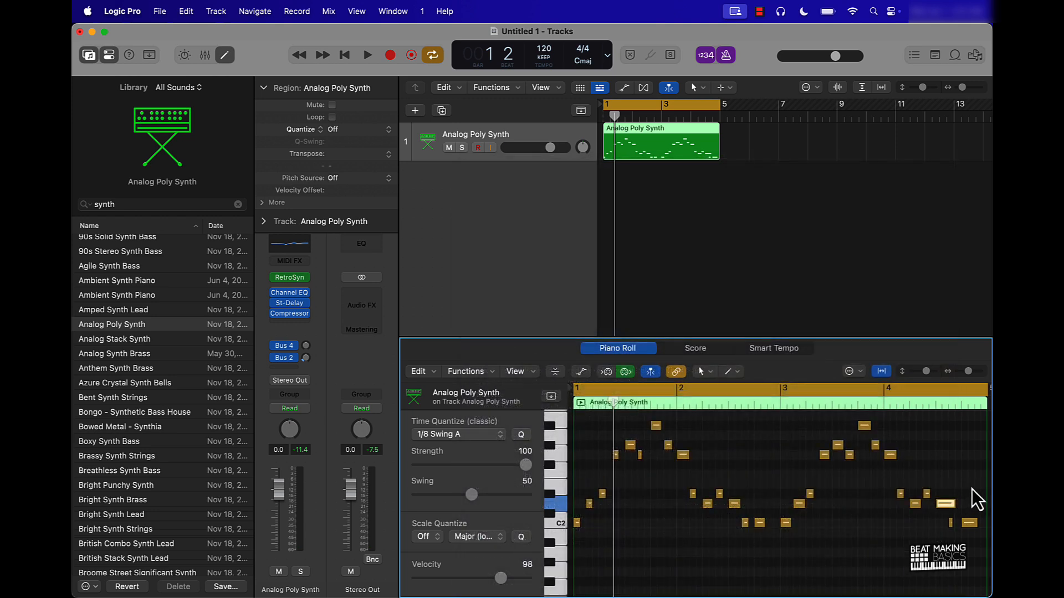
- Adjust the late notes at the end of bar 4, auditioning the loop after each change
click(939, 503)
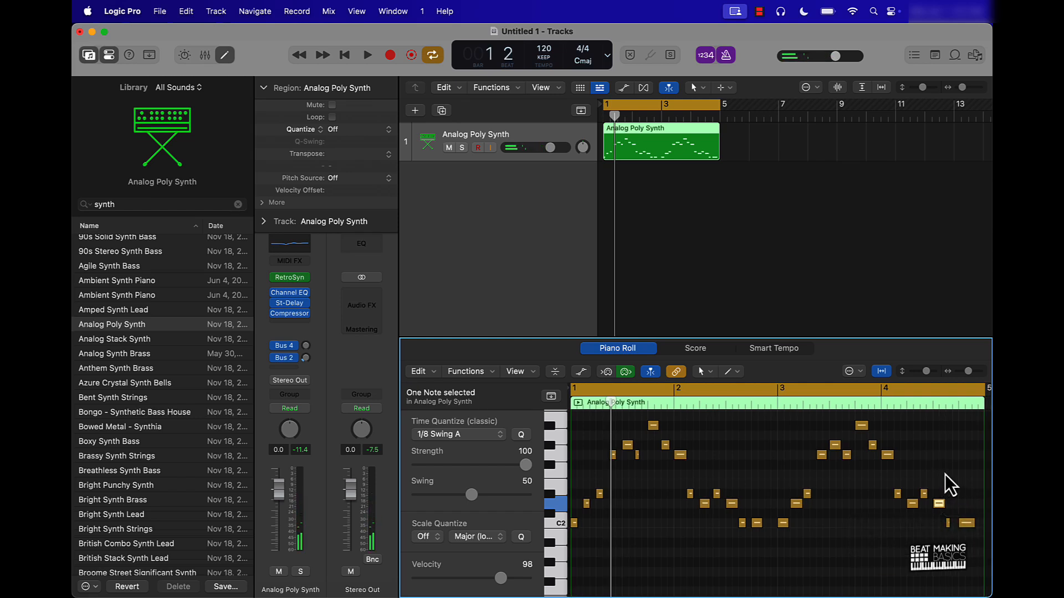
click(367, 55)
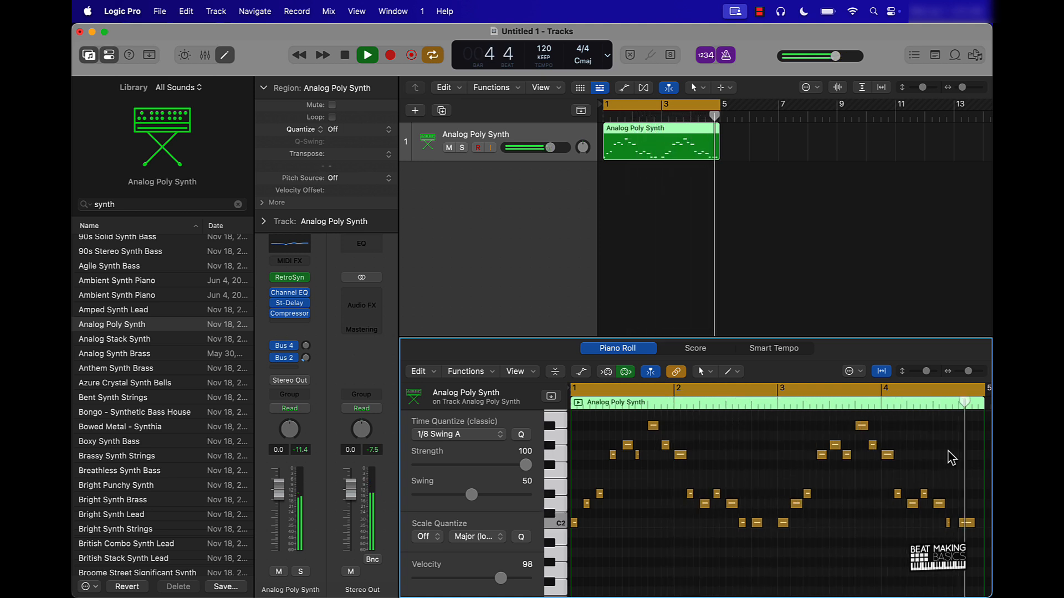
click(367, 55)
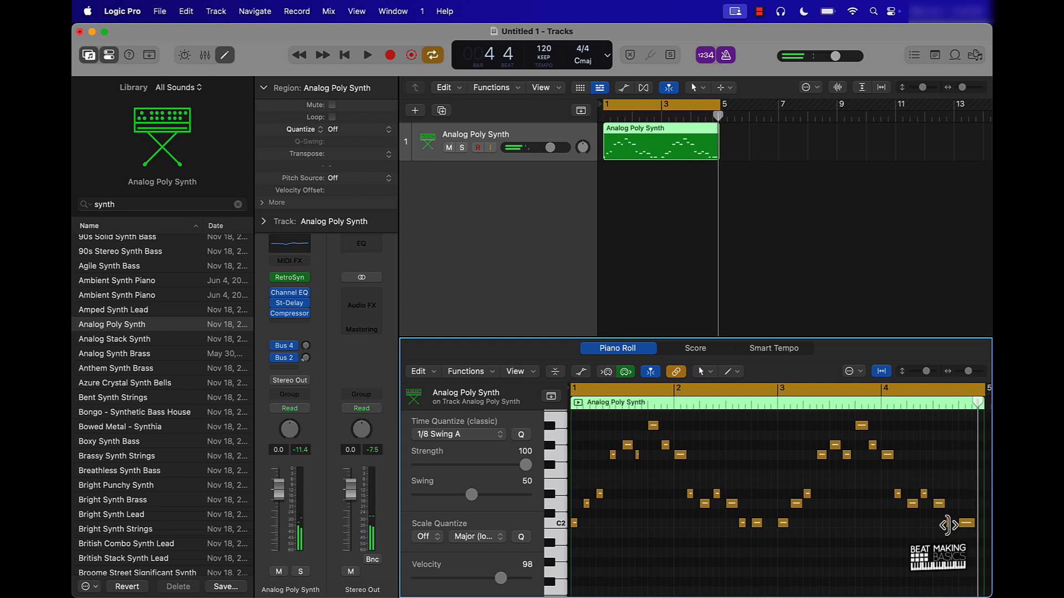
click(966, 523)
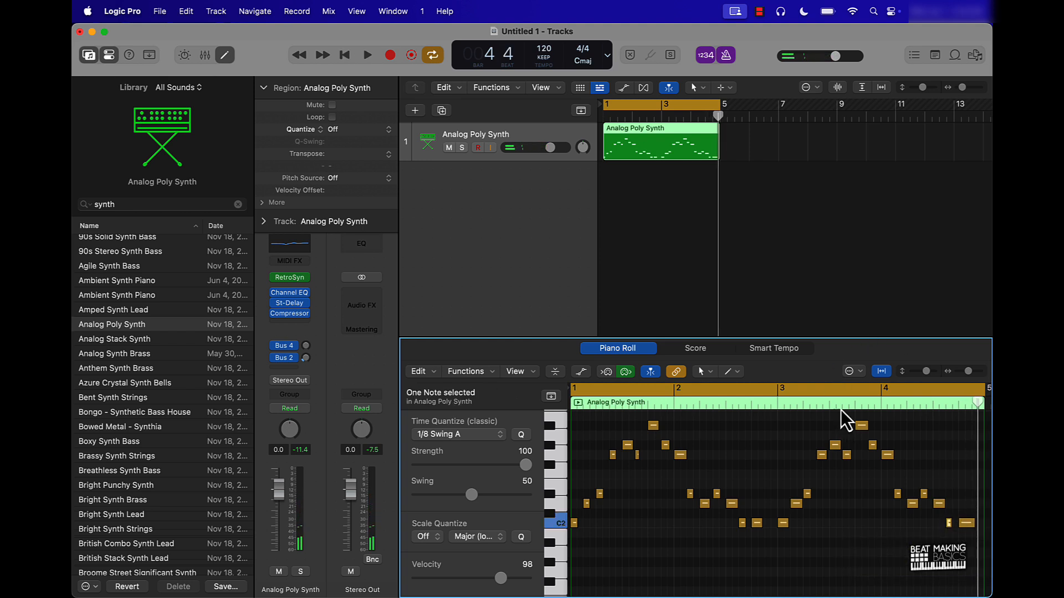
click(367, 55)
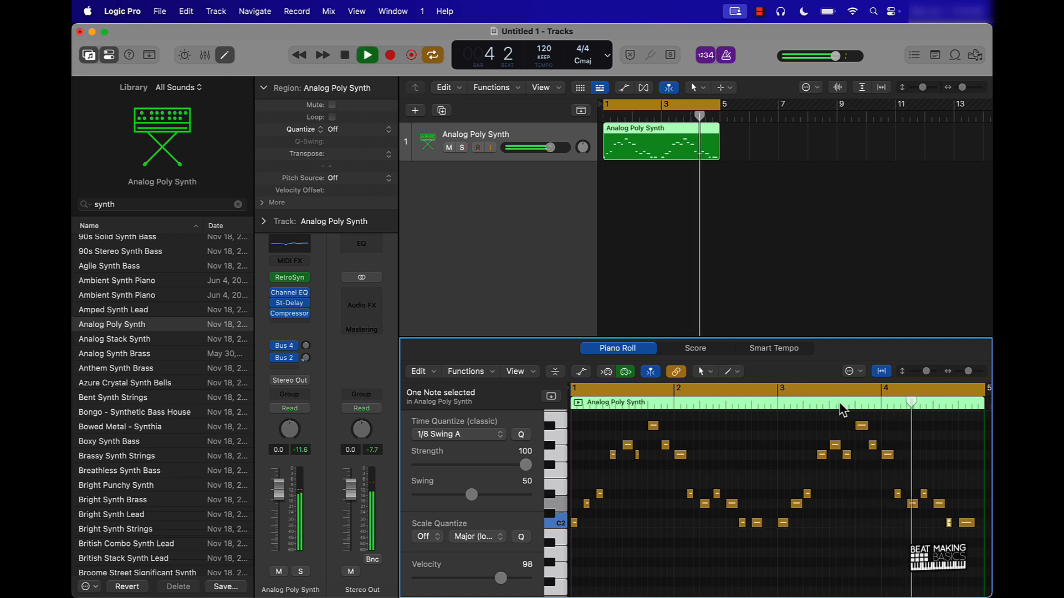
click(343, 56)
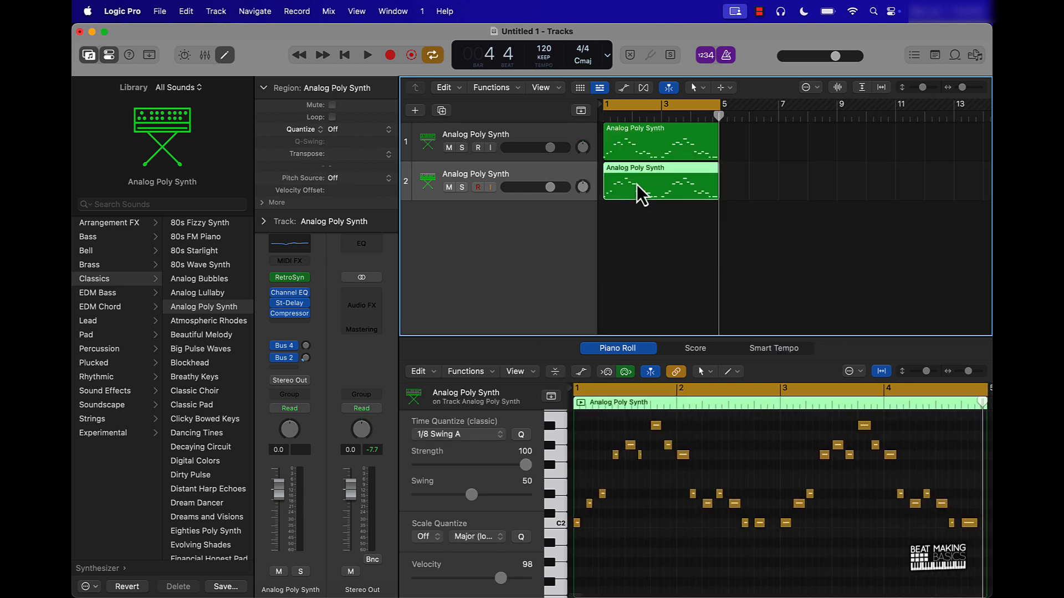
mouse_move(722, 224)
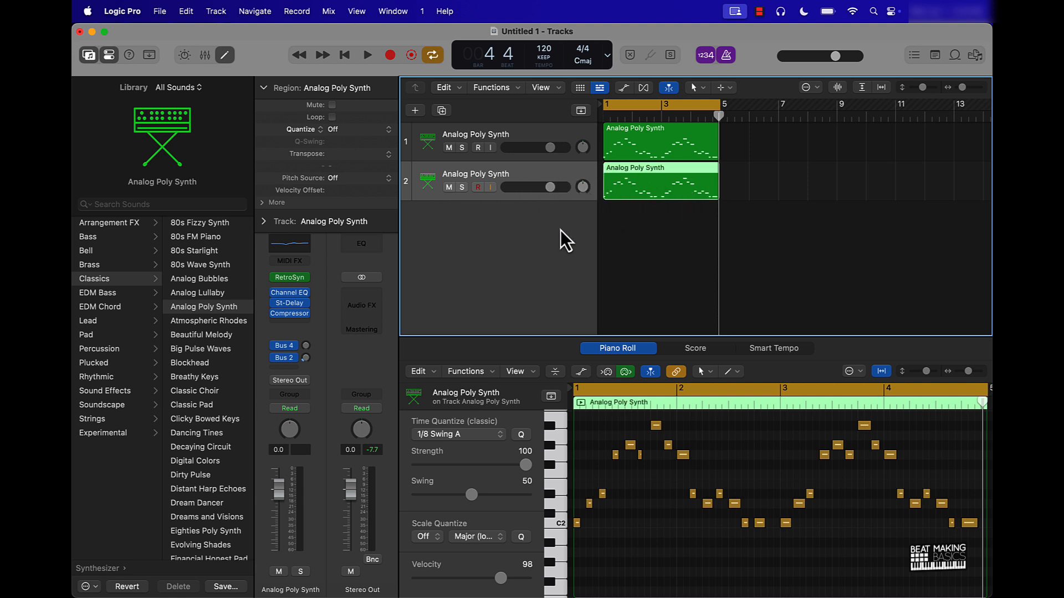
mouse_move(218, 425)
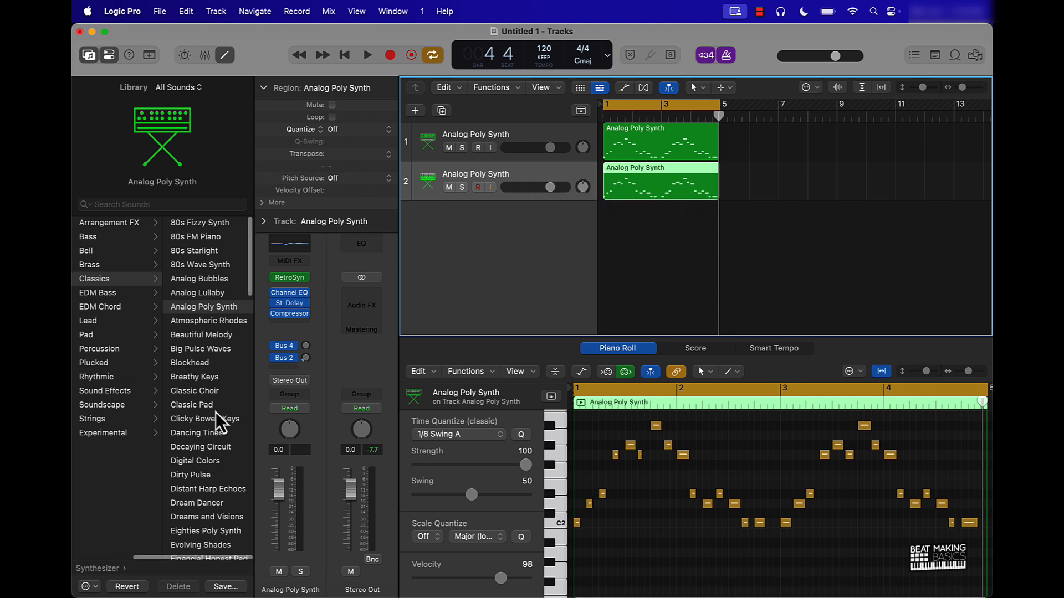
mouse_move(265, 419)
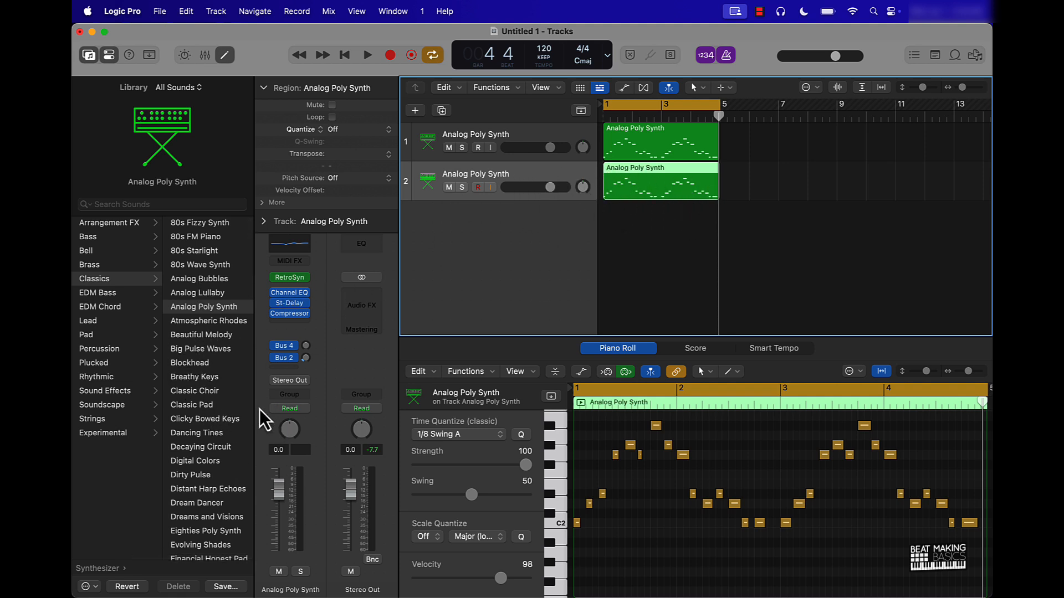
- Give the duplicated second track the Beautiful Melody sound and play it back
click(201, 335)
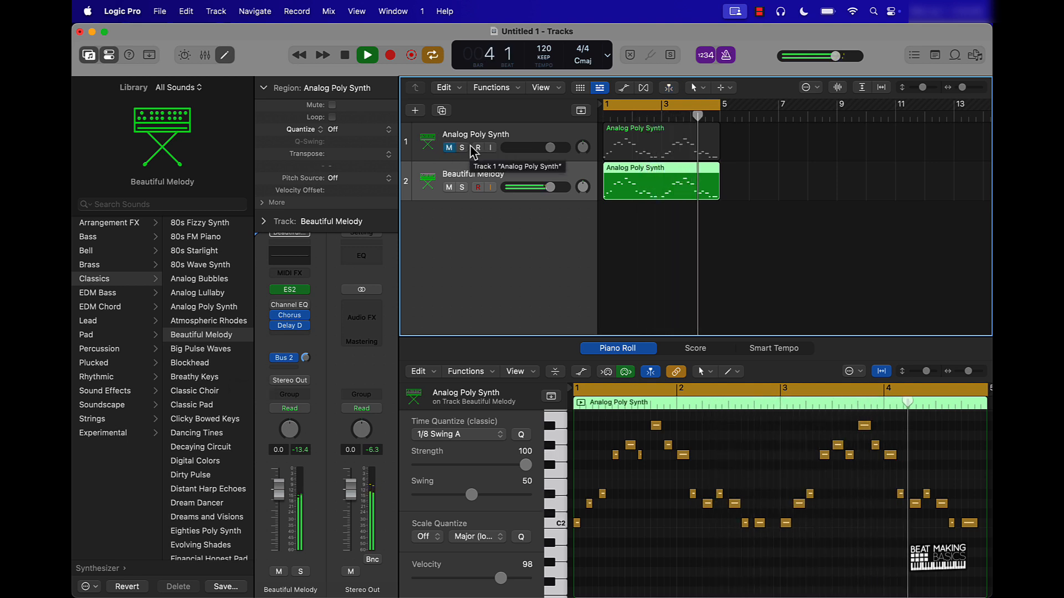
click(367, 56)
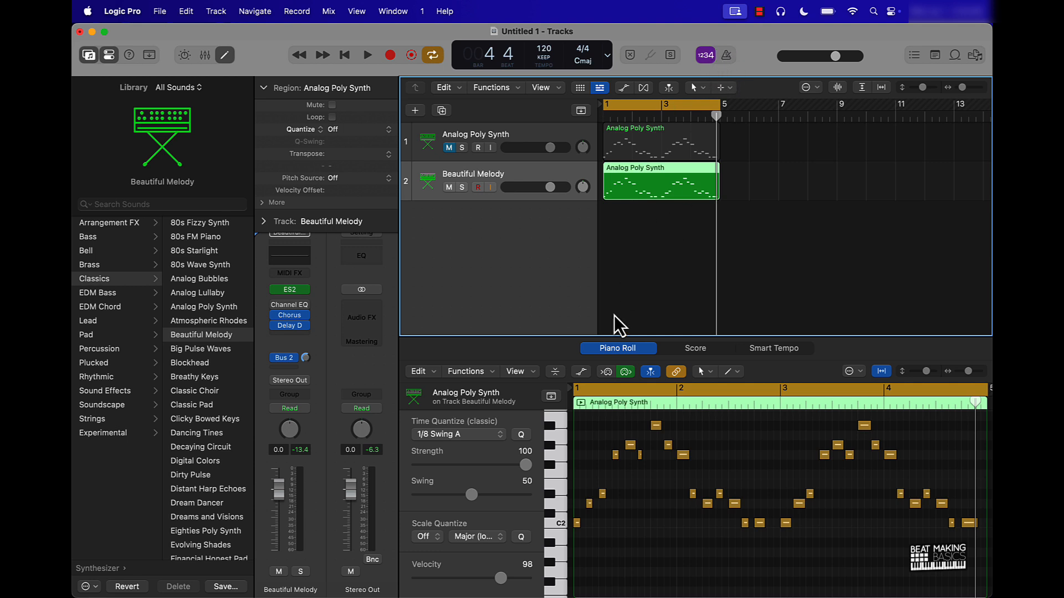
mouse_move(506, 172)
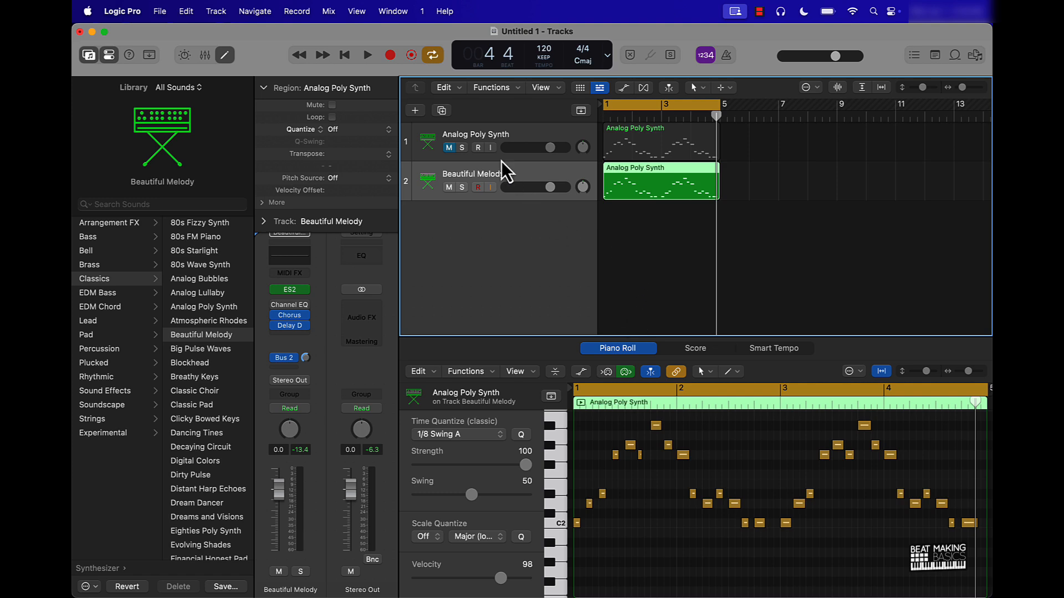
- Add a new software instrument track using the mono Quick Sampler (Single Sample)
click(414, 109)
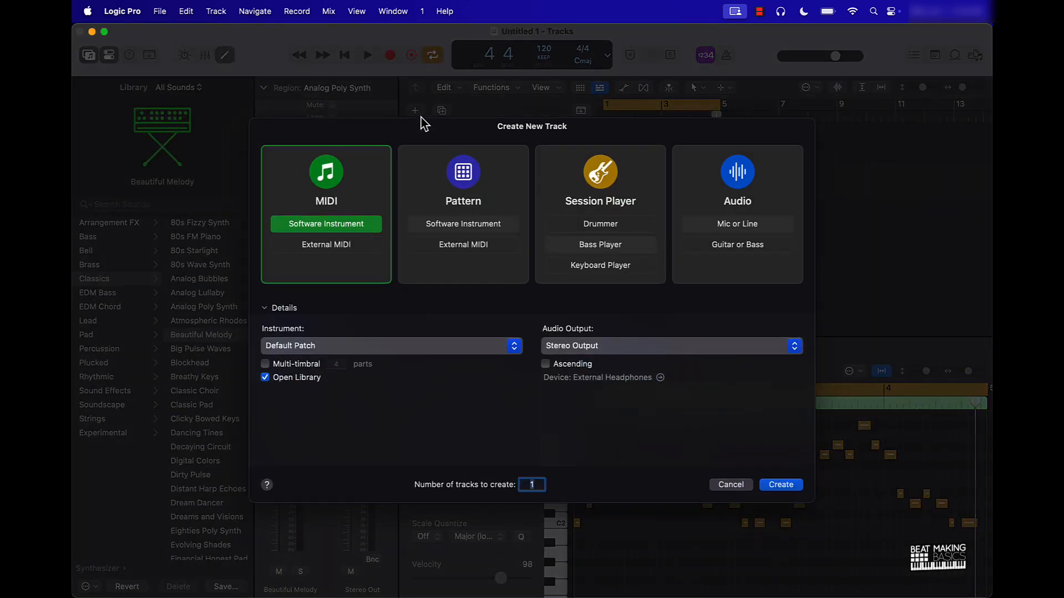
mouse_move(323, 349)
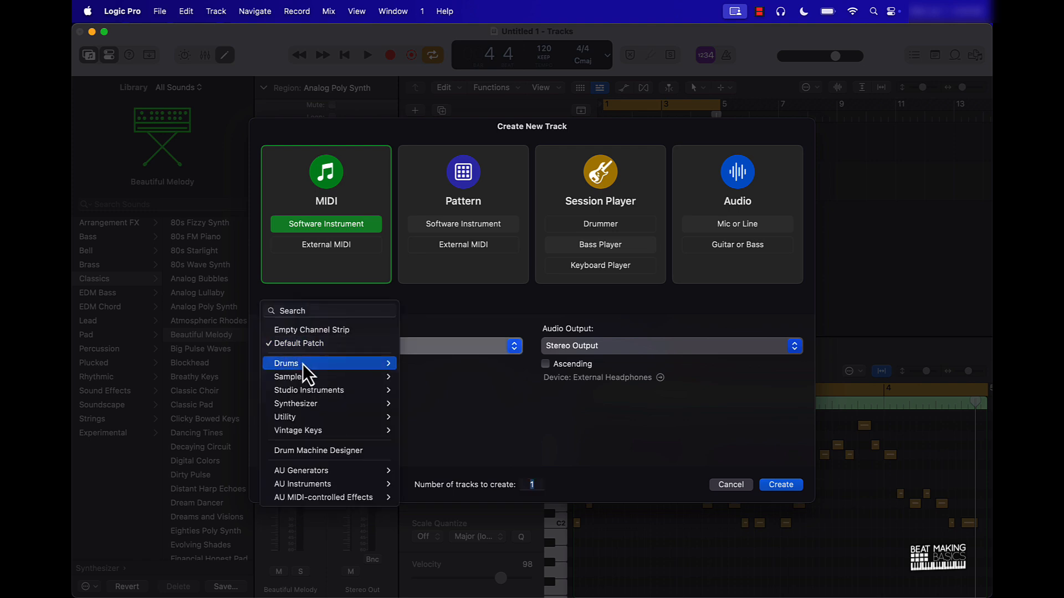
mouse_move(315, 376)
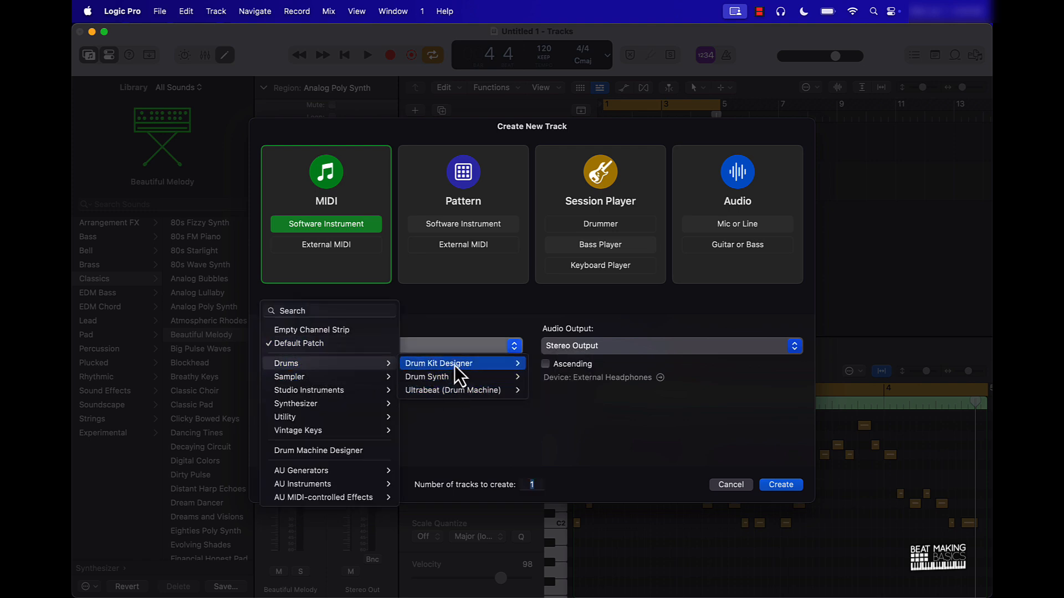
mouse_move(426, 377)
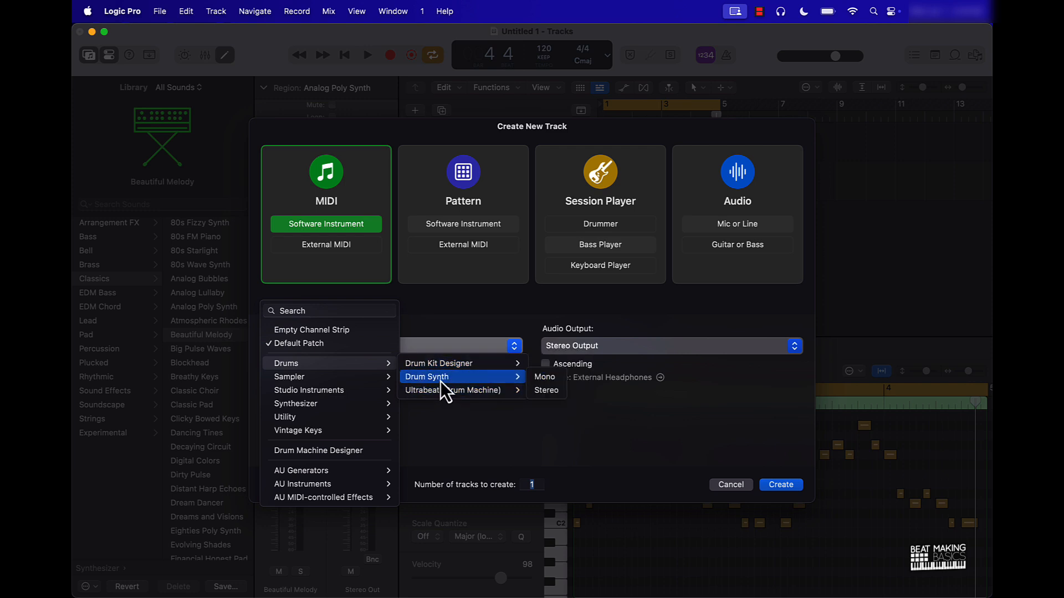
mouse_move(309, 389)
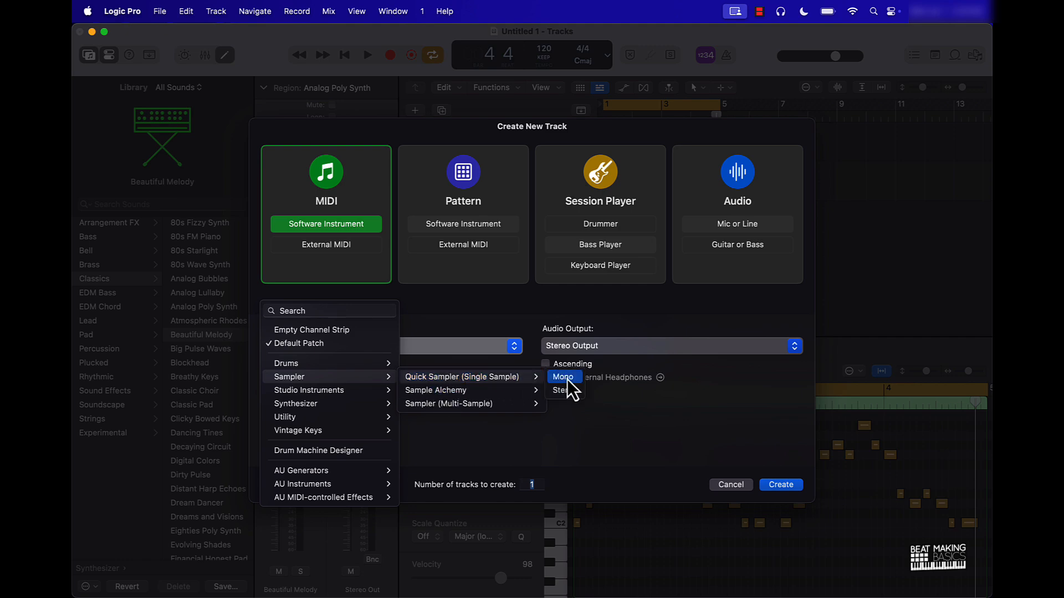
click(464, 377)
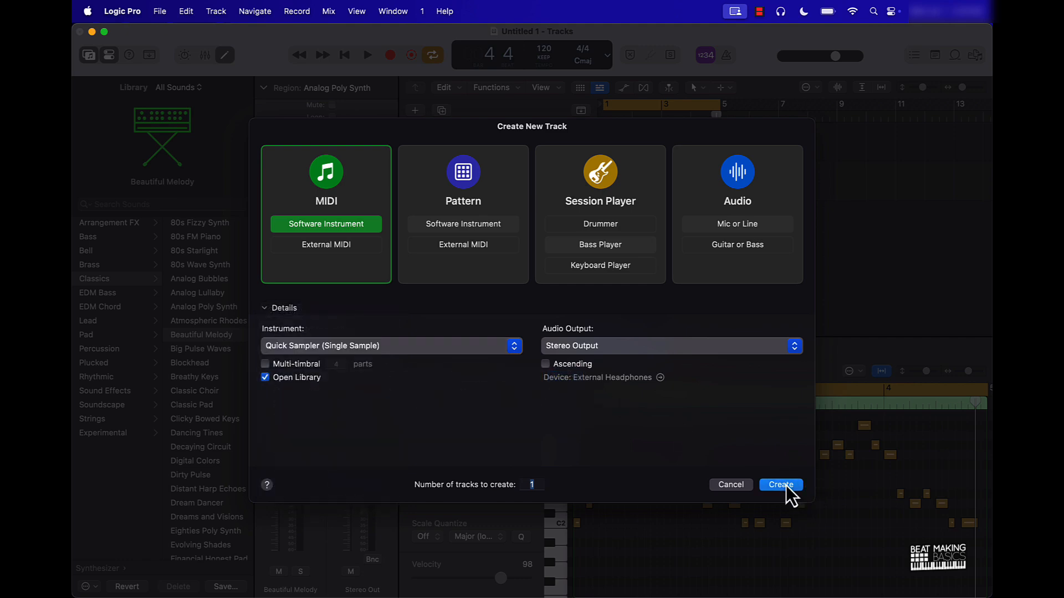
click(780, 484)
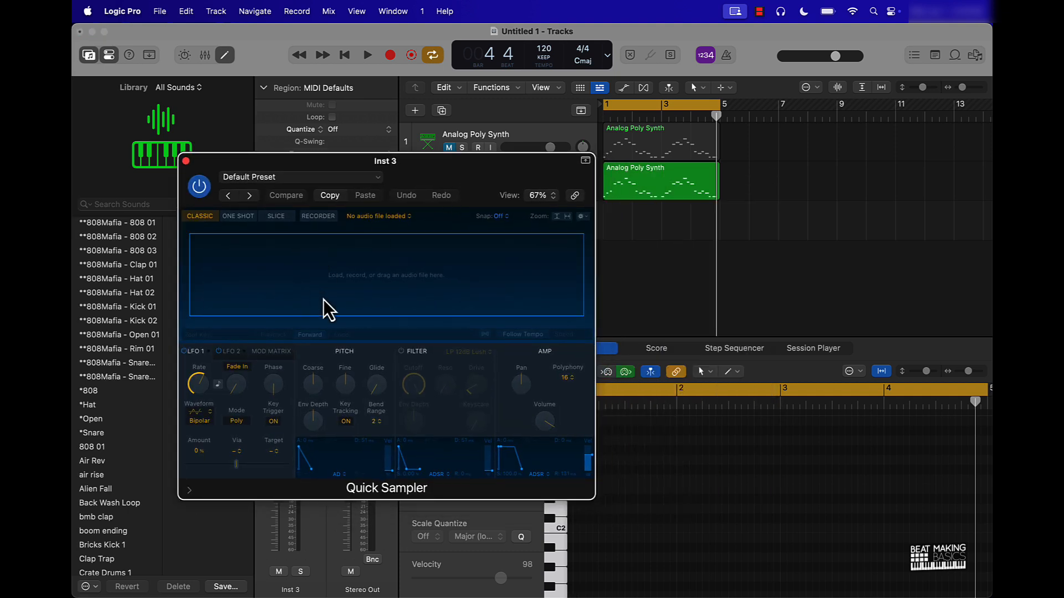
mouse_move(344, 271)
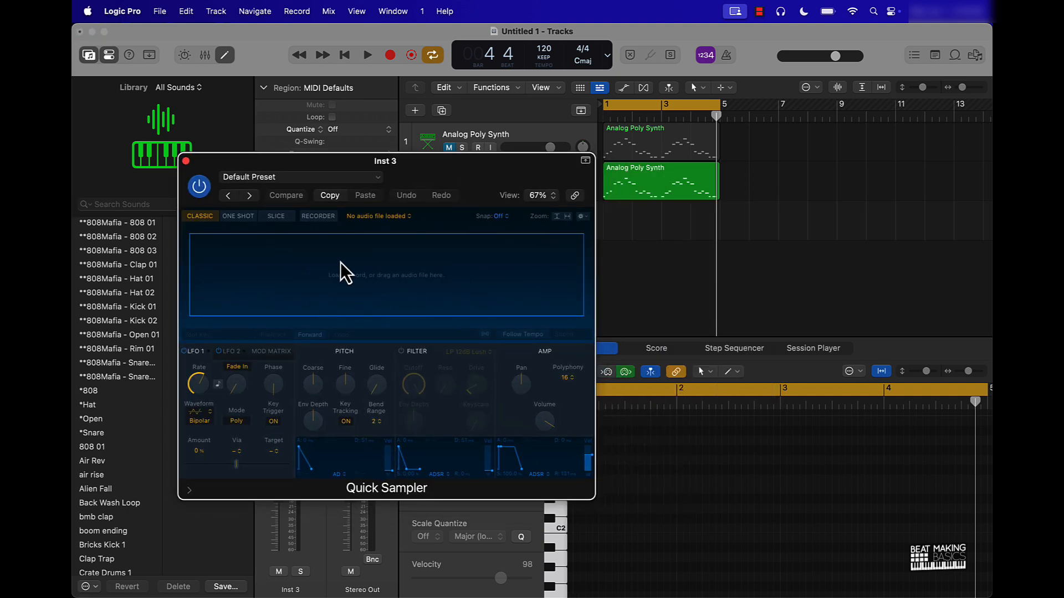
mouse_move(359, 284)
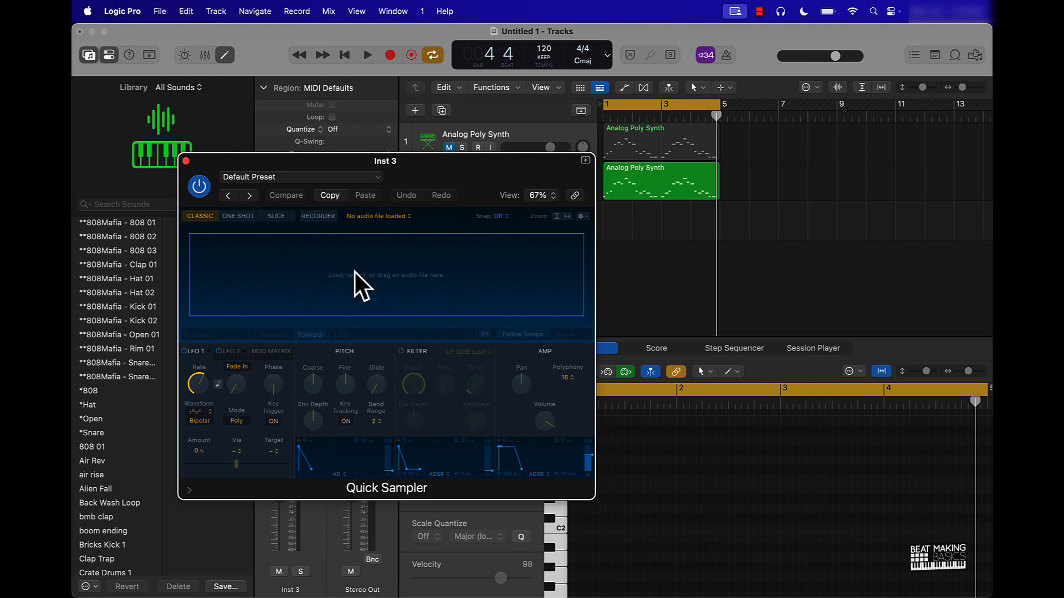
- Filter the Loop Browser to Hip Hop, search 'drums' and audition Flight Crew Light Drums Top and another loop
click(954, 56)
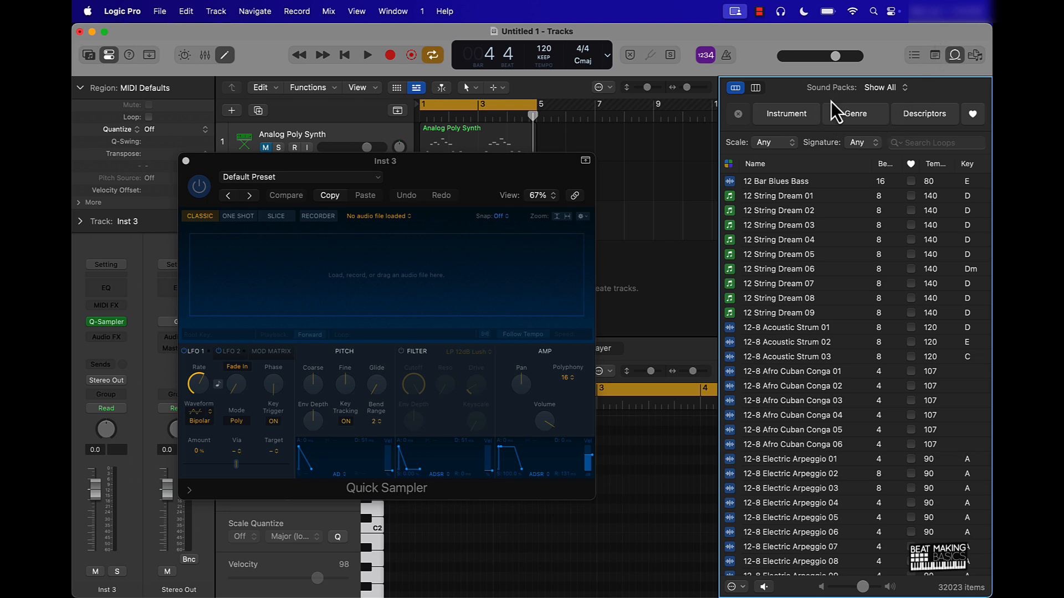
click(855, 113)
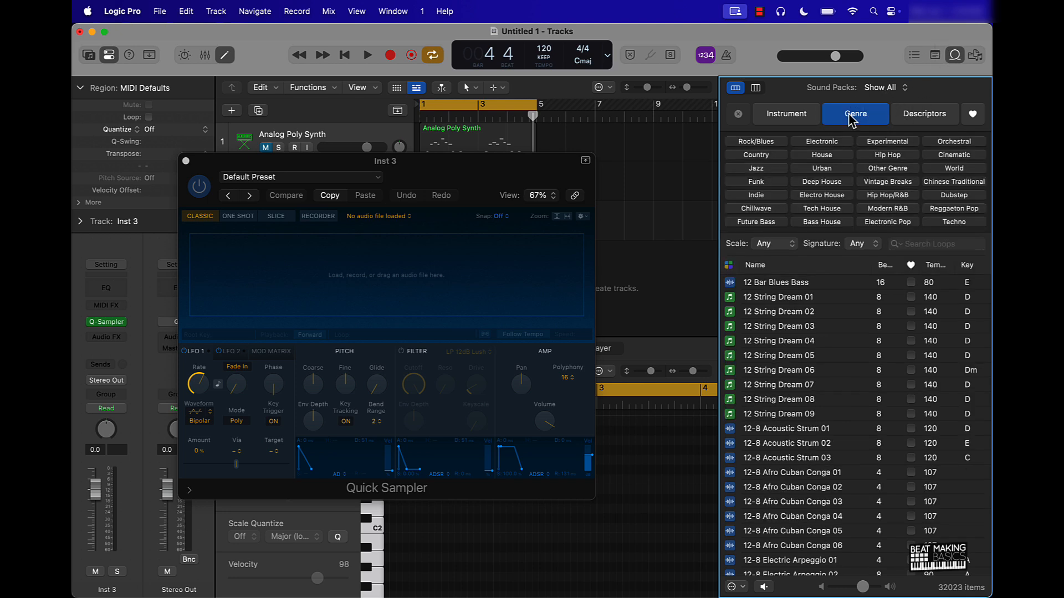
click(888, 155)
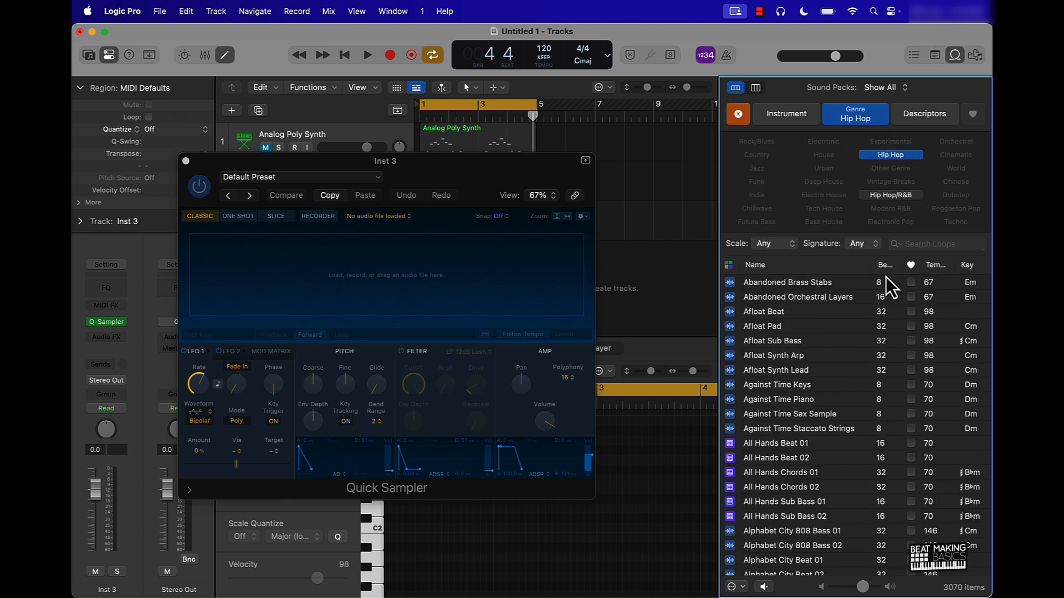
text(drums)
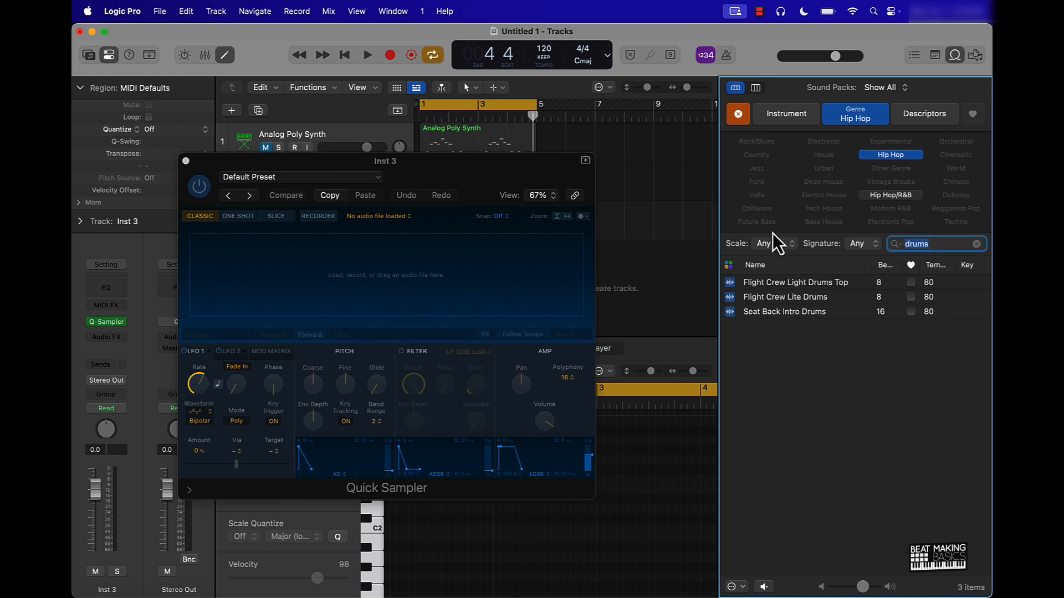
click(795, 283)
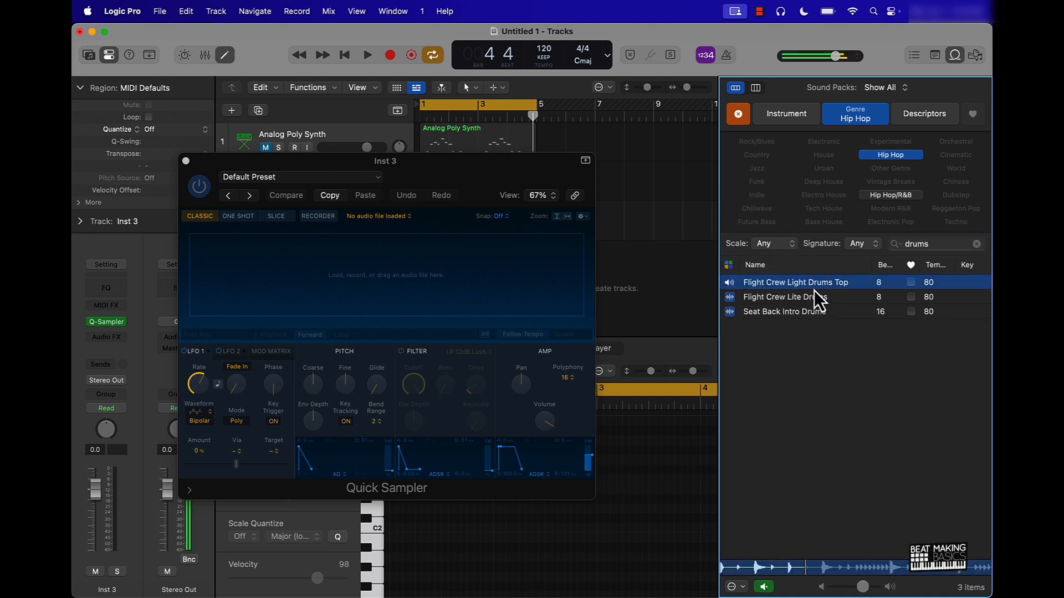
click(801, 311)
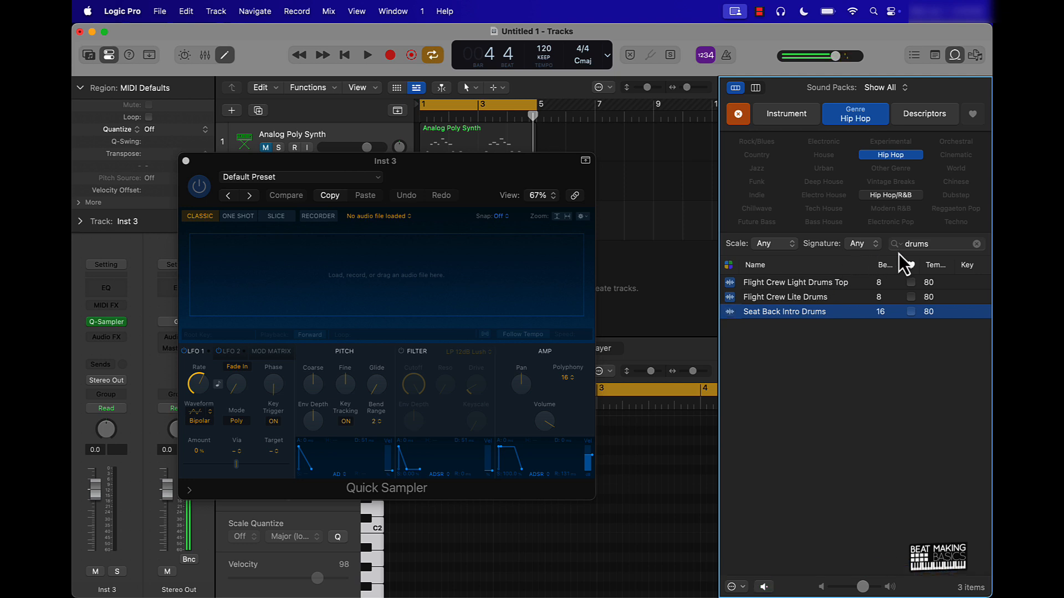
mouse_move(793, 322)
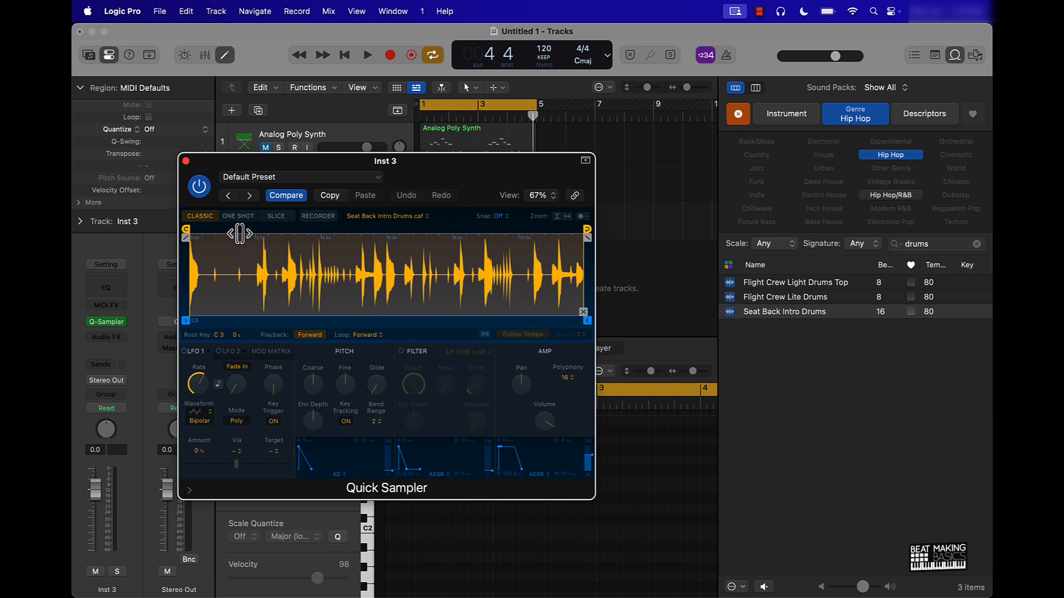
- Switch Quick Sampler to Slice mode and adjust how the Seat Back Intro Drums loop is sliced
click(276, 216)
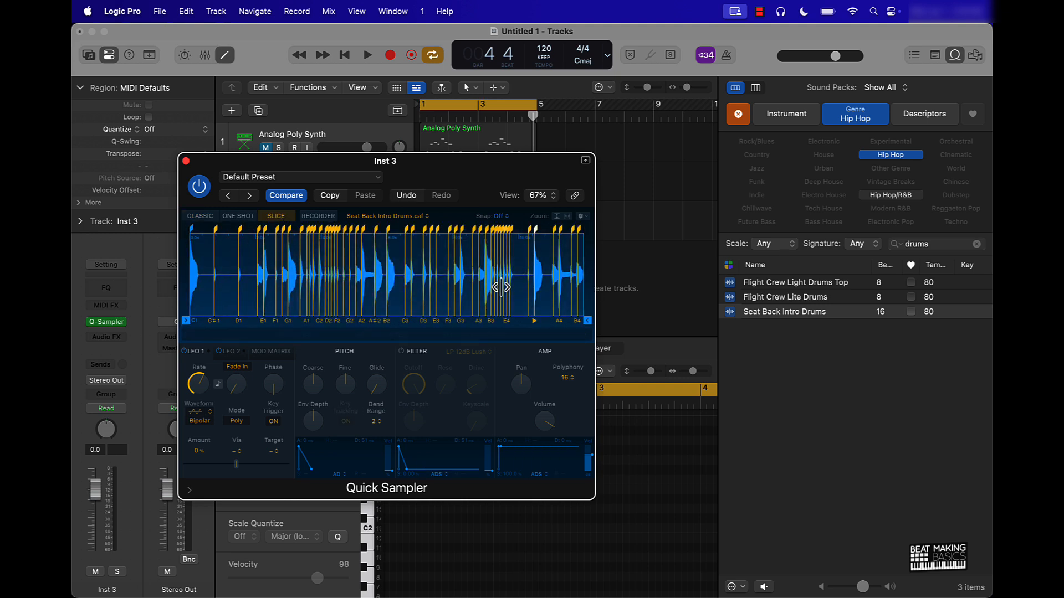
drag(385, 161, 367, 119)
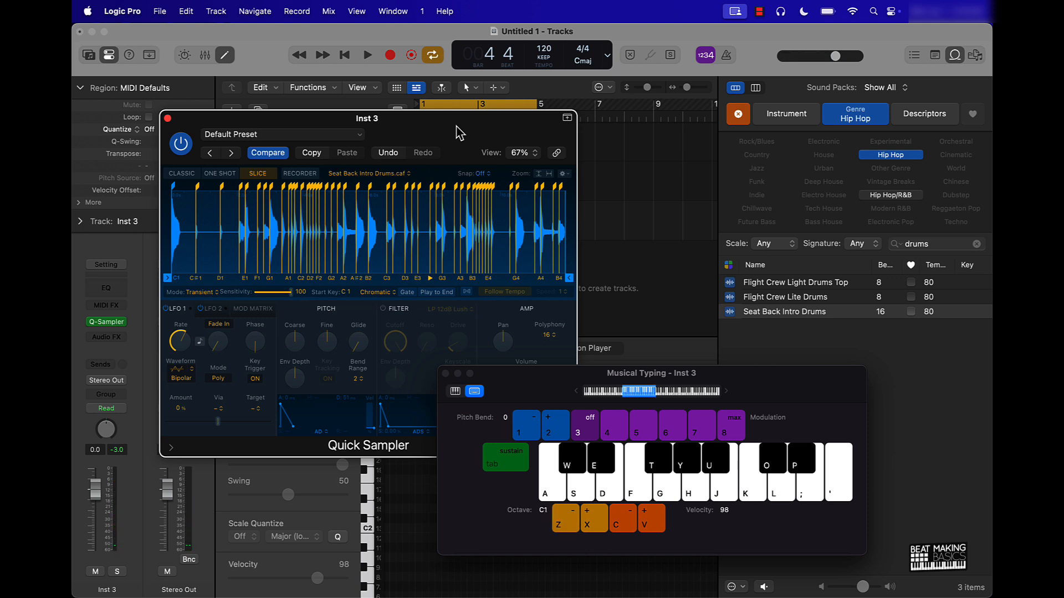
- Filter the Loop Browser to the Beat Tape sound pack and preview a Sway Deep loop
click(586, 517)
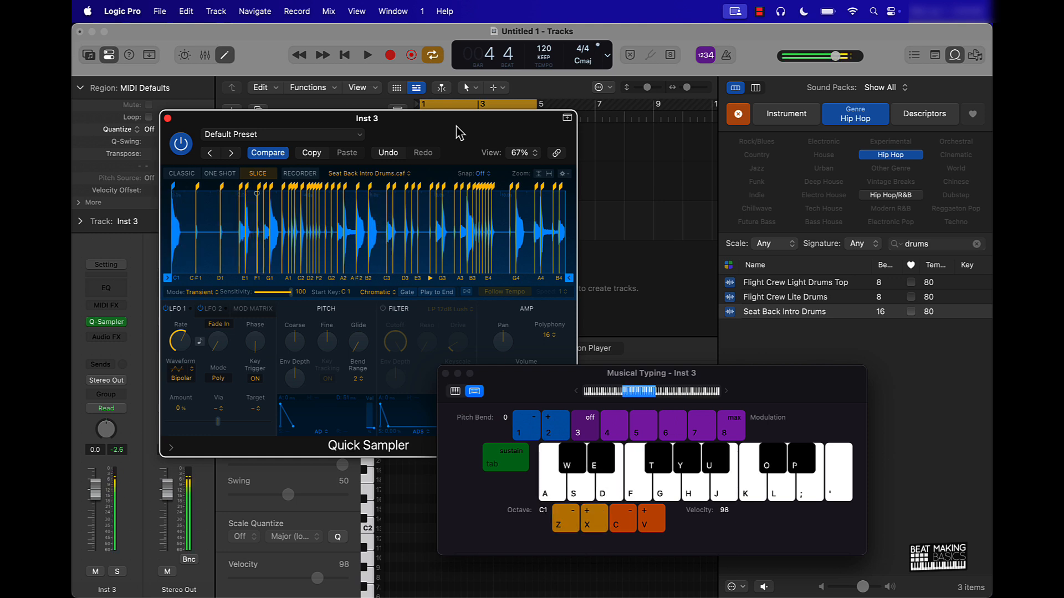
mouse_move(917, 168)
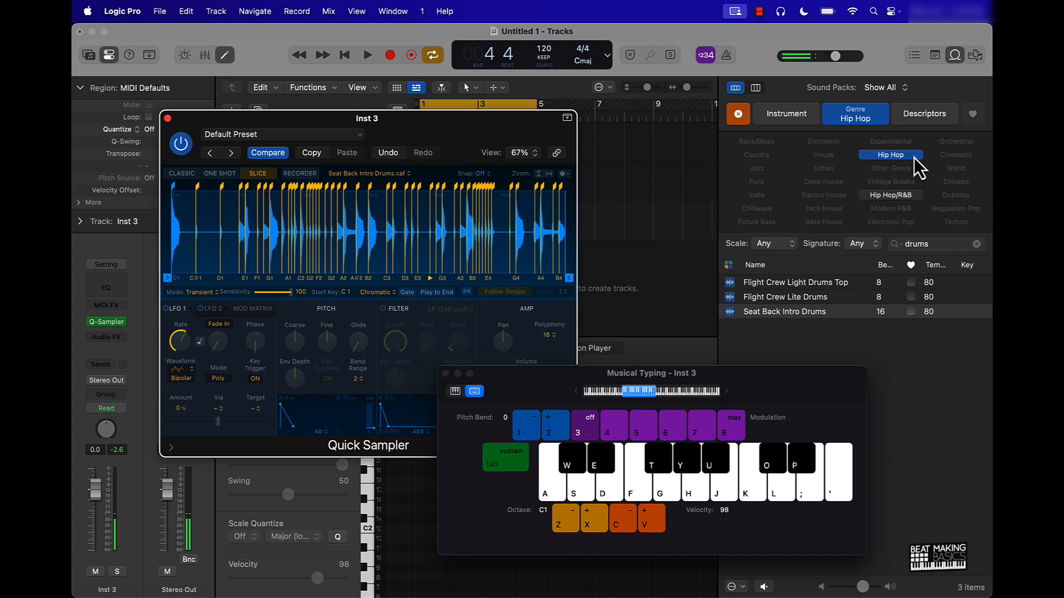
click(975, 244)
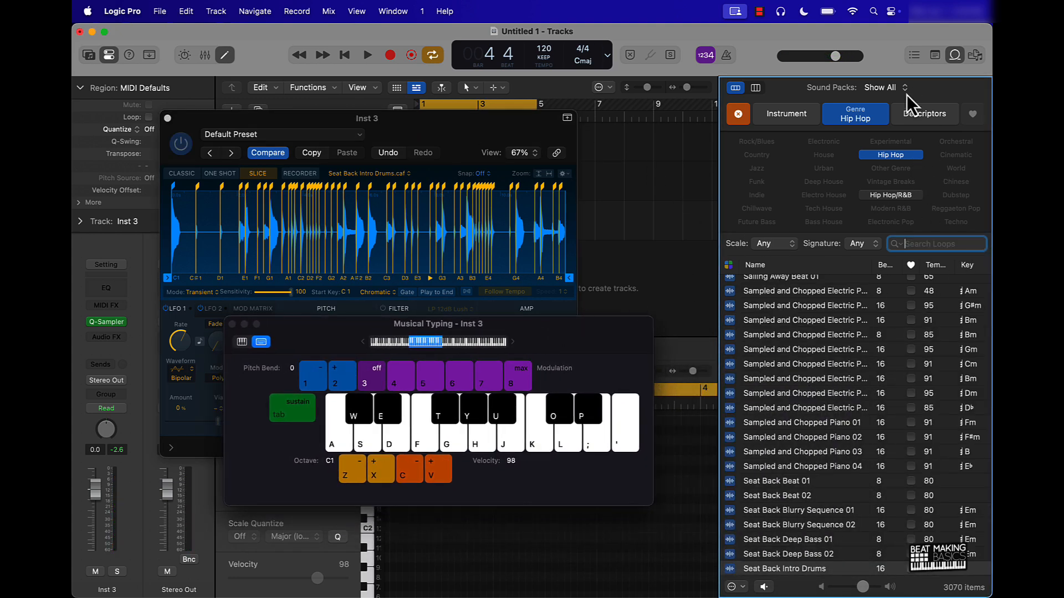
click(882, 87)
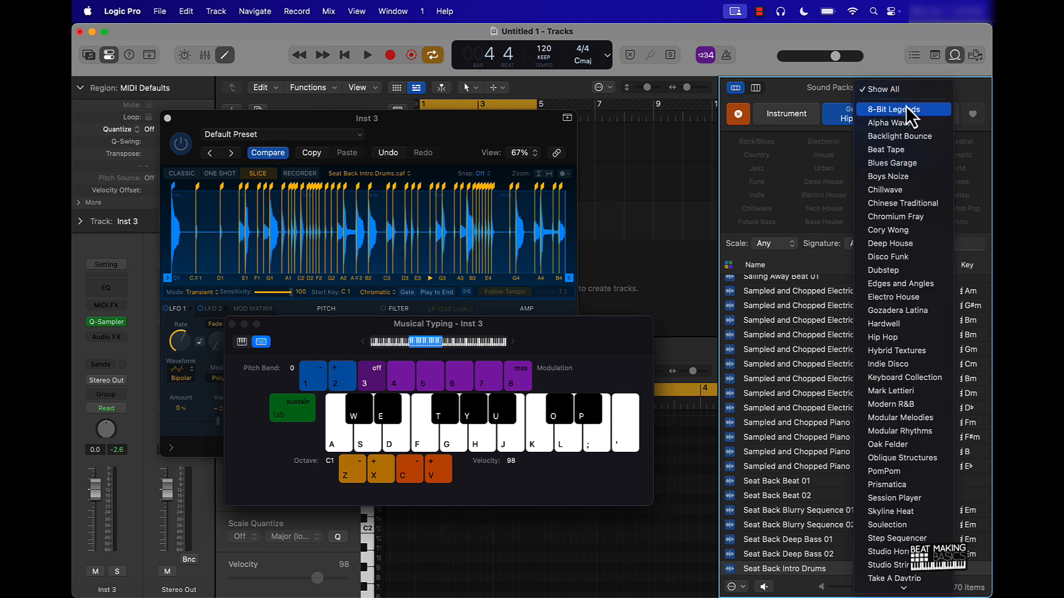
mouse_move(903, 176)
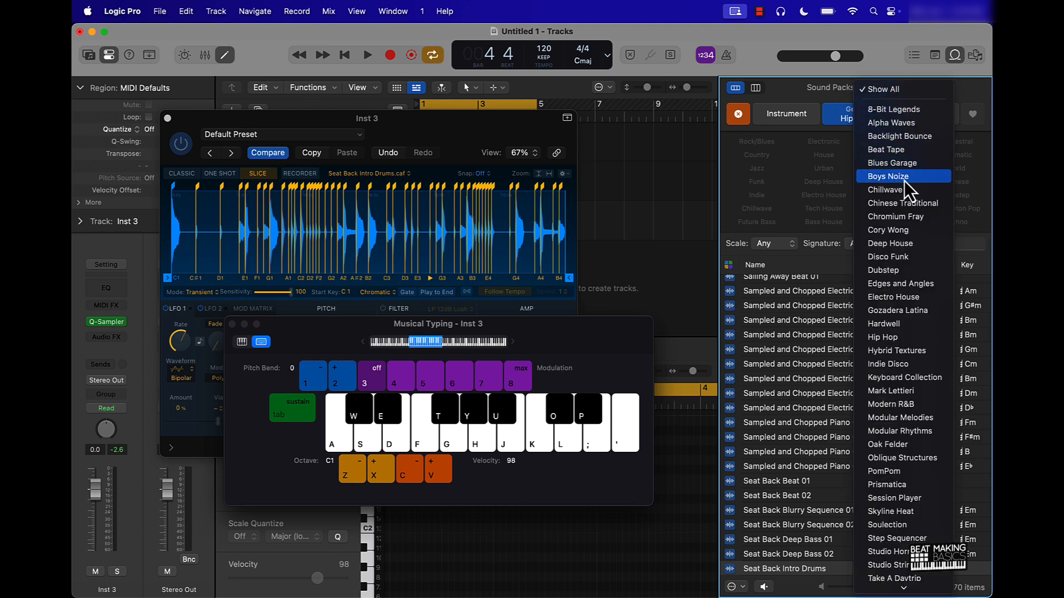
click(884, 149)
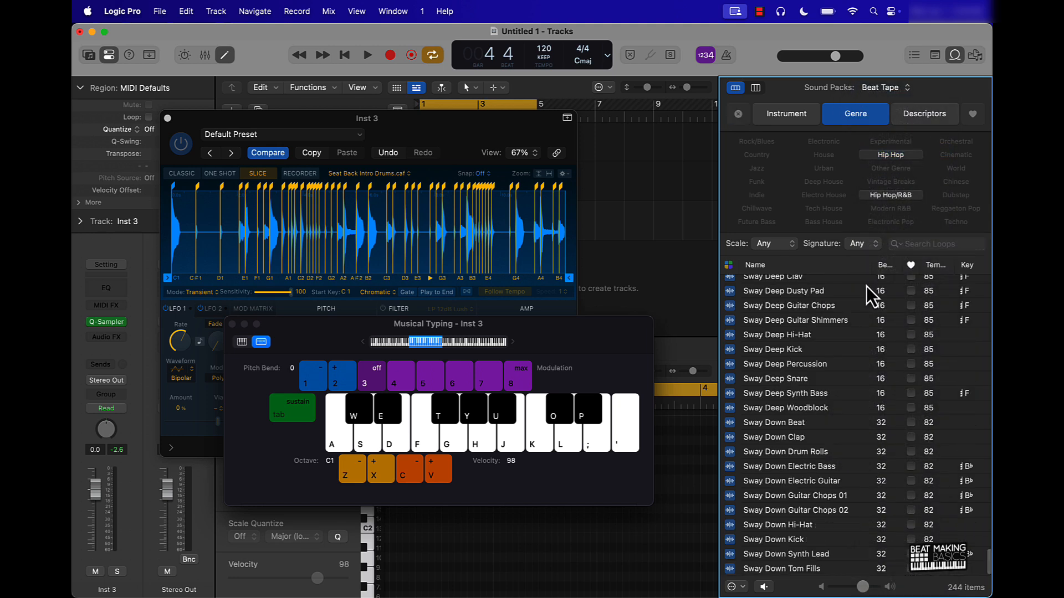
mouse_move(800, 367)
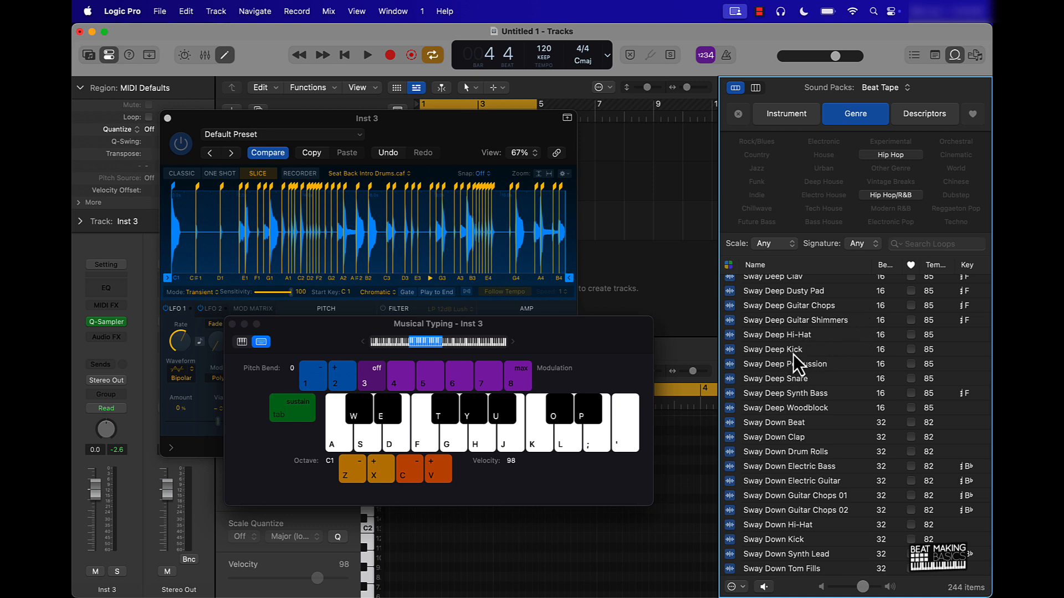
click(780, 349)
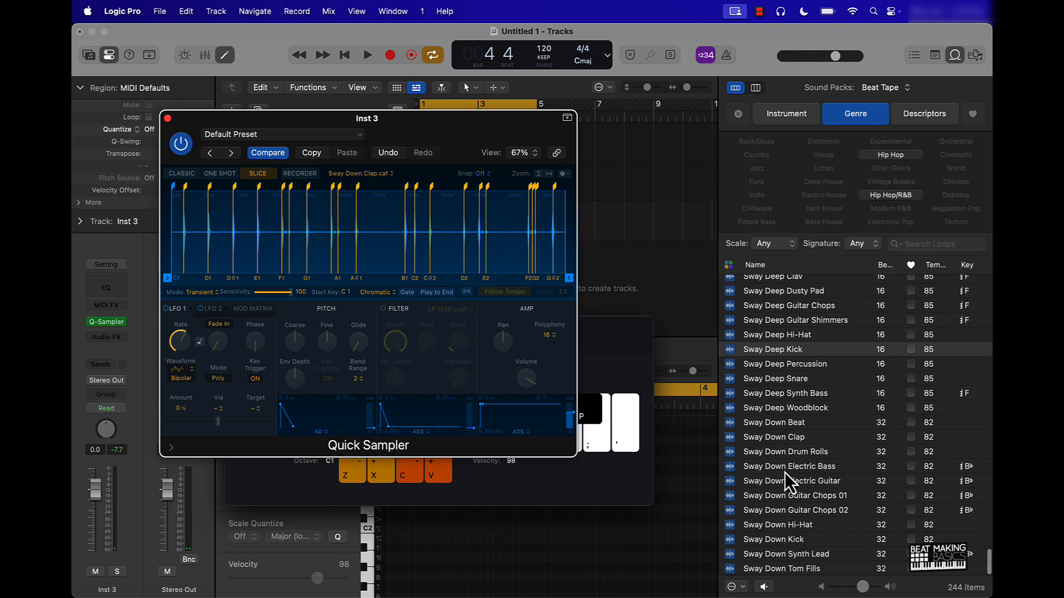
mouse_move(291, 170)
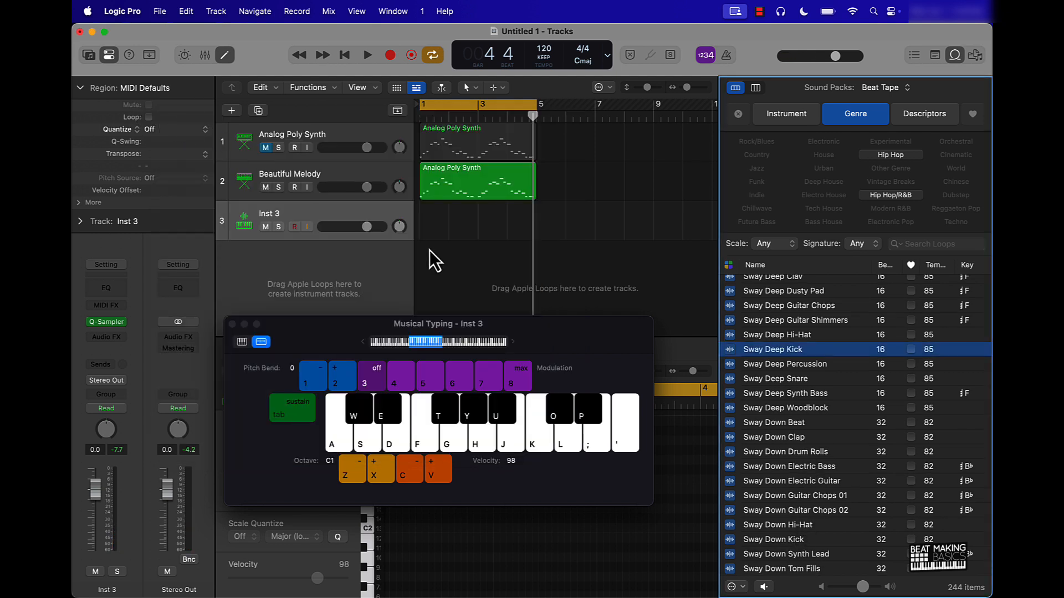
- Record an eight-note clap region on Inst 3, then create a new Quick Sampler track, Inst 4
drag(319, 226, 367, 226)
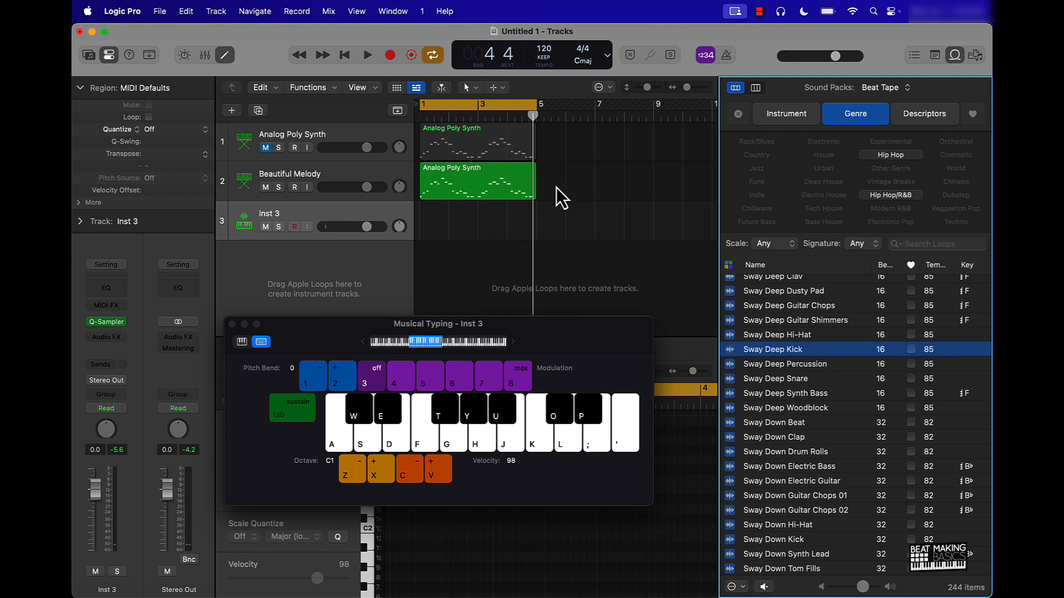
click(367, 55)
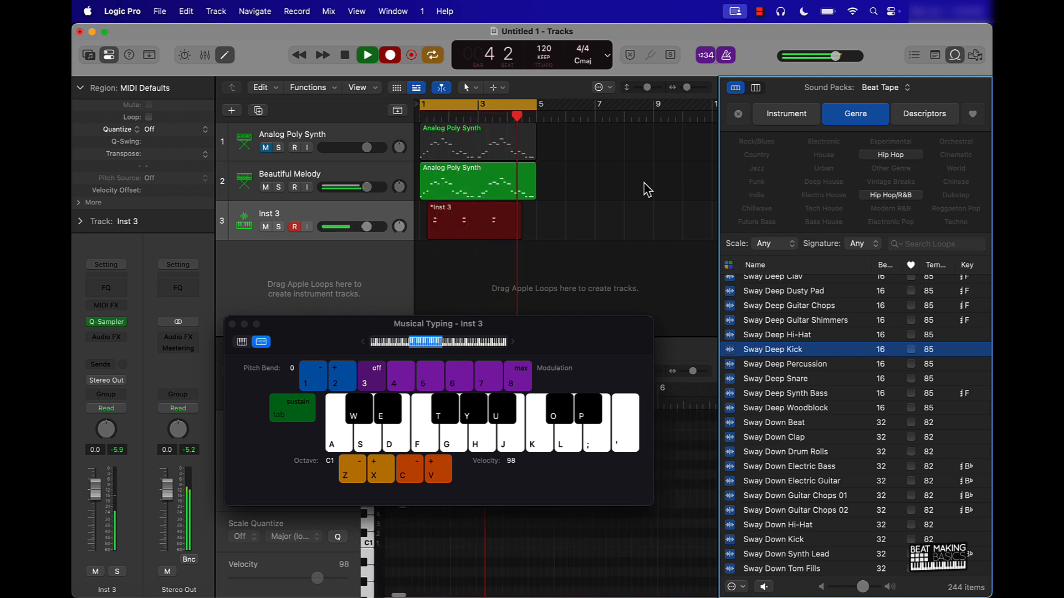
click(346, 56)
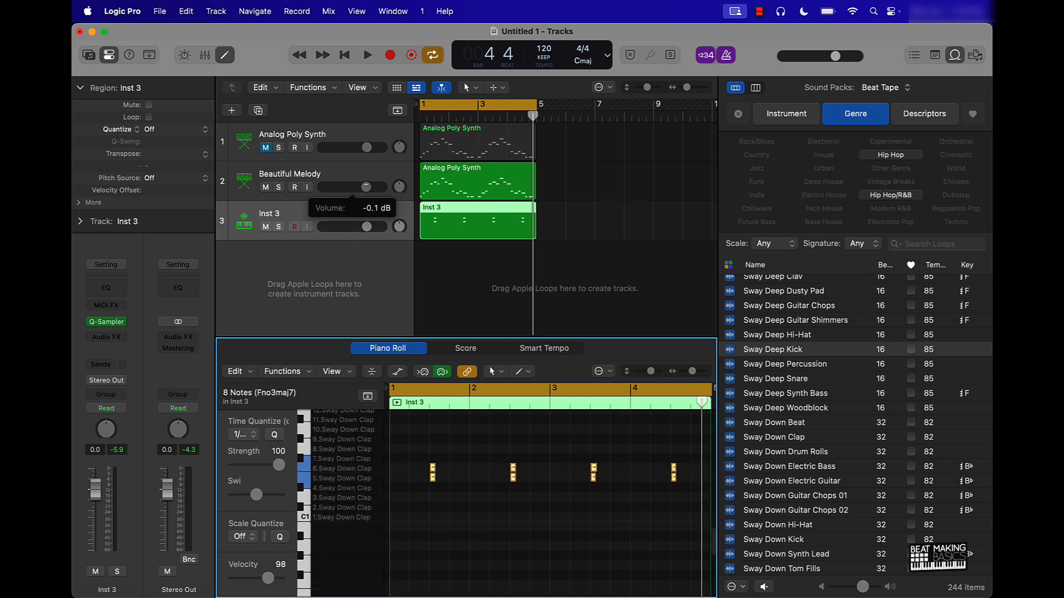
click(367, 56)
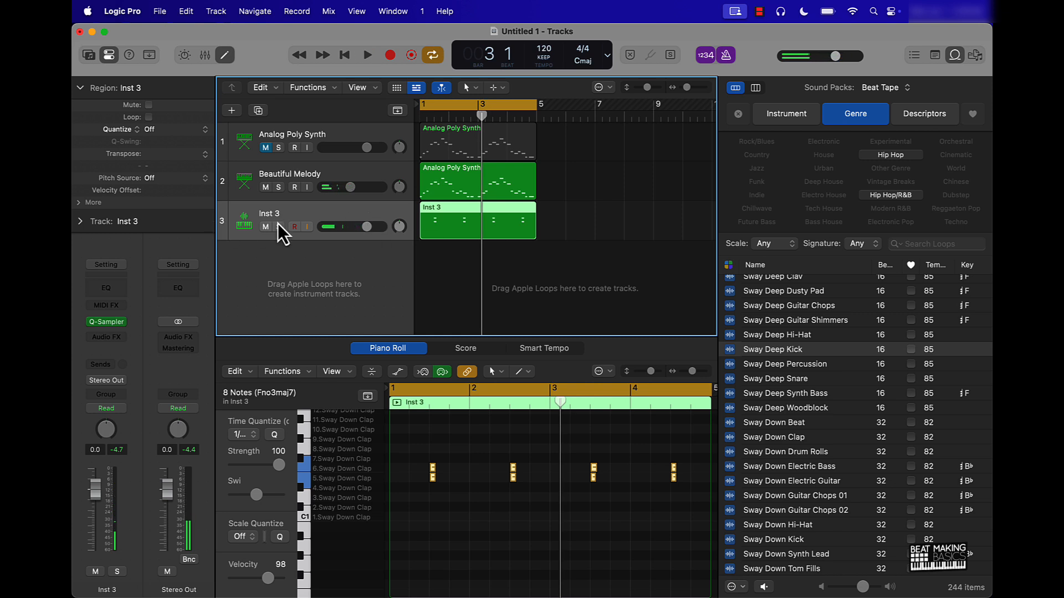
click(232, 110)
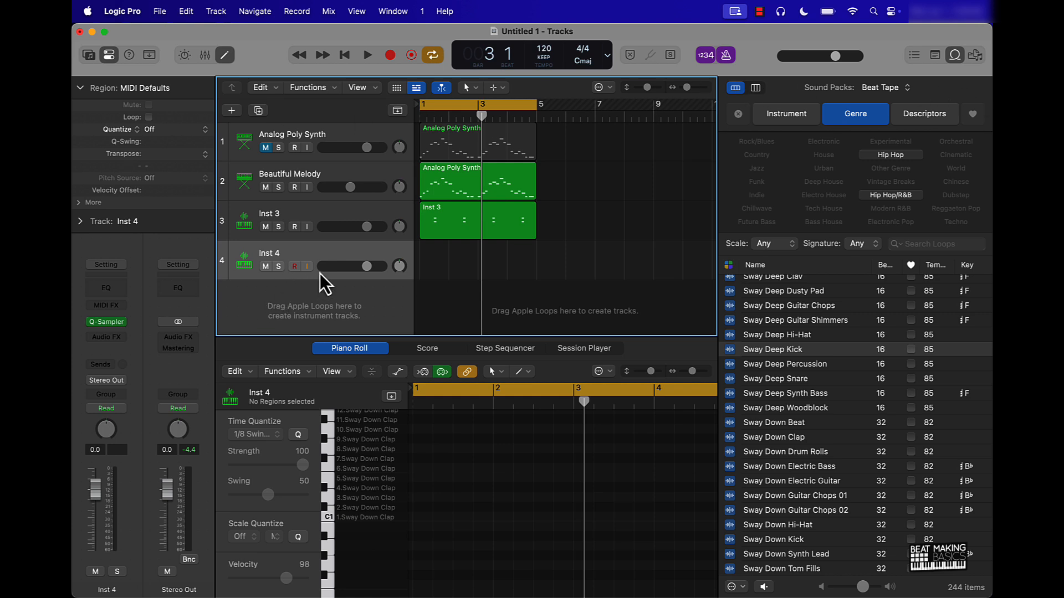
- Search the Loop Browser for 'snare' and load Sway Deep Snare into Inst 4's Quick Sampler as slices
click(294, 266)
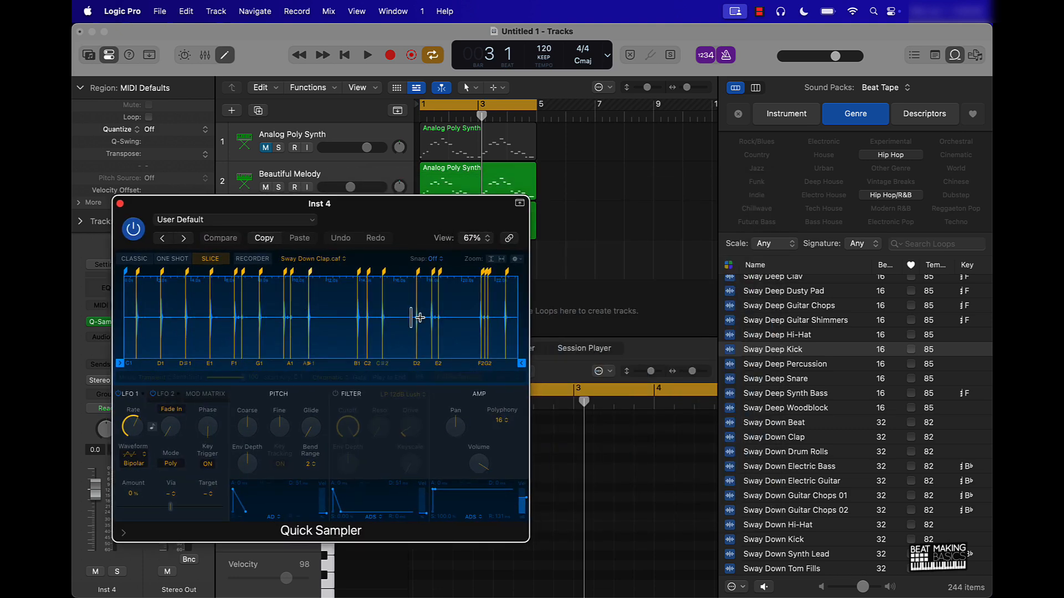
mouse_move(147, 313)
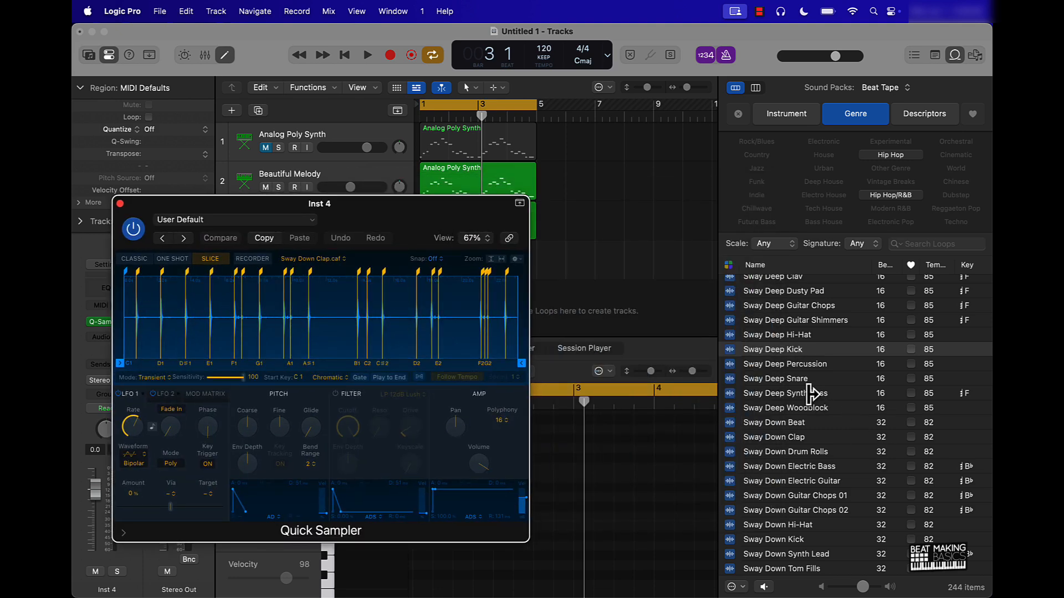
double_click(776, 379)
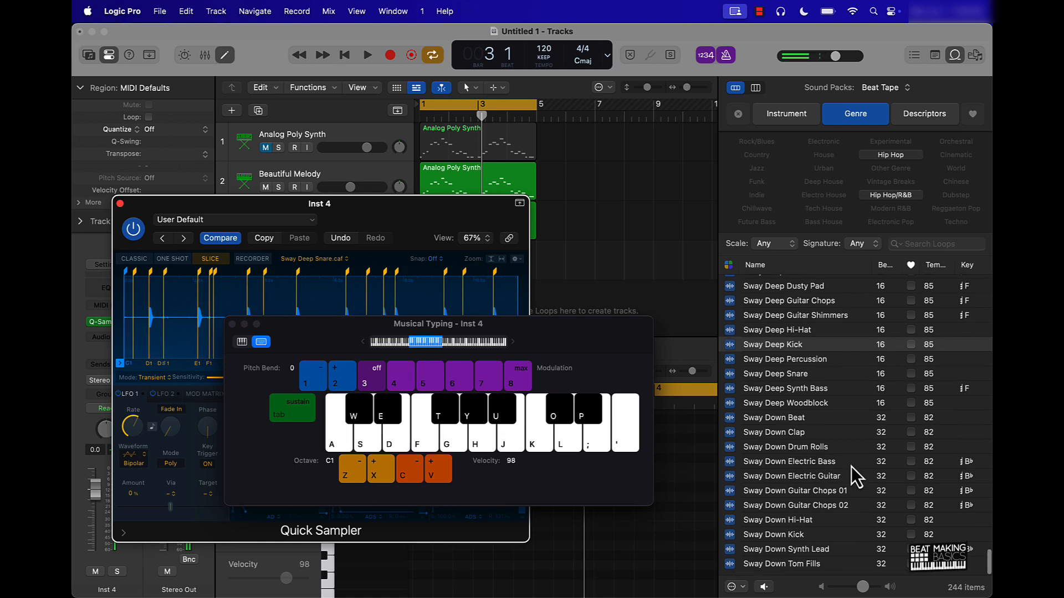
scroll(down, 3)
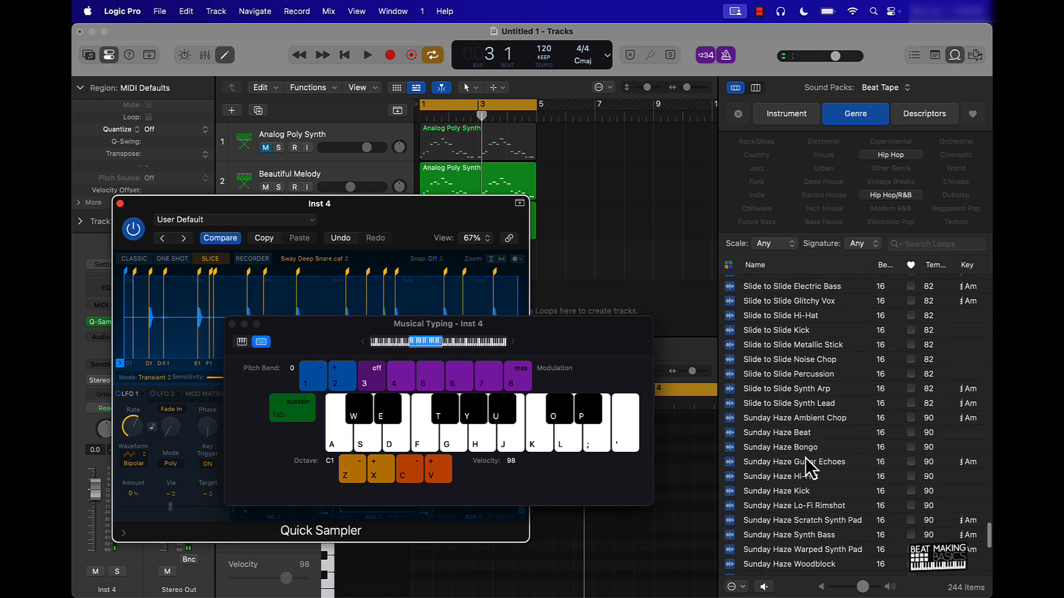
click(936, 244)
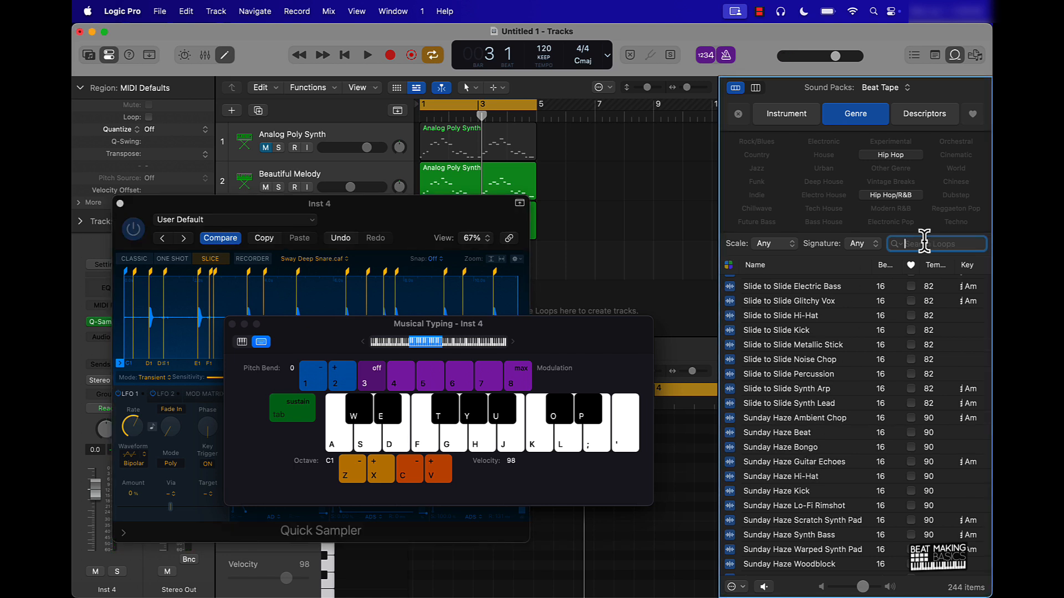
text(snare)
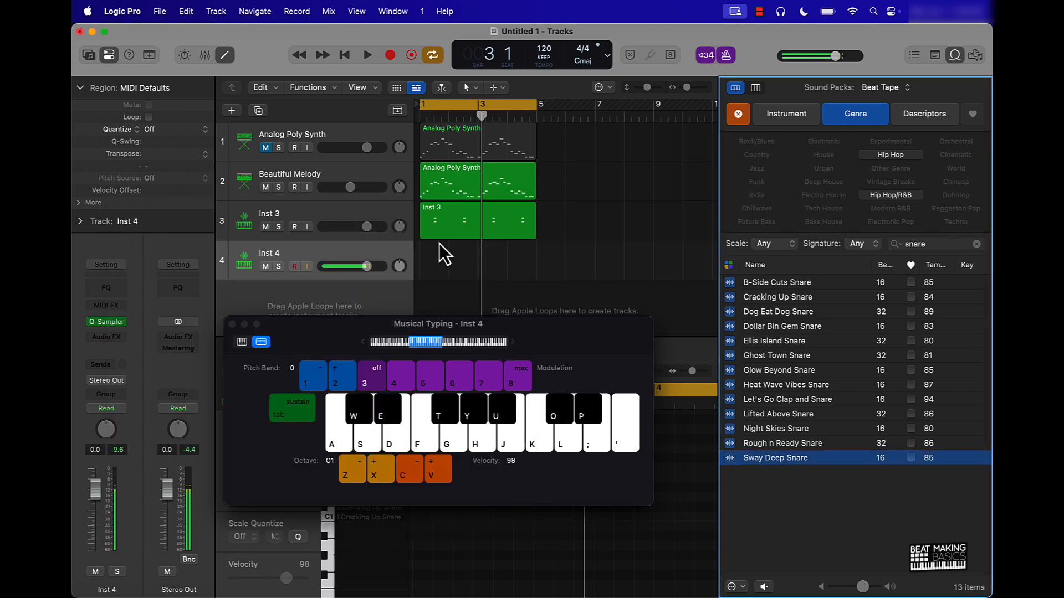
- Record a two-bar snare pattern on Inst 4 and select all ten notes in the Piano Roll
click(367, 55)
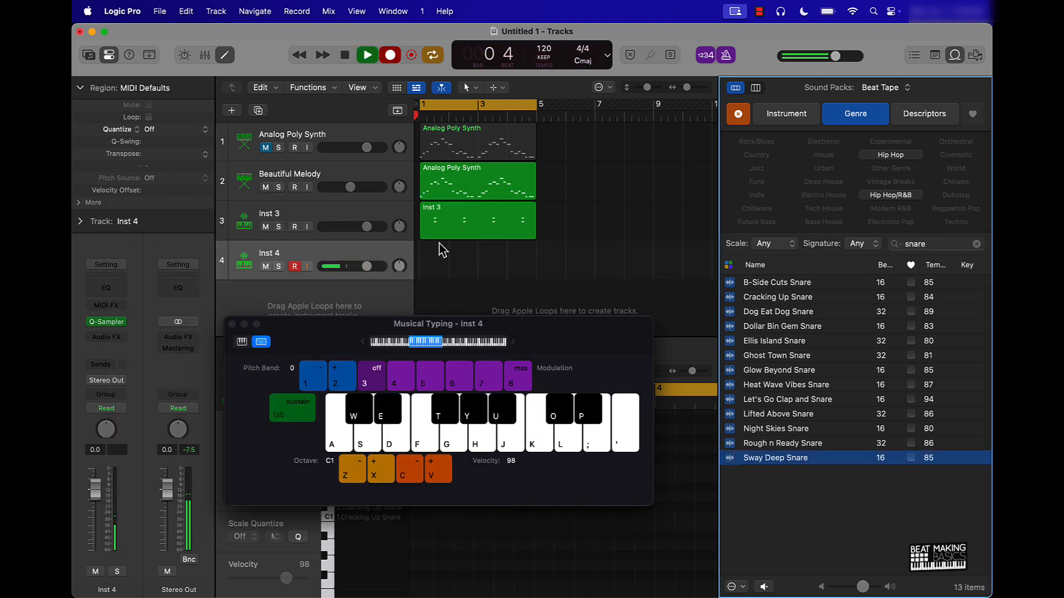
click(367, 55)
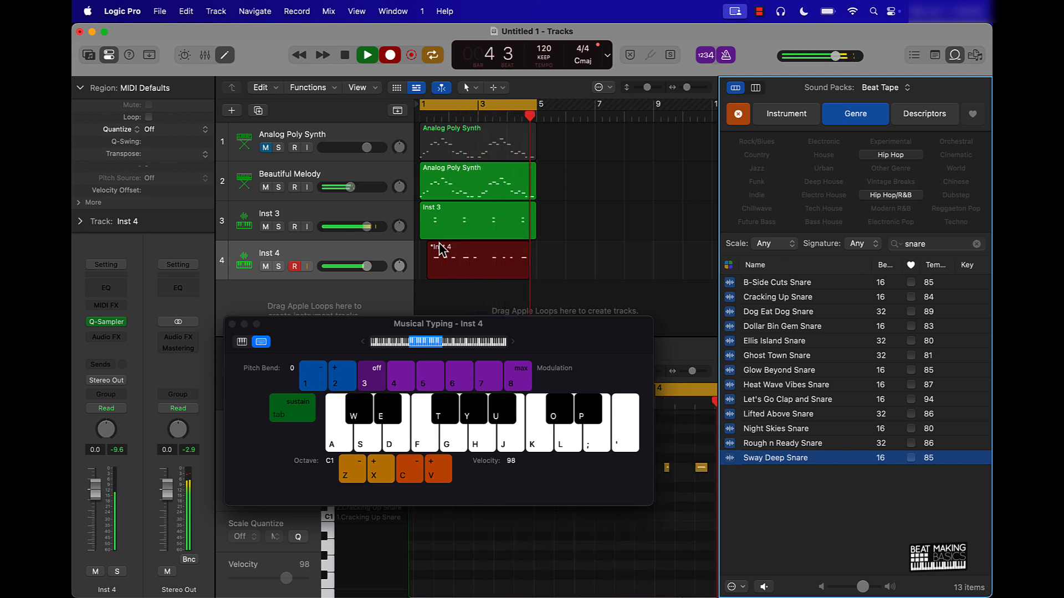
click(344, 55)
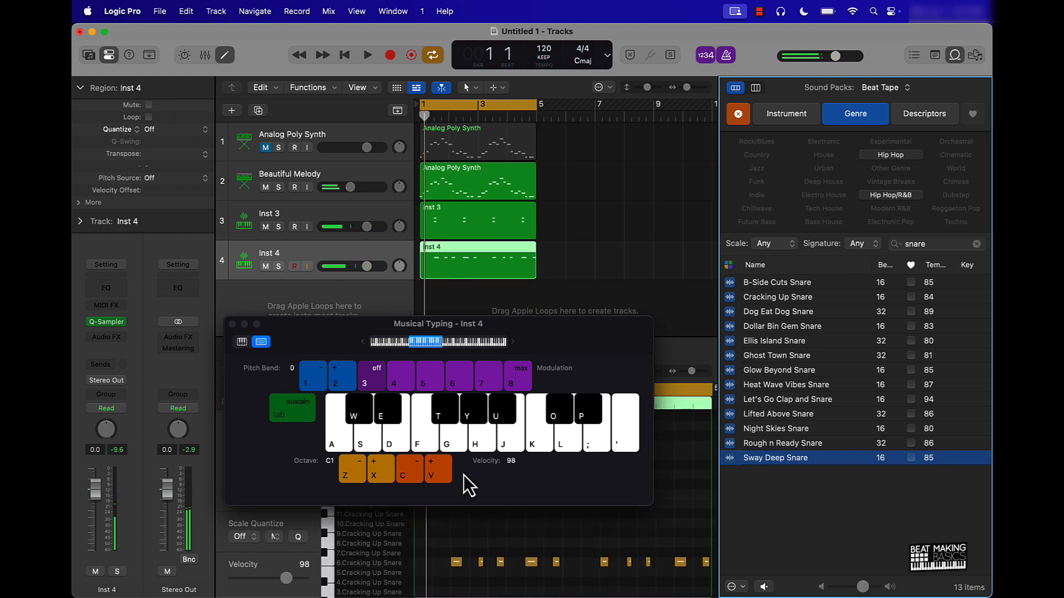
click(233, 325)
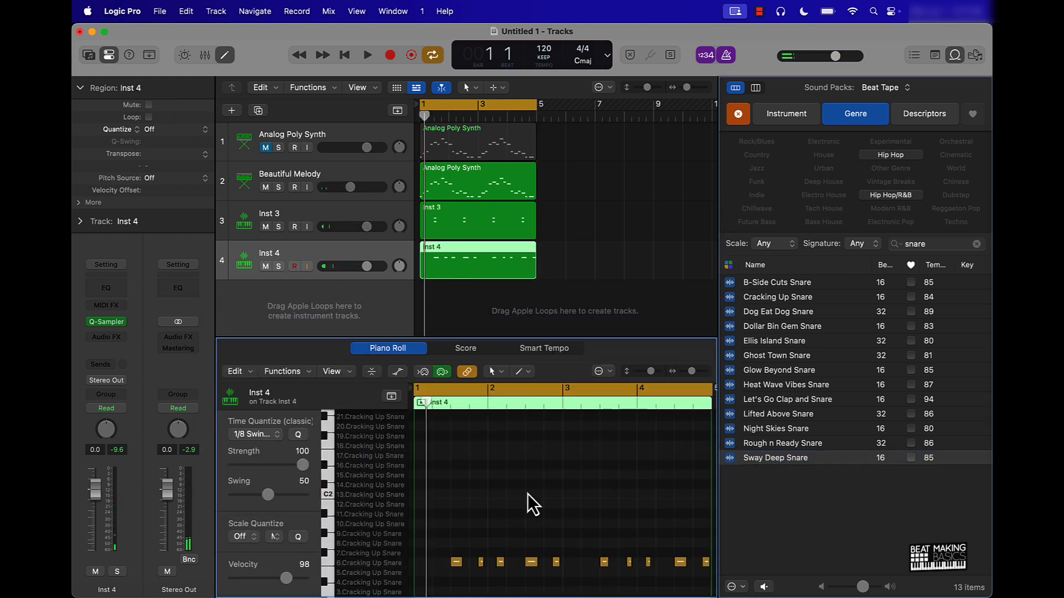
click(299, 435)
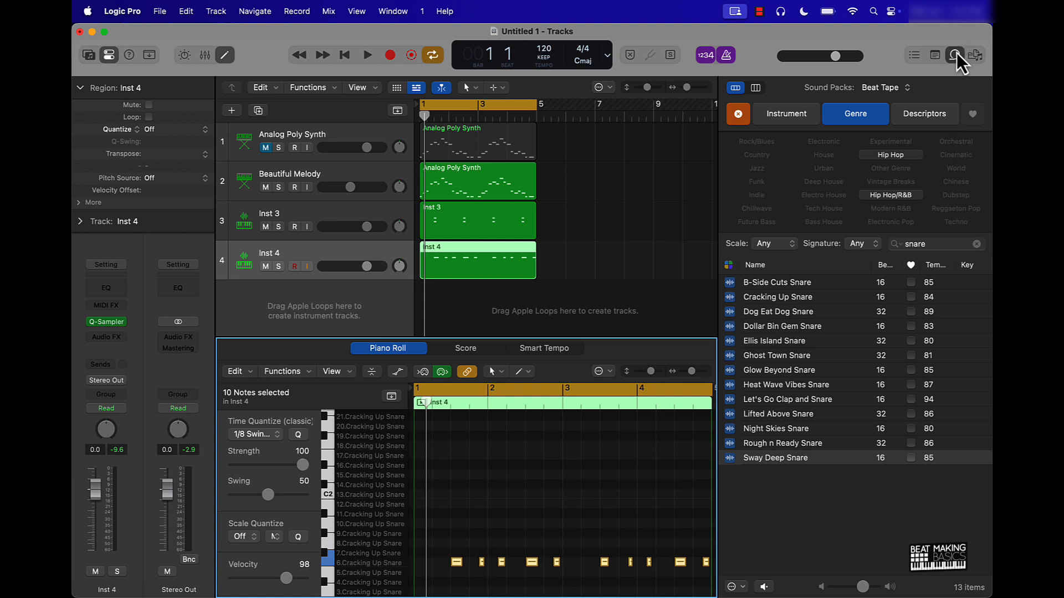
- Create track Inst 5 with a mono single-sample Quick Sampler instrument
click(954, 55)
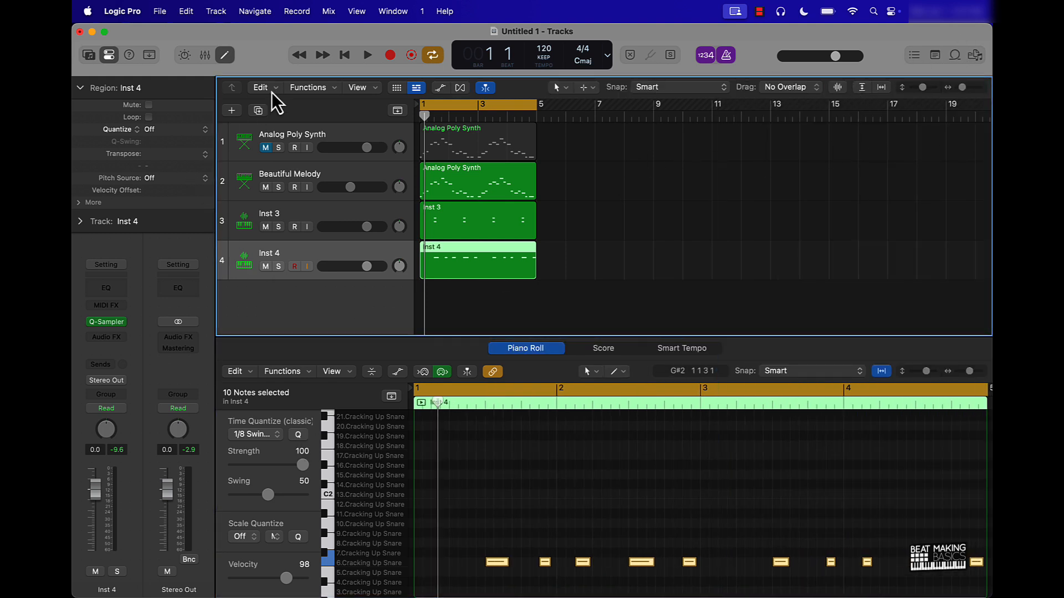
mouse_move(231, 109)
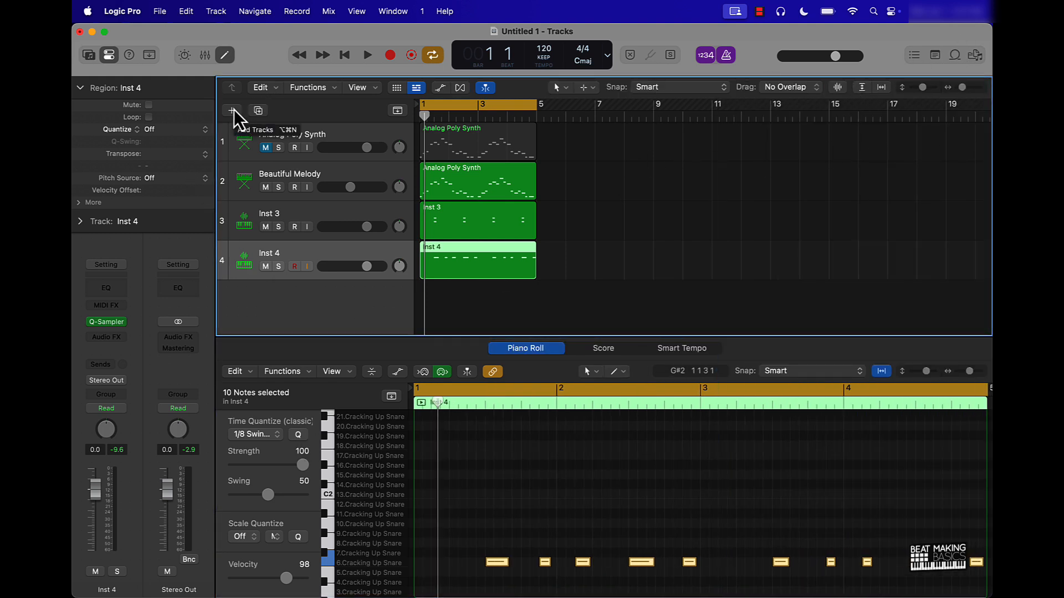
click(231, 109)
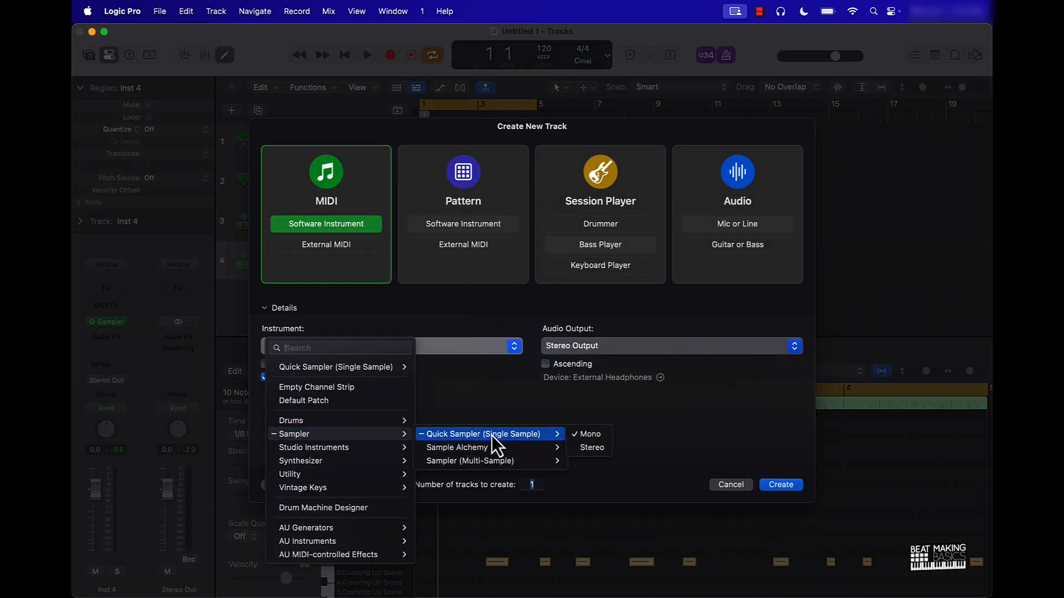
click(482, 433)
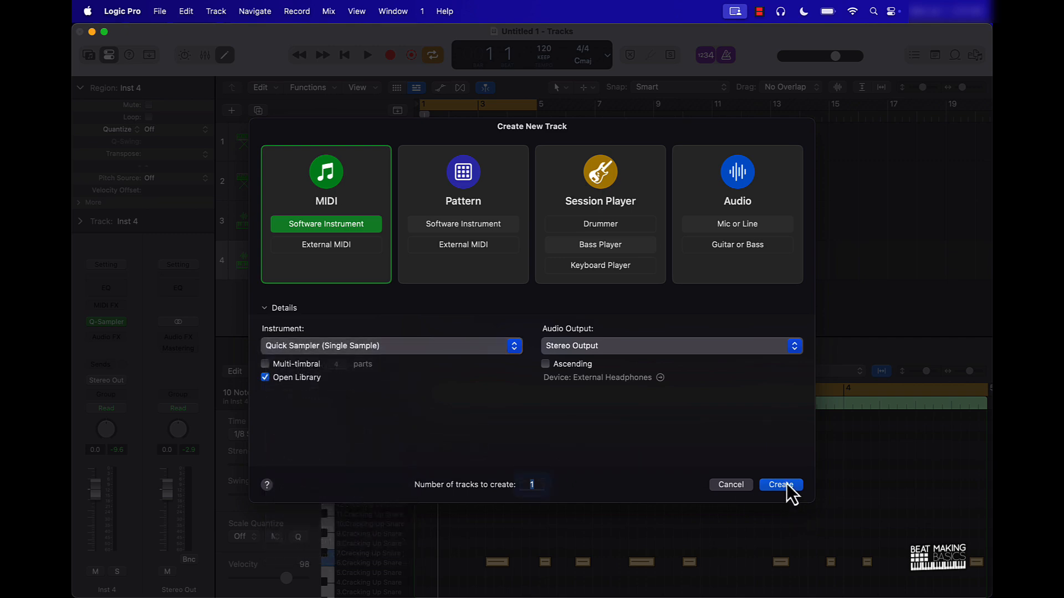
click(780, 484)
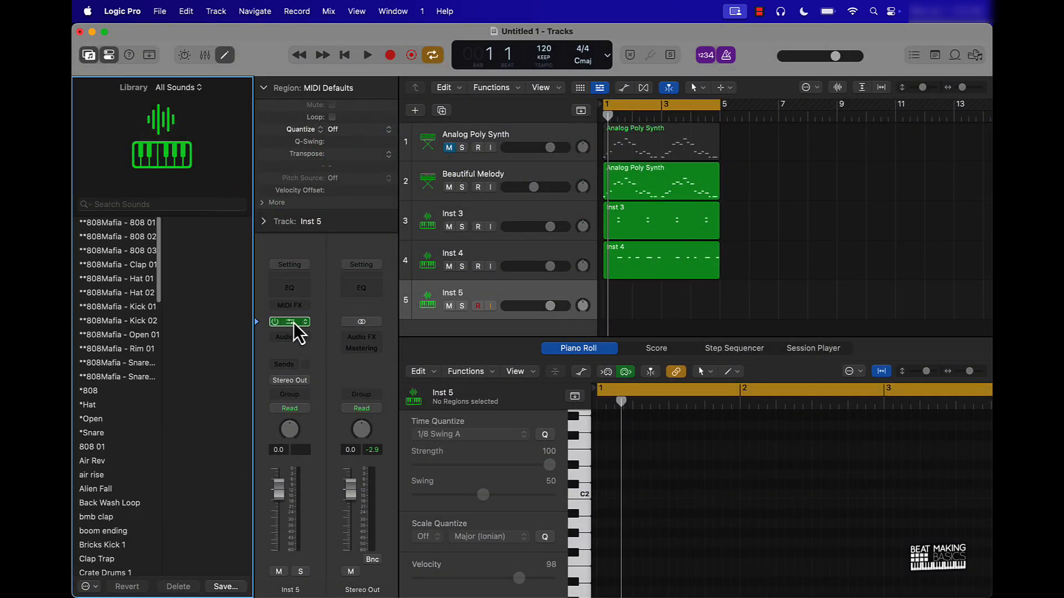
- Load the Rap Lords Clap 1 preset into Inst 5's Quick Sampler
click(289, 321)
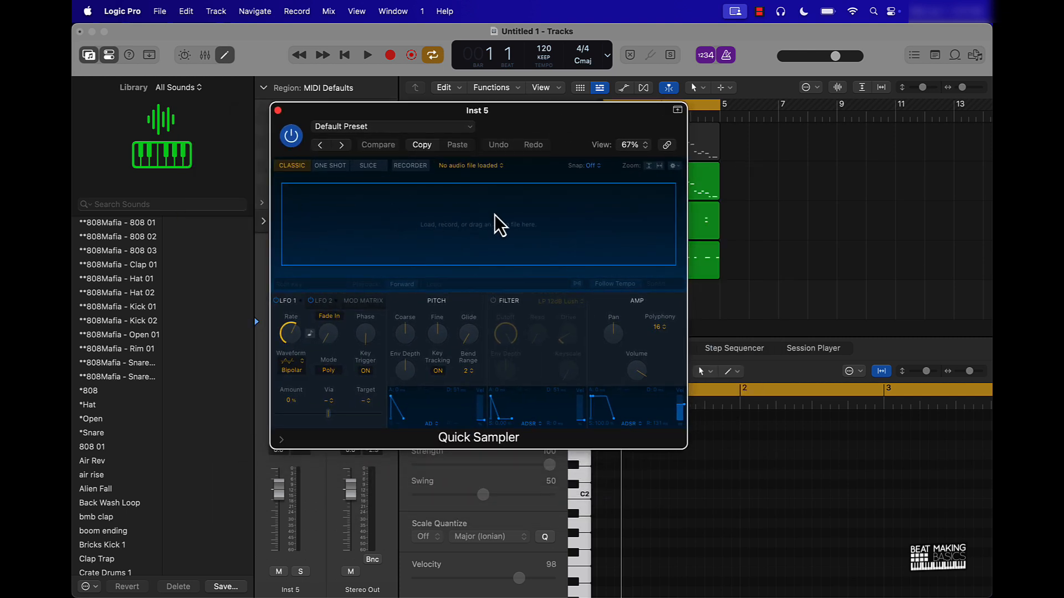
mouse_move(343, 131)
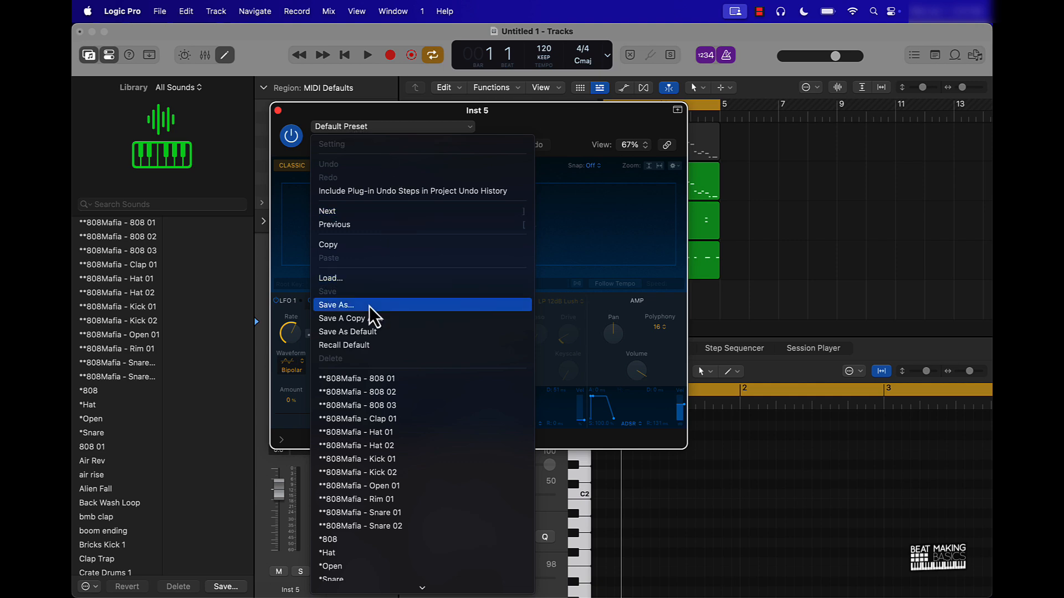
mouse_move(374, 419)
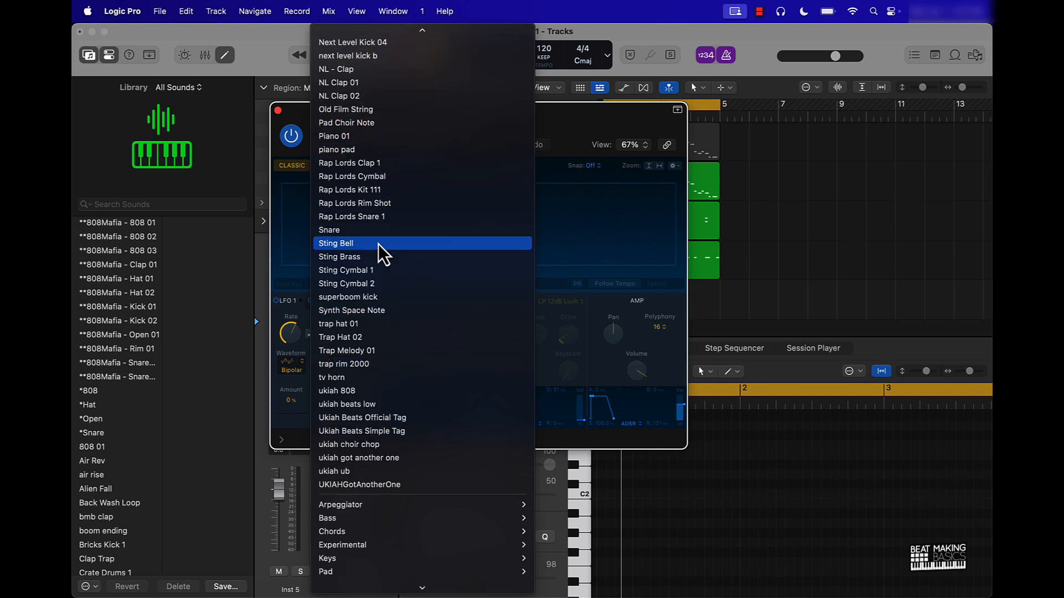
mouse_move(397, 163)
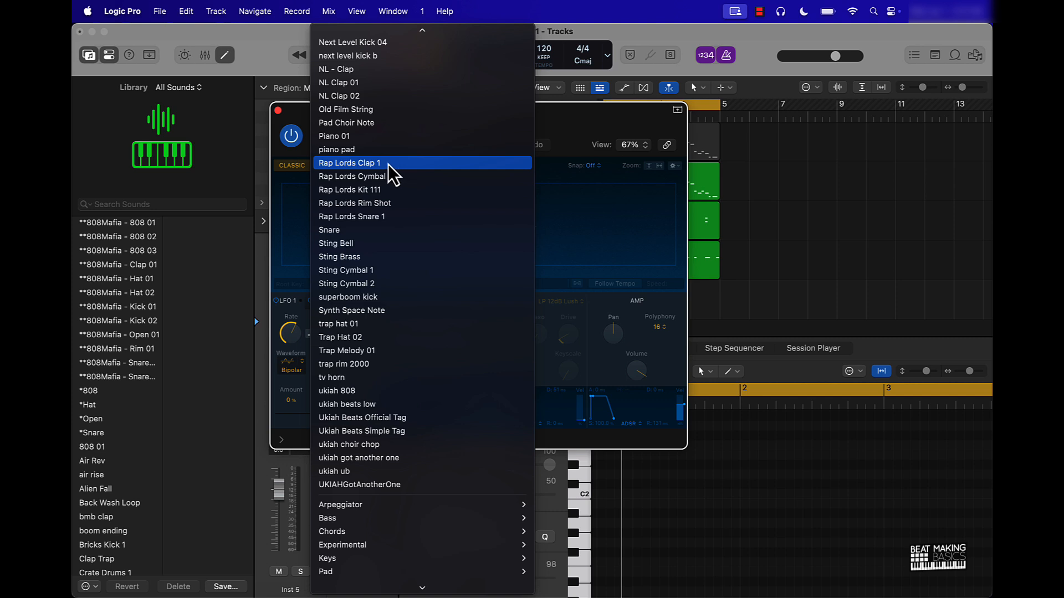
click(349, 163)
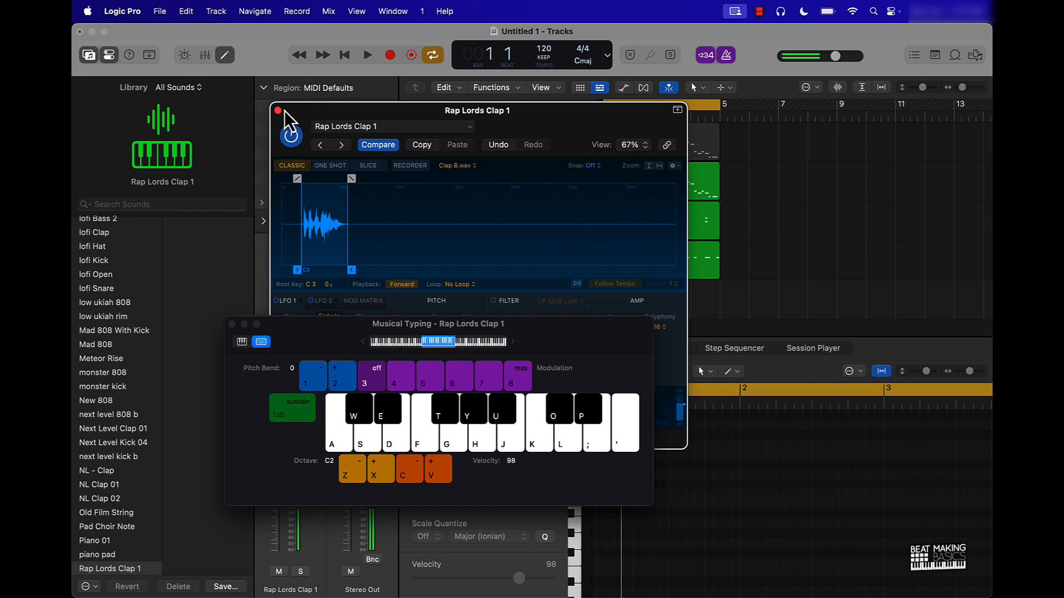
- Record a two-bar ten-note clap region on Rap Lords Clap 1 and play the beat back
click(276, 111)
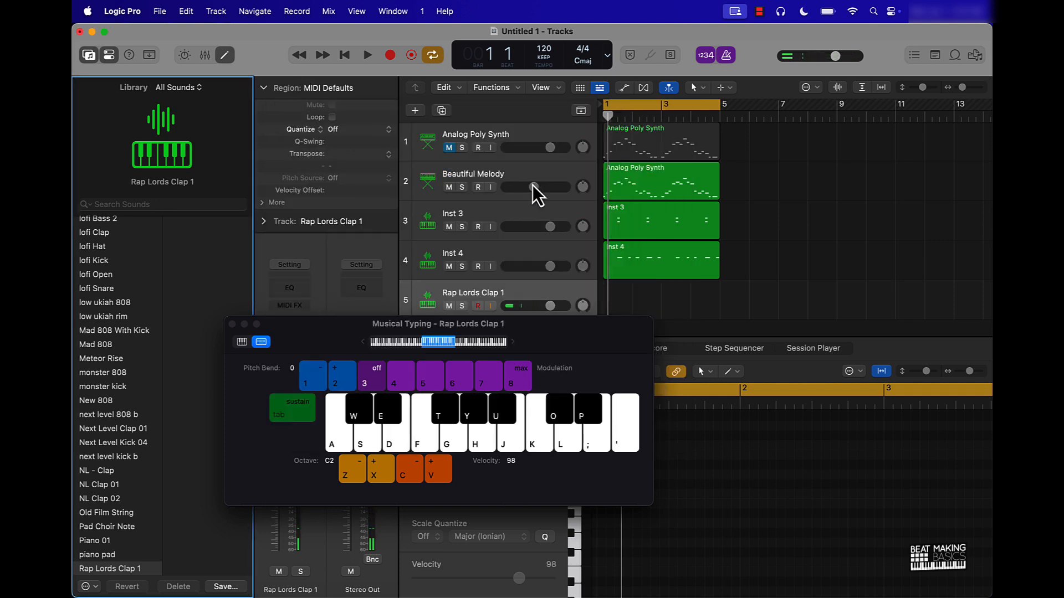
click(367, 56)
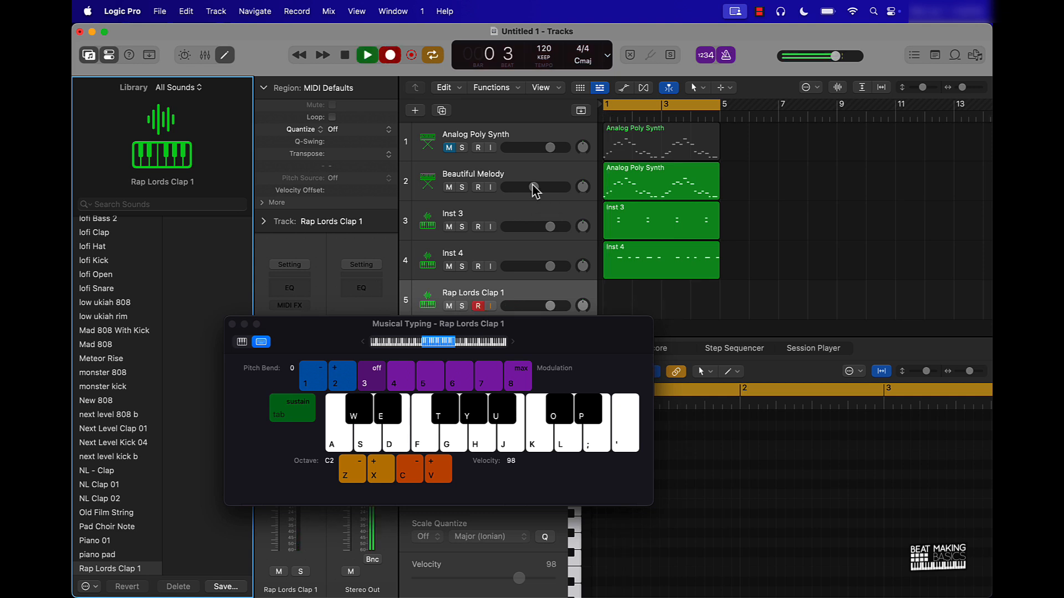
click(365, 55)
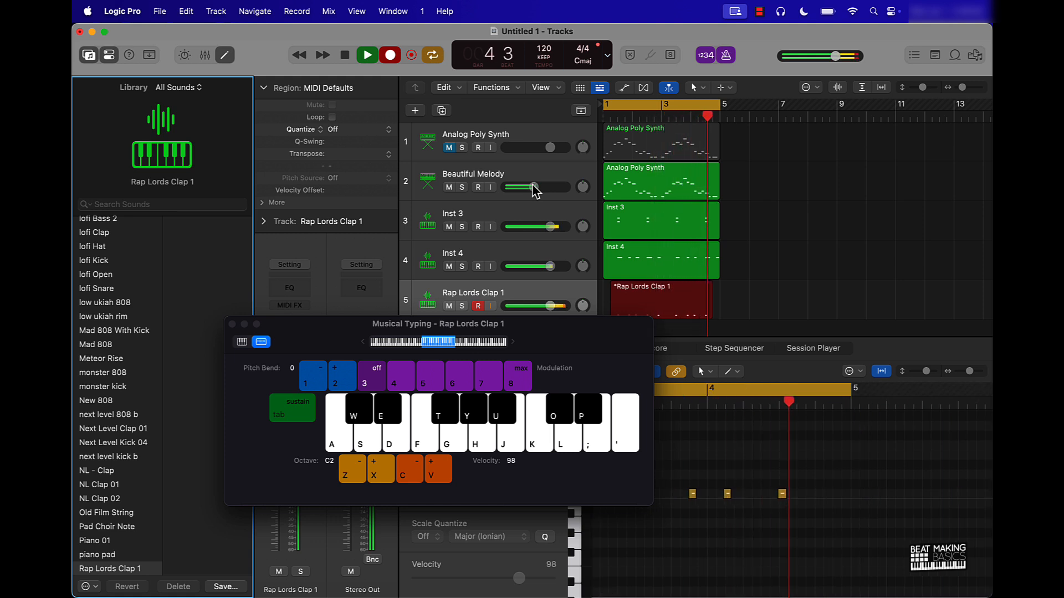
click(344, 56)
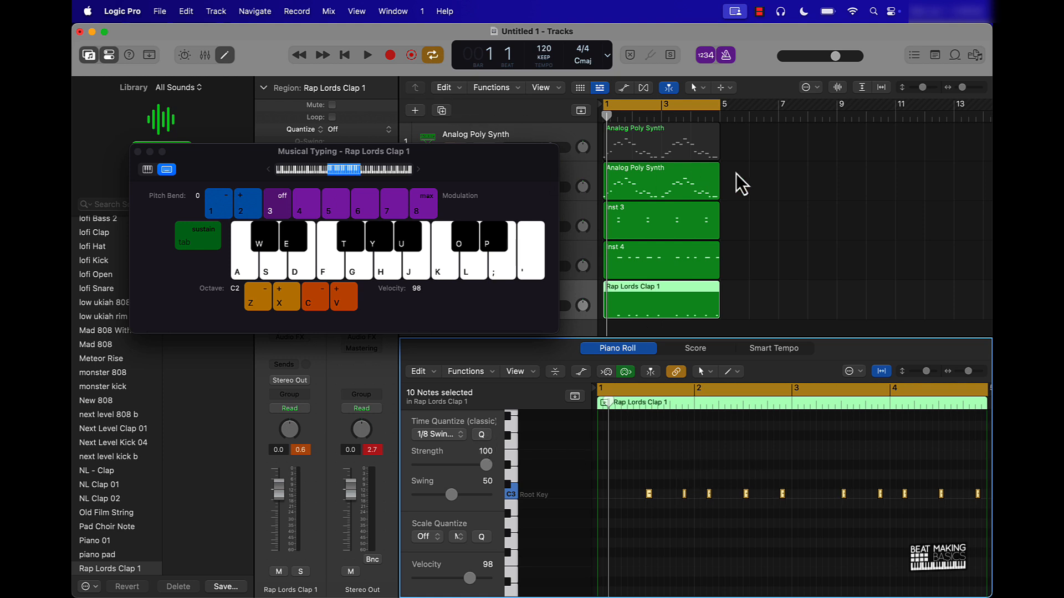
click(366, 55)
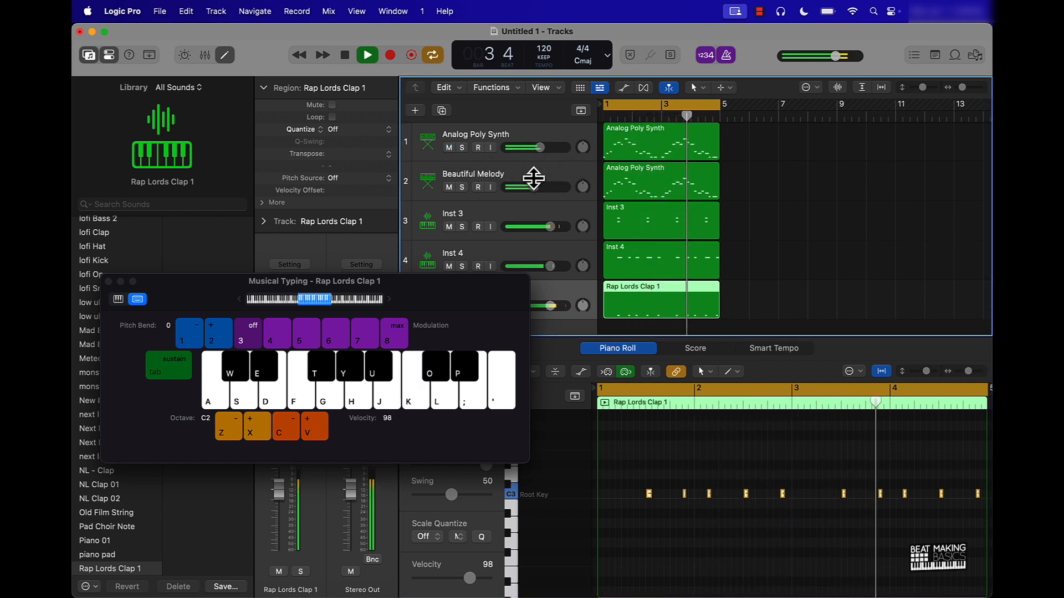
click(367, 56)
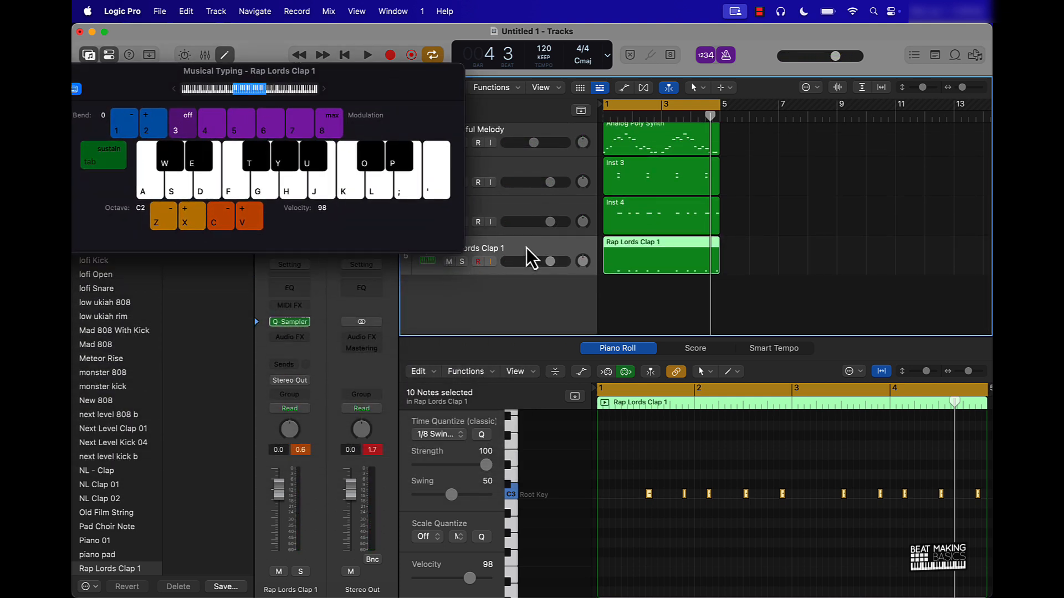
- Load the Rap Lords Kit 111 preset on track 6's Quick Sampler with the Filter enabled
click(472, 288)
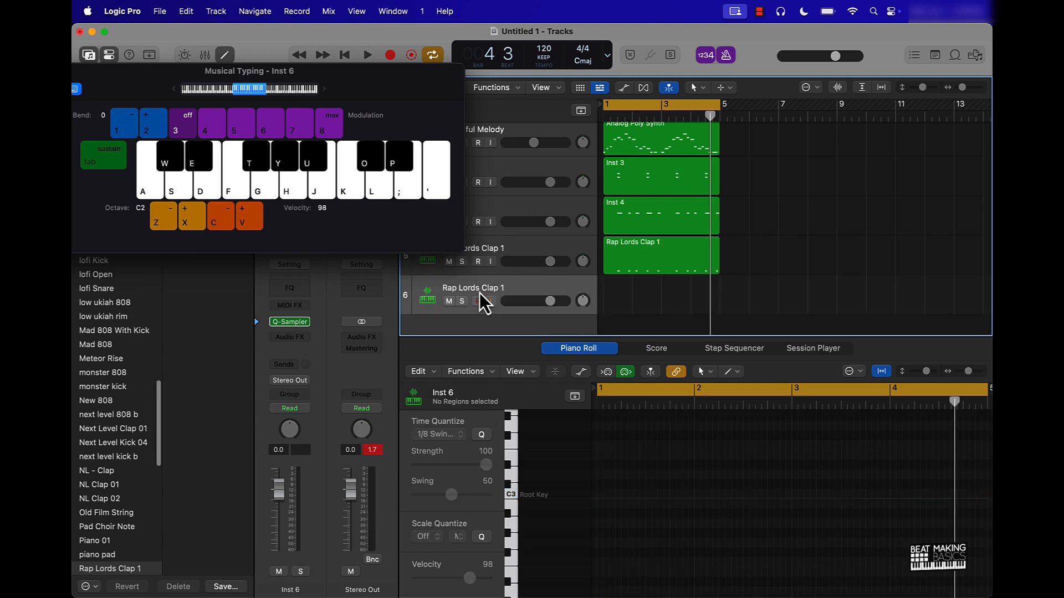
click(289, 321)
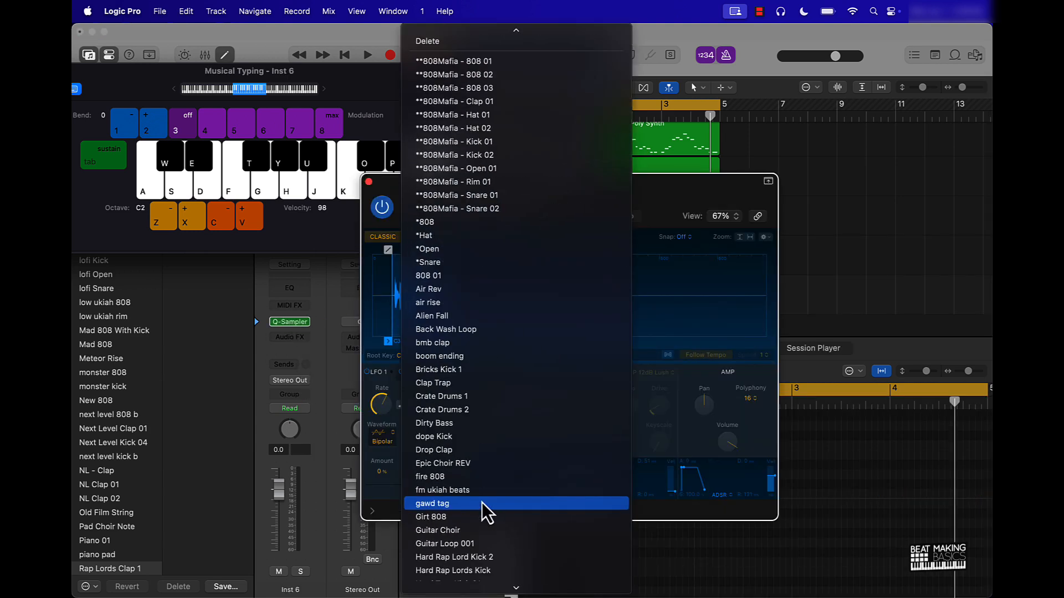
scroll(down, 3)
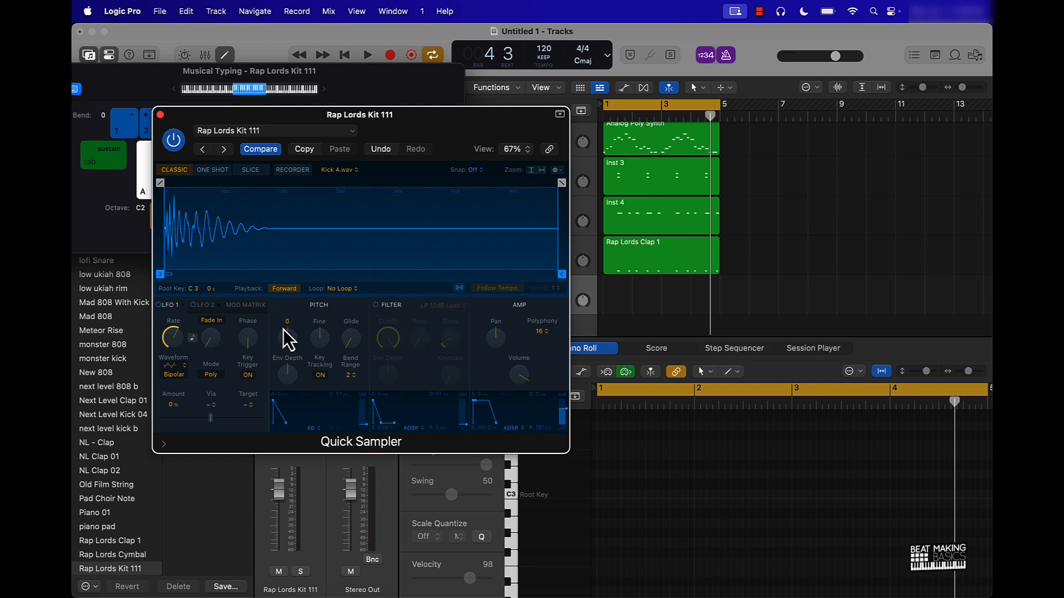
mouse_move(396, 334)
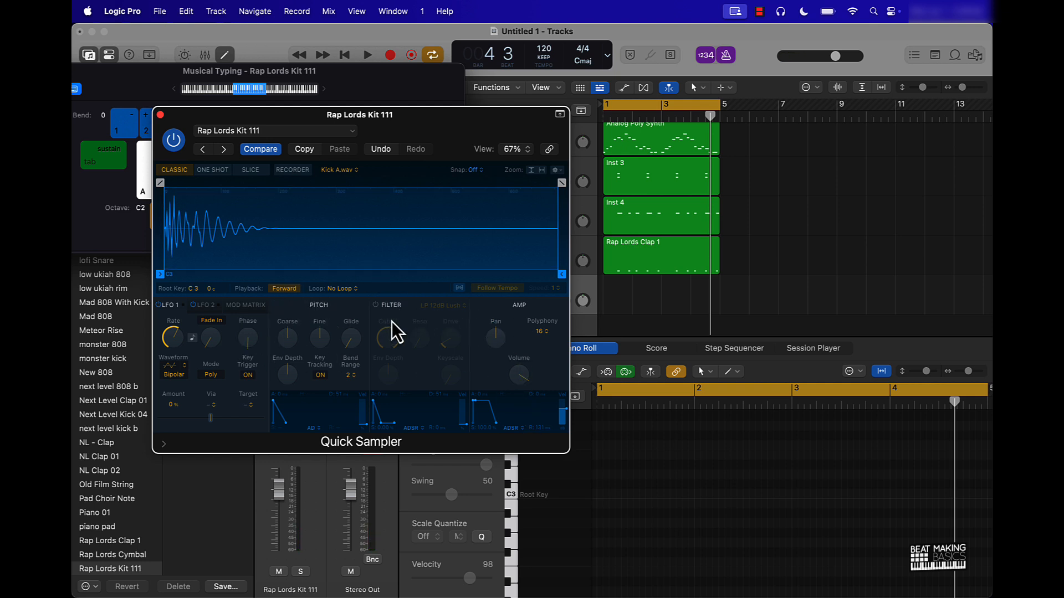
click(377, 306)
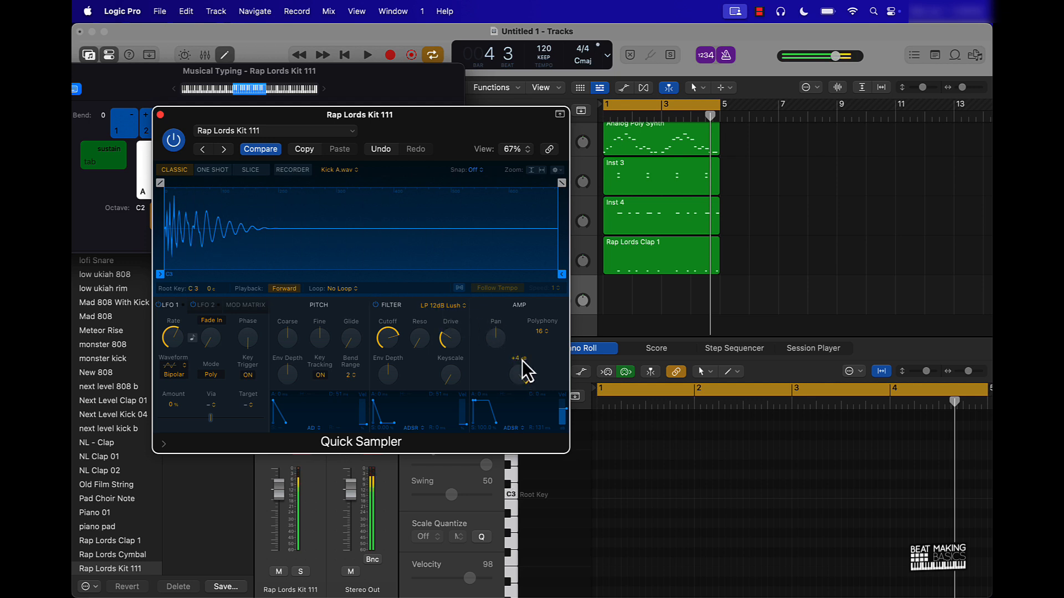
mouse_move(499, 377)
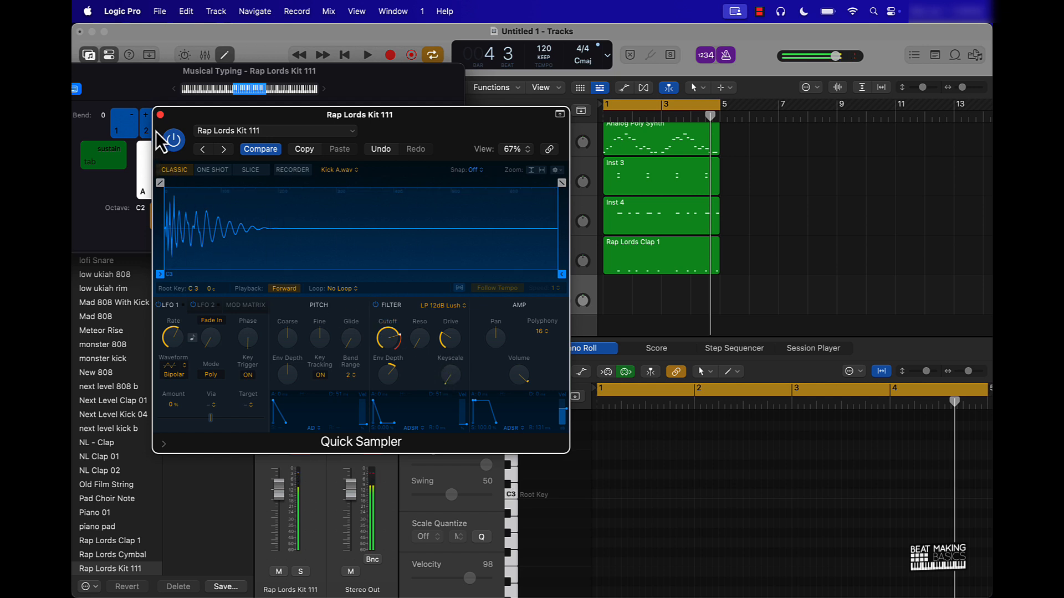
click(160, 114)
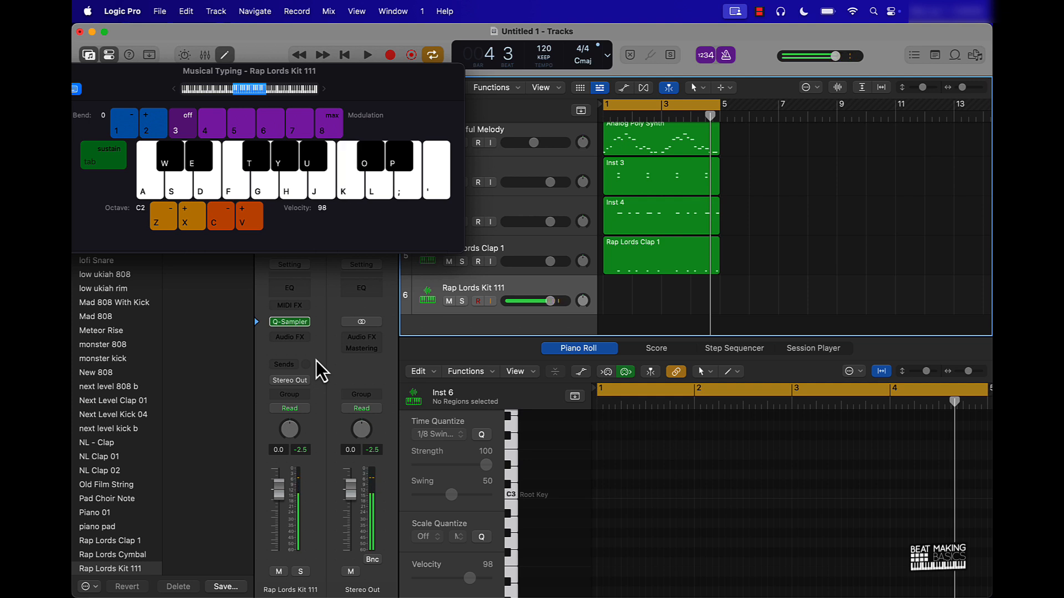
- Record a kick pattern region on the Rap Lords Kit 111 track
click(367, 55)
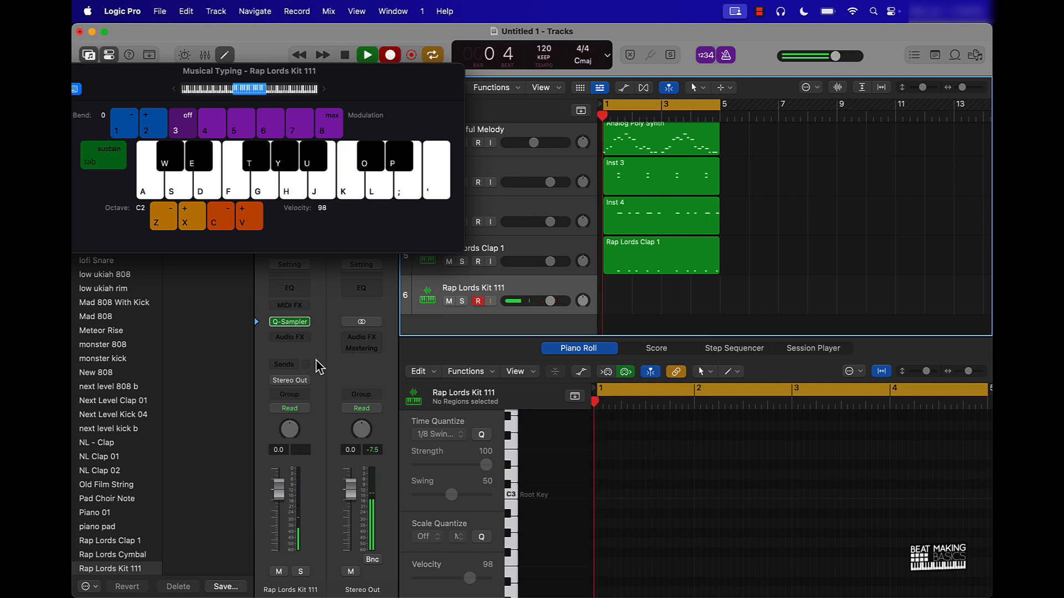
click(365, 54)
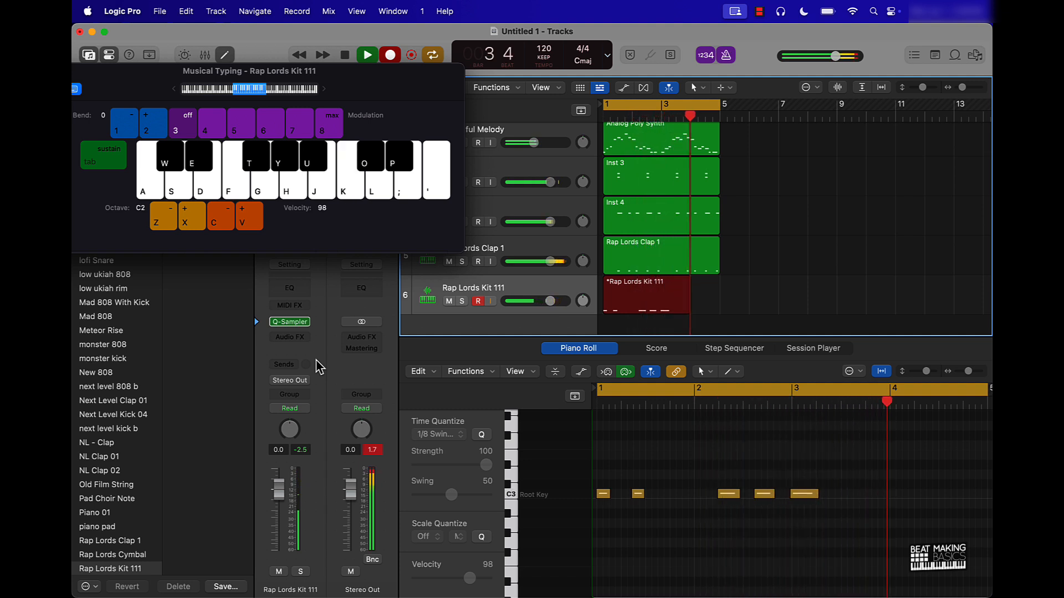
click(366, 54)
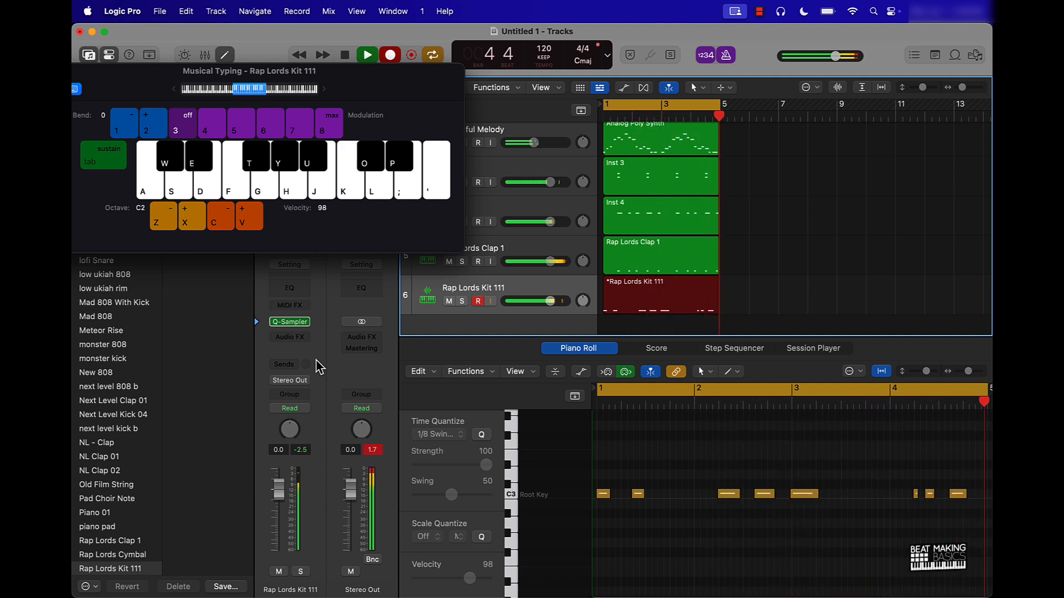
click(366, 55)
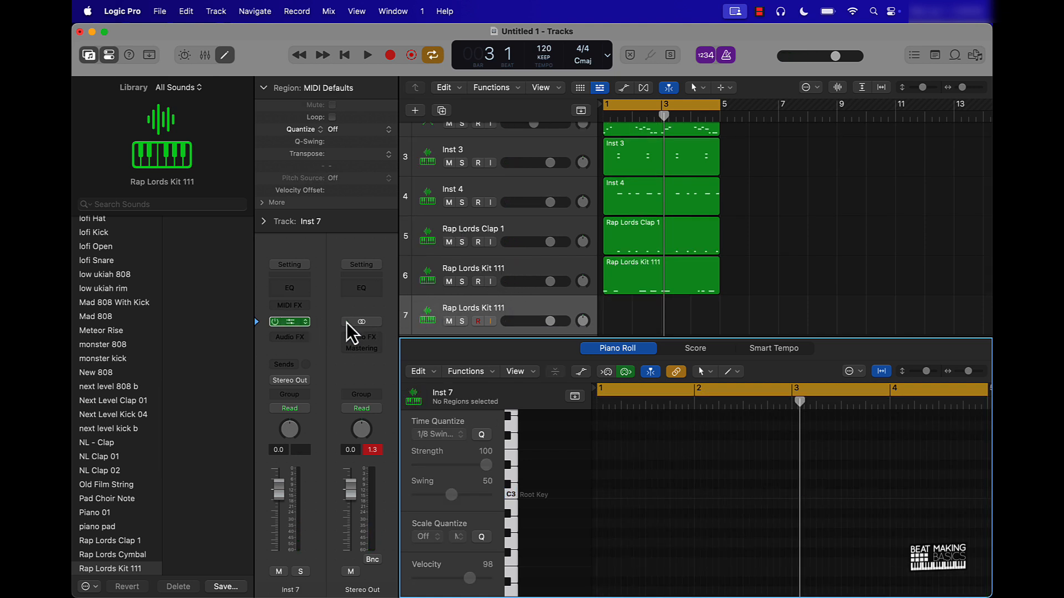
- Load the *Hat preset onto the seventh track's Quick Sampler
click(289, 321)
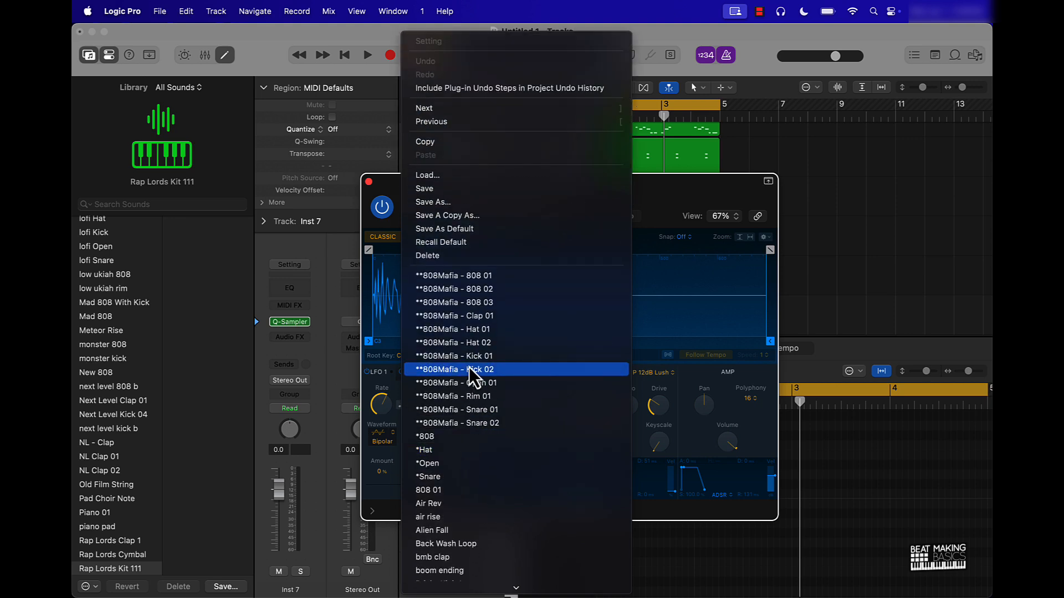
mouse_move(451, 450)
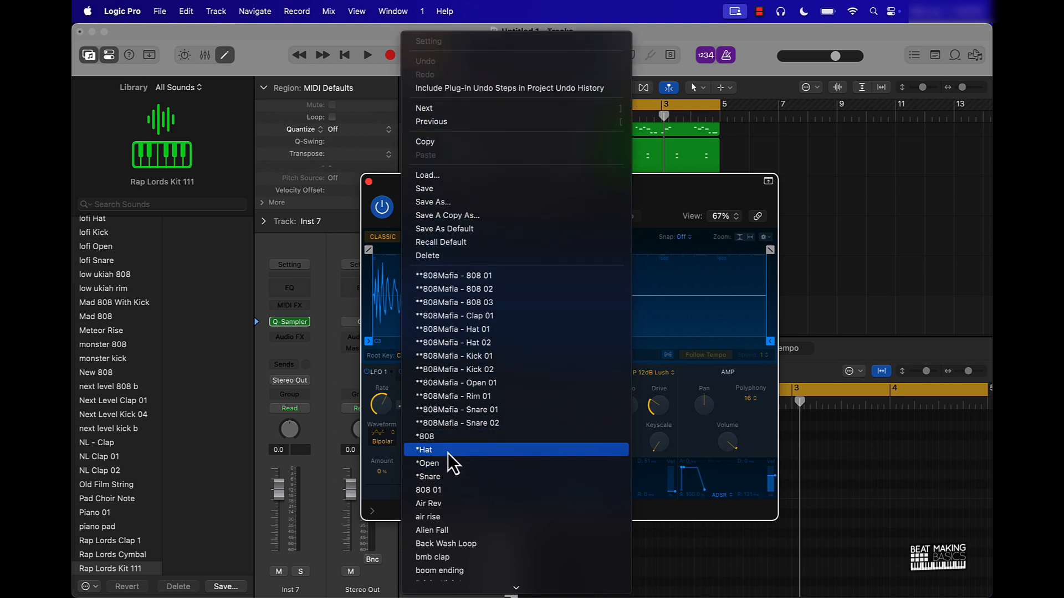
click(423, 450)
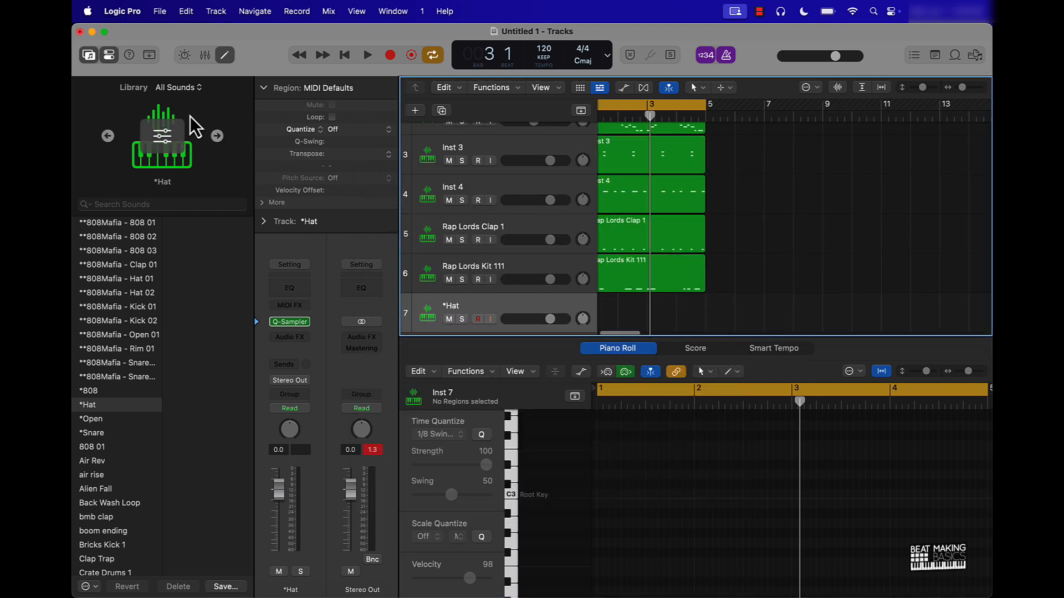
- Draw eight evenly spaced hi-hat notes at the root key across bar 1 of the *Hat track
scroll(left, 3)
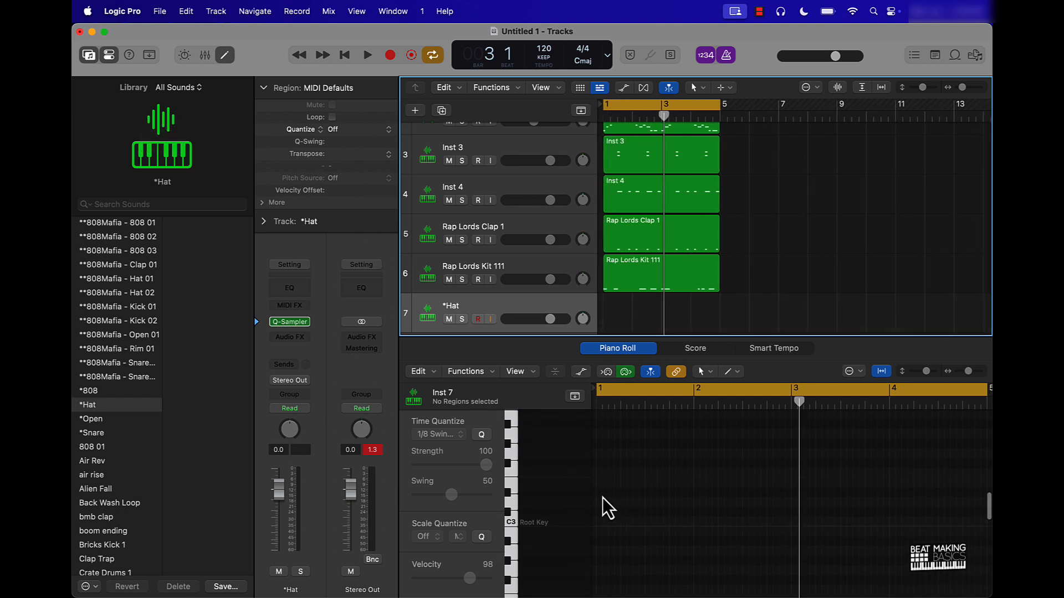
mouse_move(606, 502)
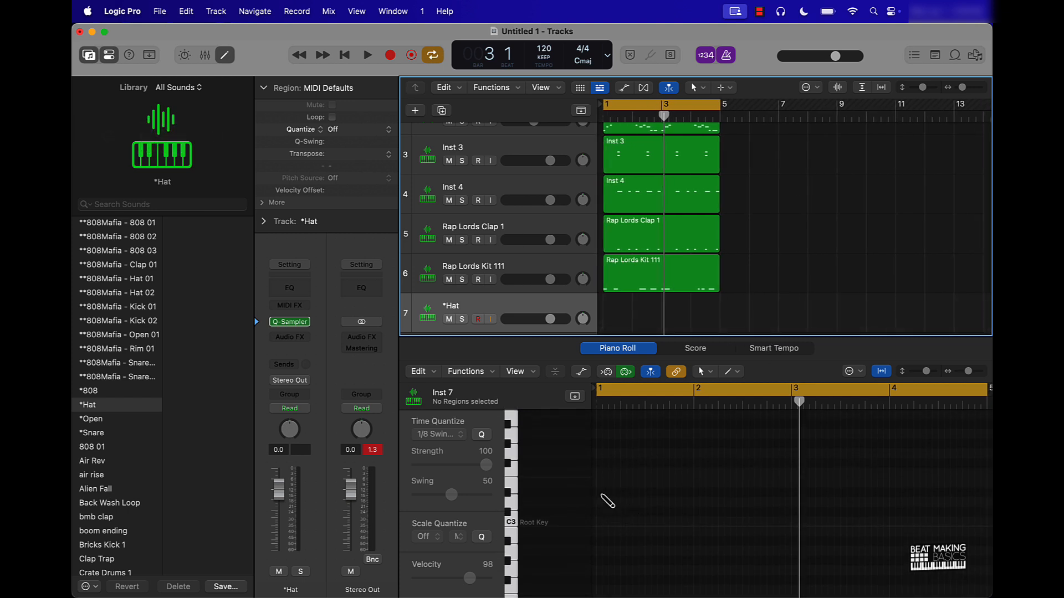
mouse_move(604, 534)
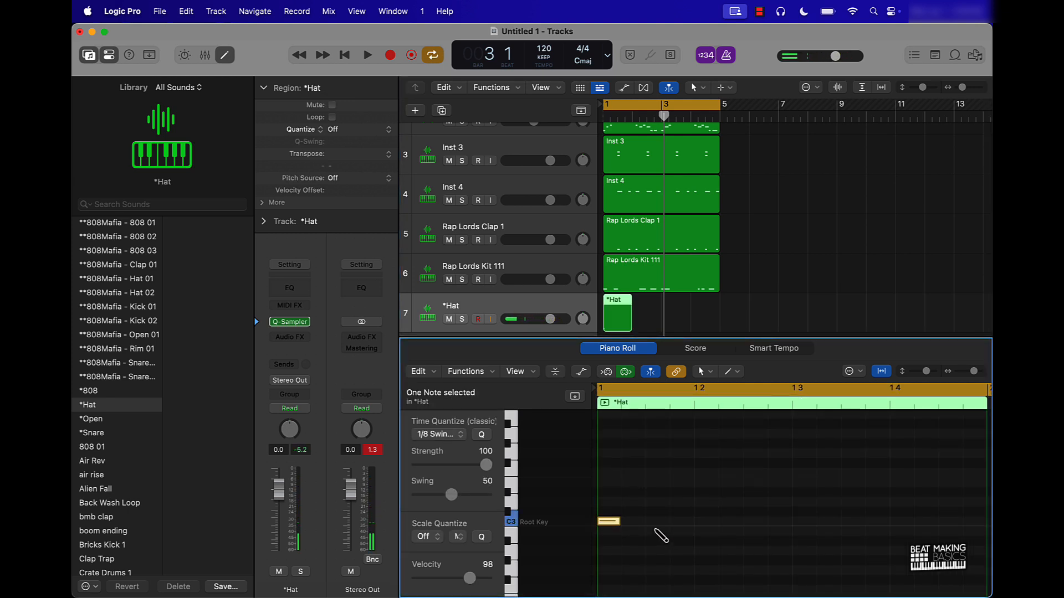
click(657, 521)
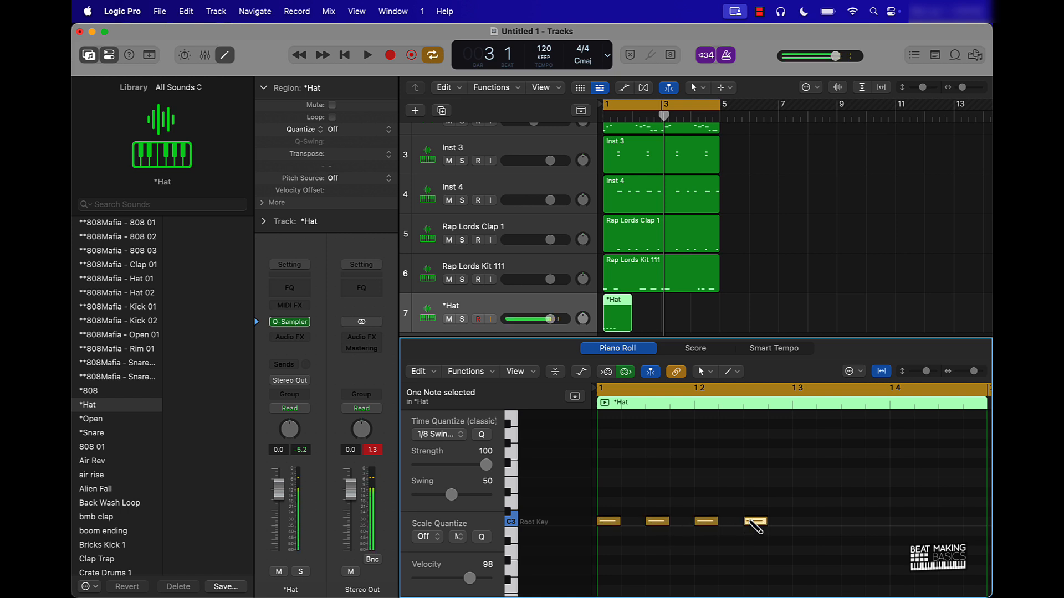
scroll(right, 3)
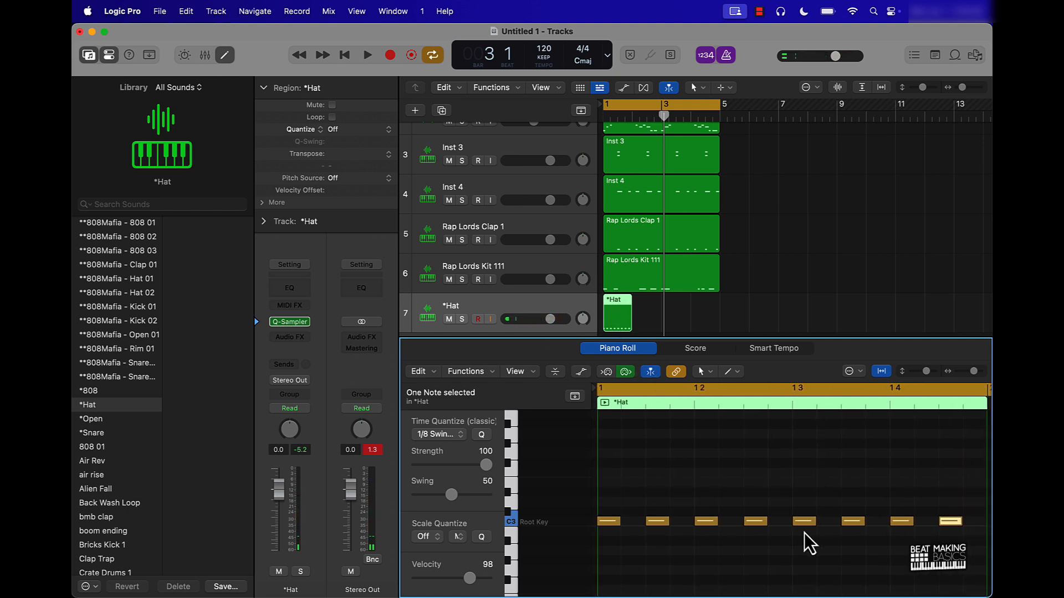
mouse_move(623, 306)
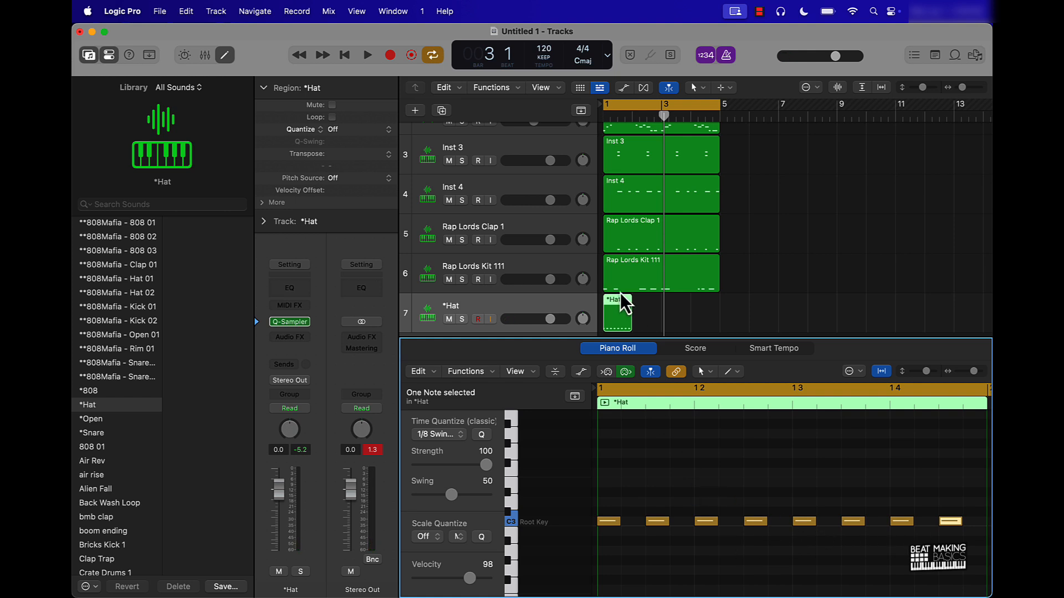
- Audition the hats, repeat the *Hat region three times and join the copies into one four-bar region
click(367, 56)
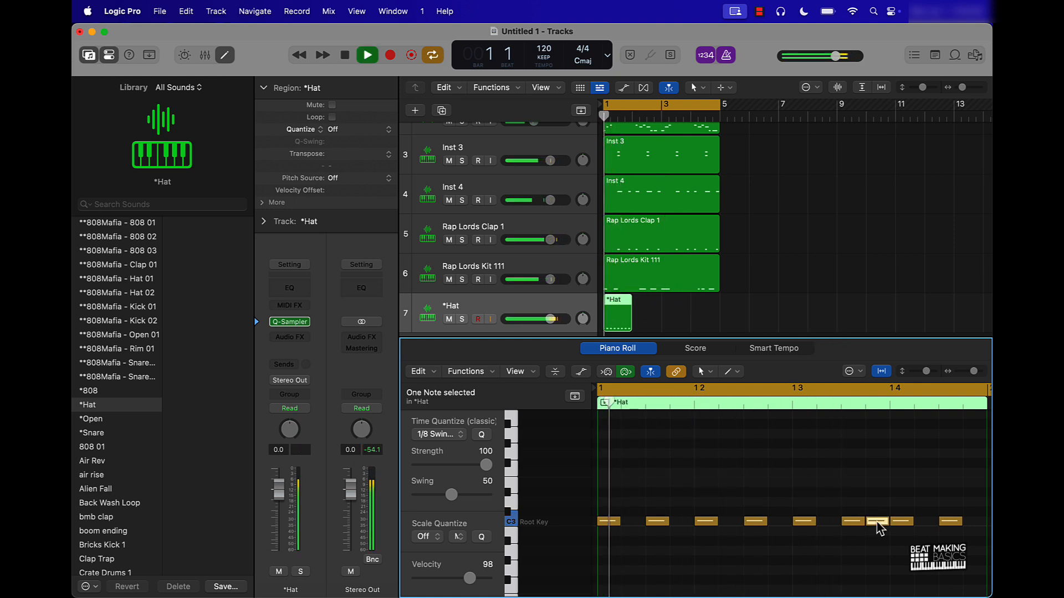
click(367, 55)
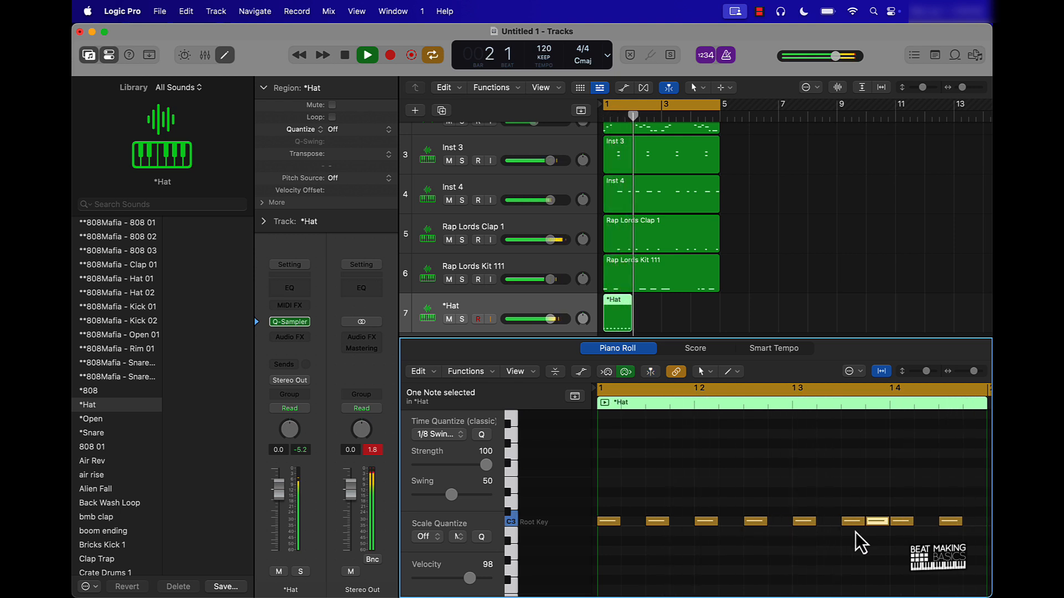
click(618, 318)
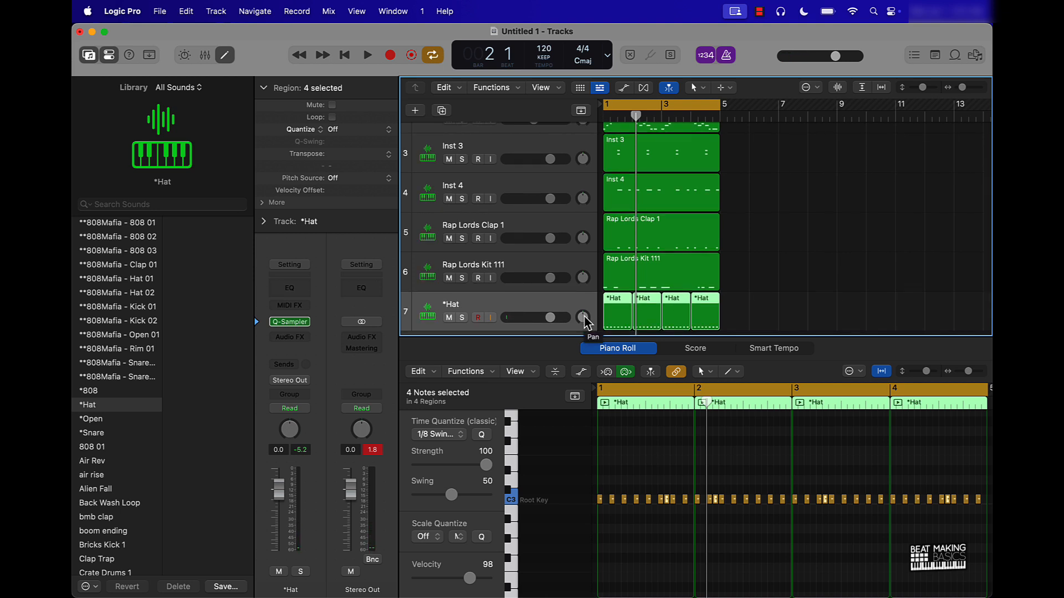
click(367, 55)
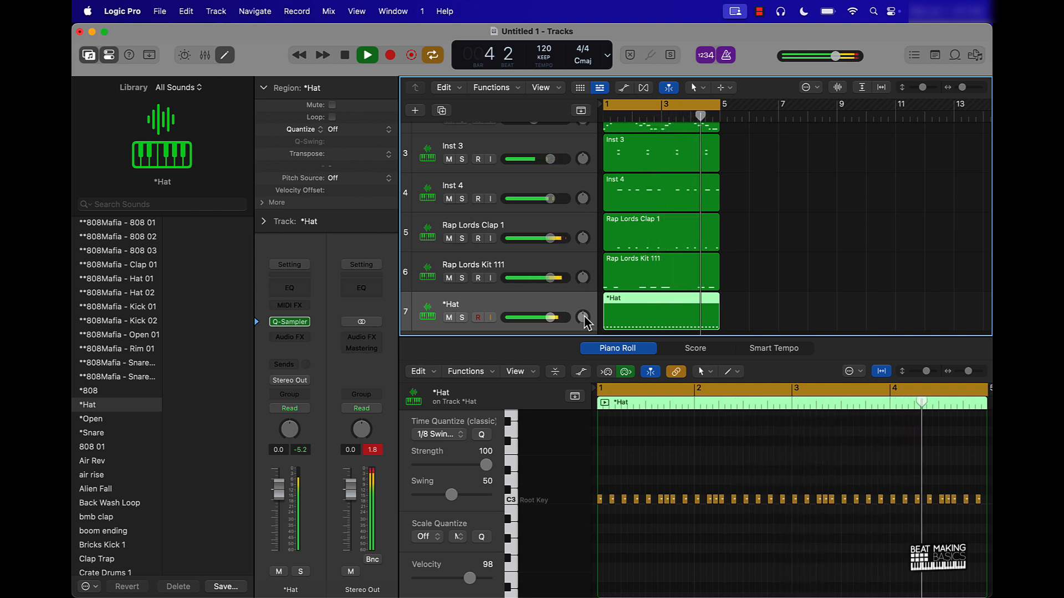
- Hide the note editor and side panes and bring up the Mixer over the seven tracks
click(367, 56)
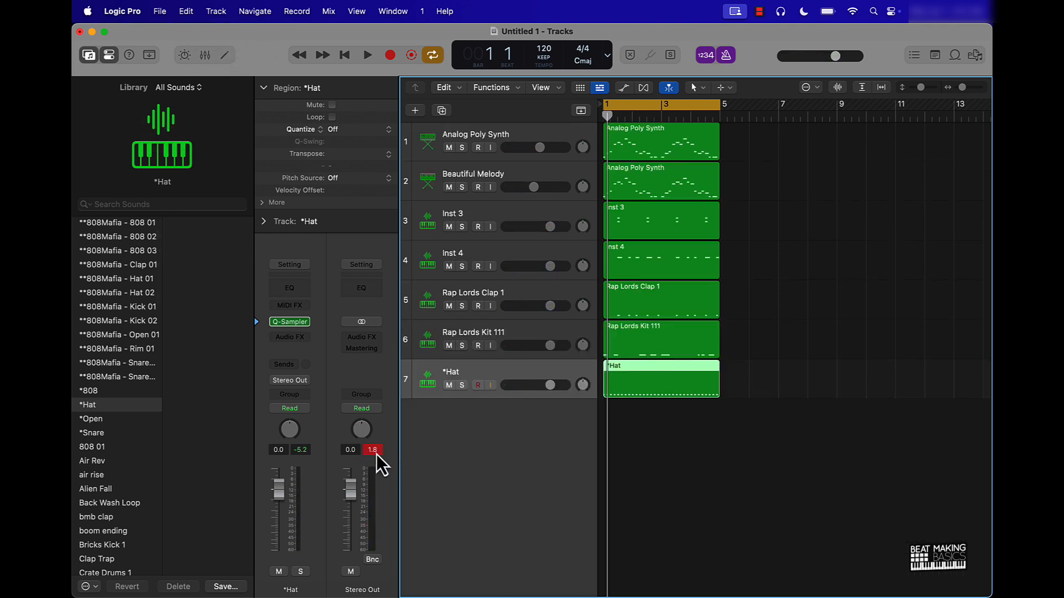
mouse_move(224, 64)
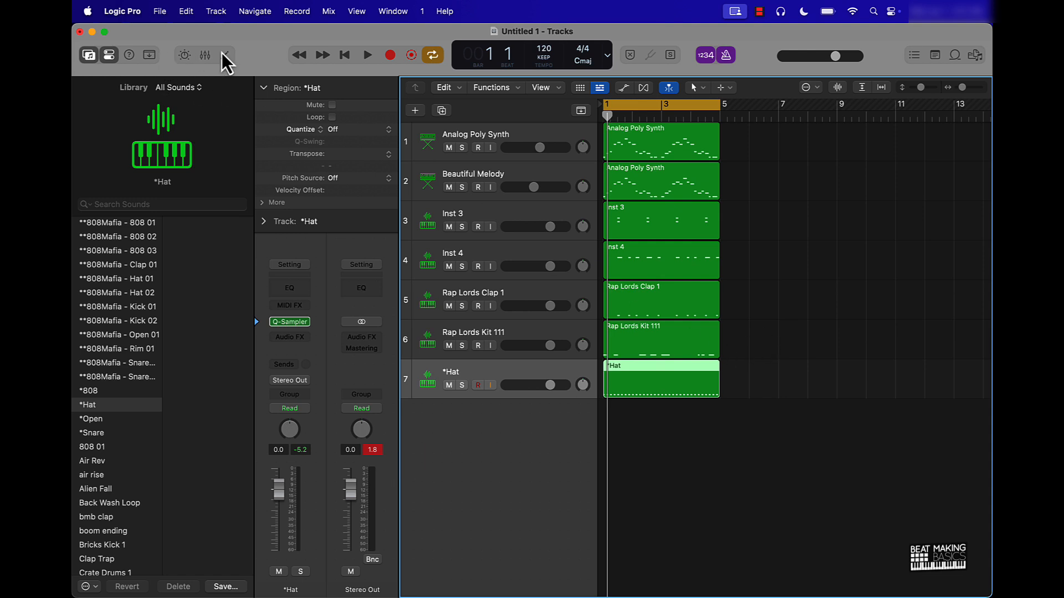
click(204, 55)
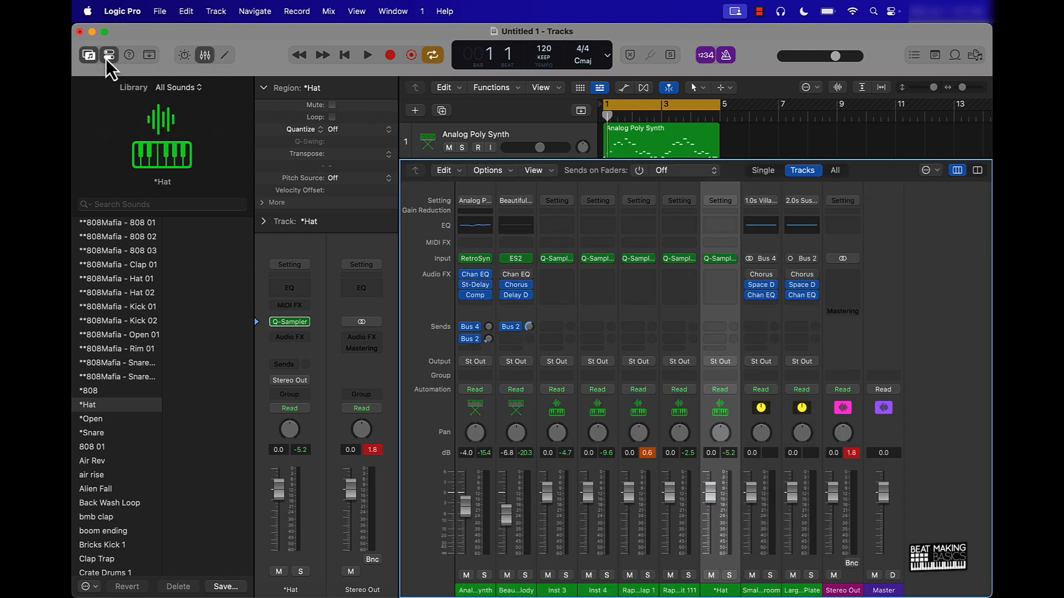
click(108, 56)
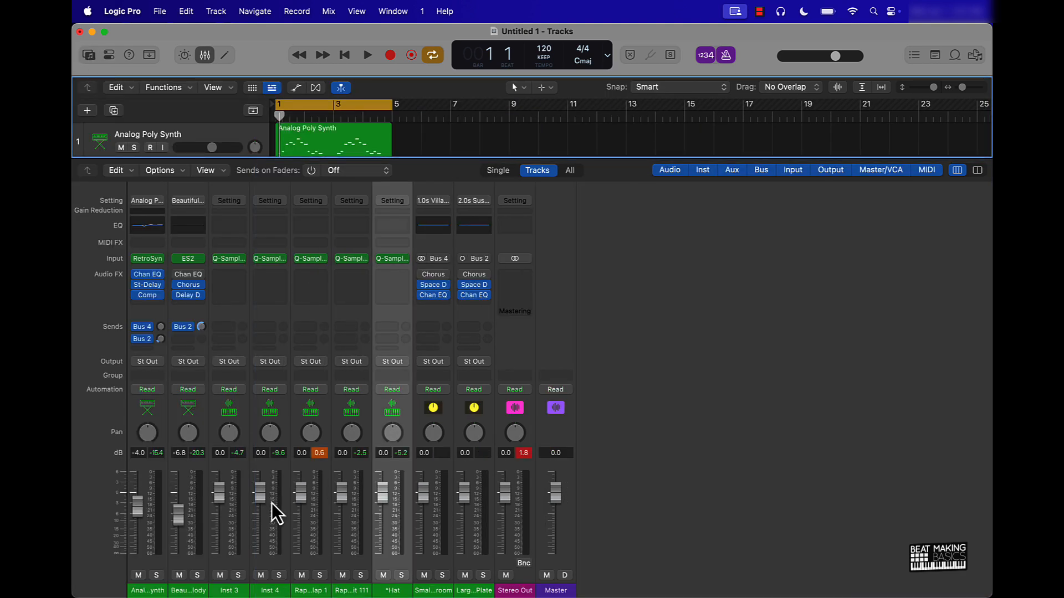
mouse_move(166, 567)
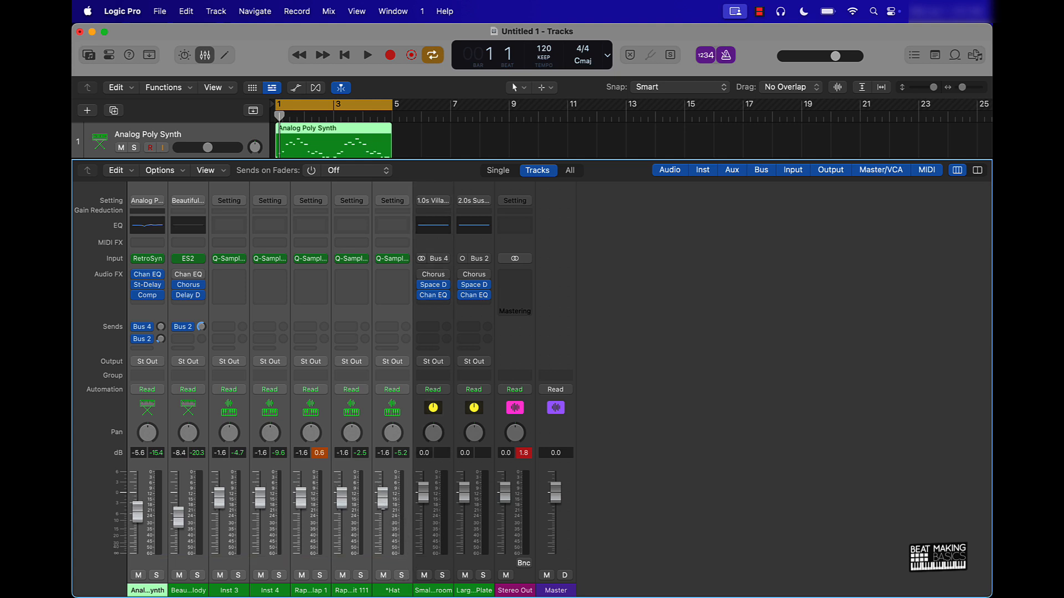
- Pull the selected channel faders down about 1.5 dB while the beat plays, then leave only the tracks showing
click(367, 55)
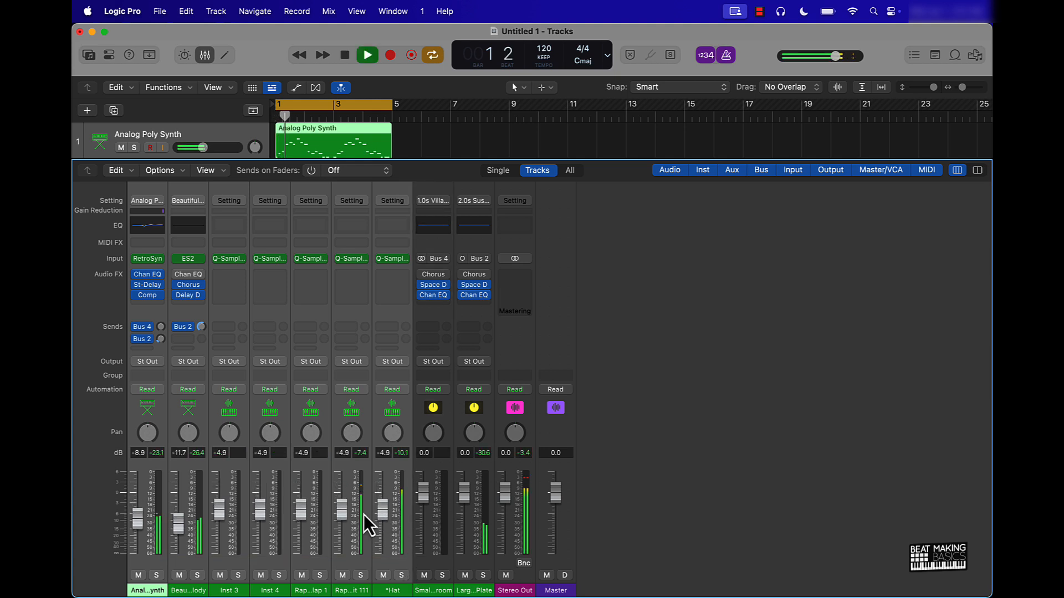
click(367, 55)
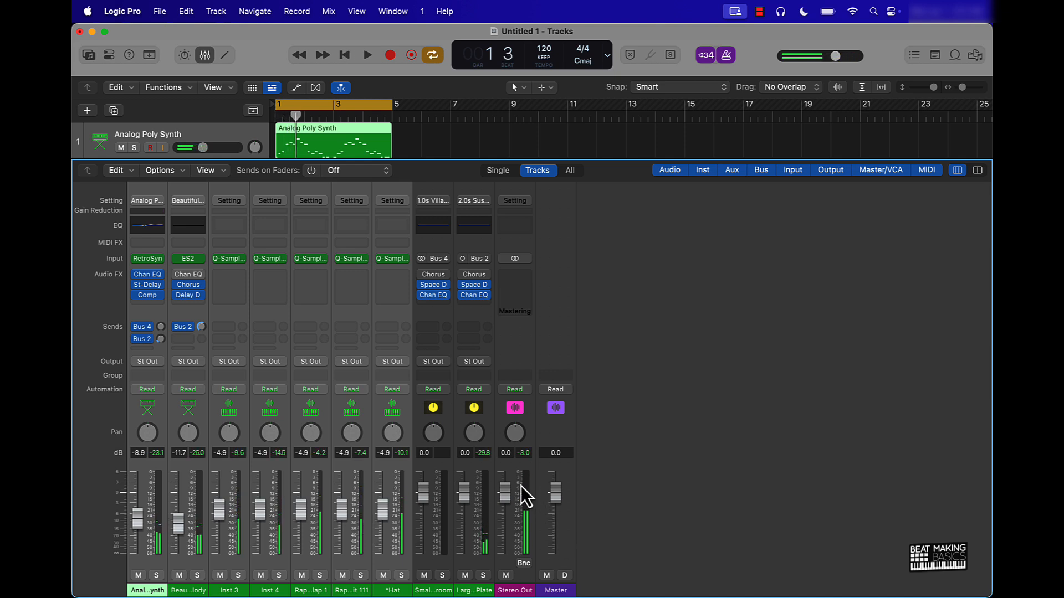
mouse_move(407, 518)
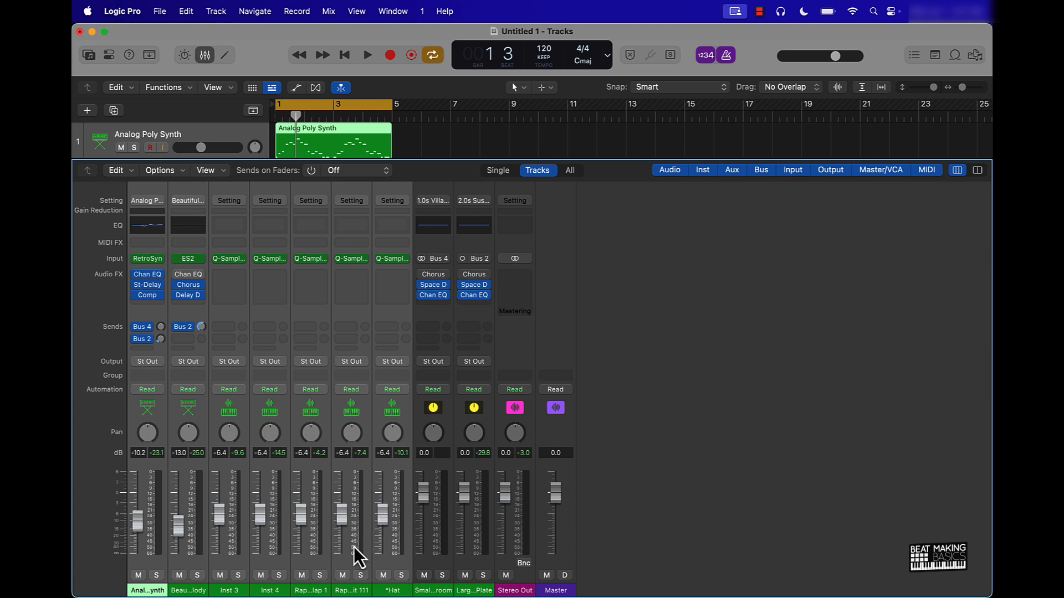
click(367, 55)
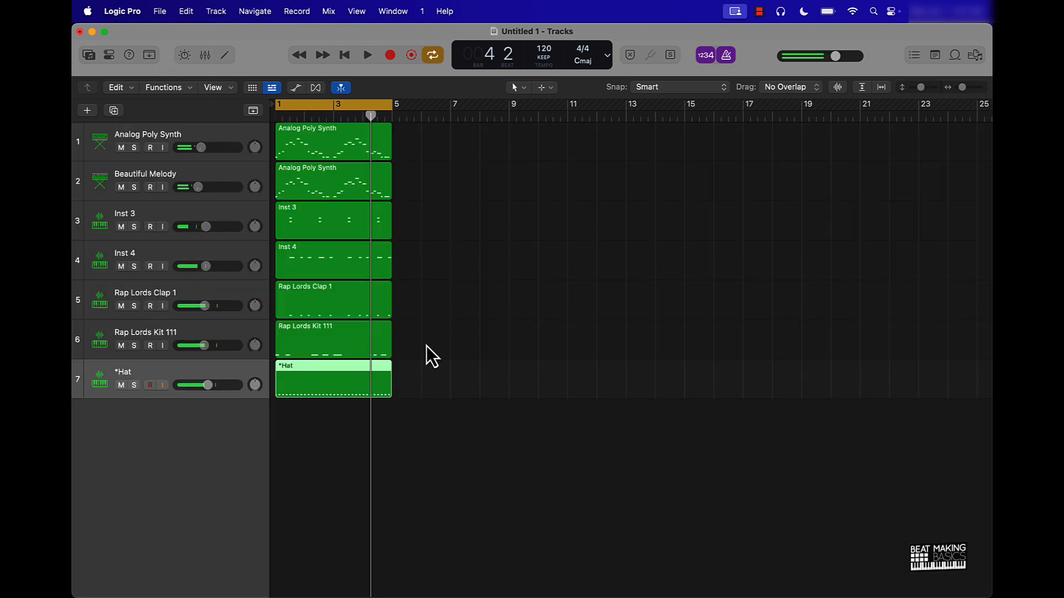
- Show the Library and rename the drum tracks to Snare, Clap 1 and Clap 2
click(89, 55)
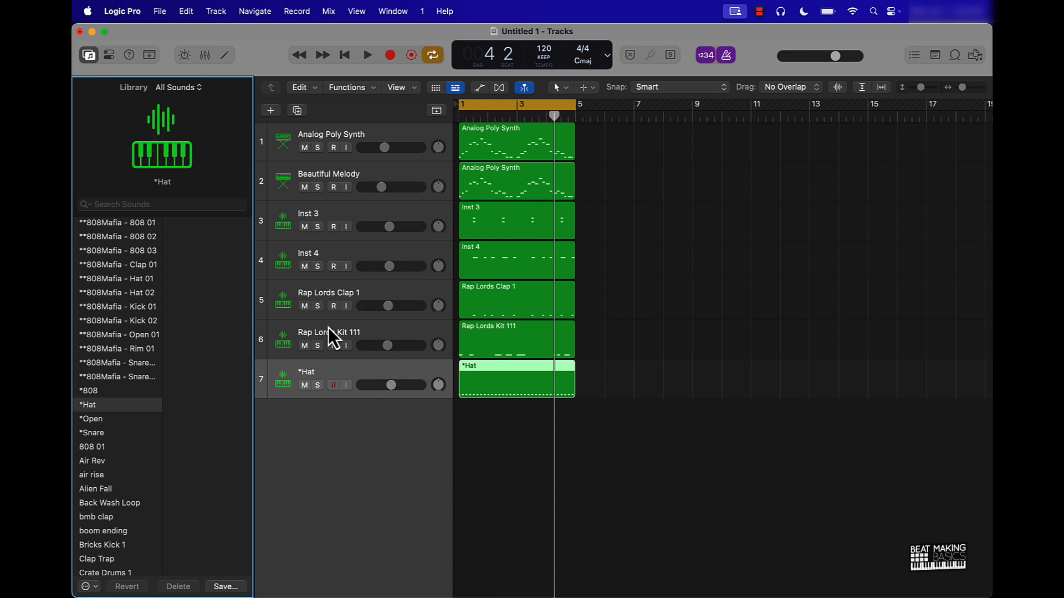
mouse_move(329, 222)
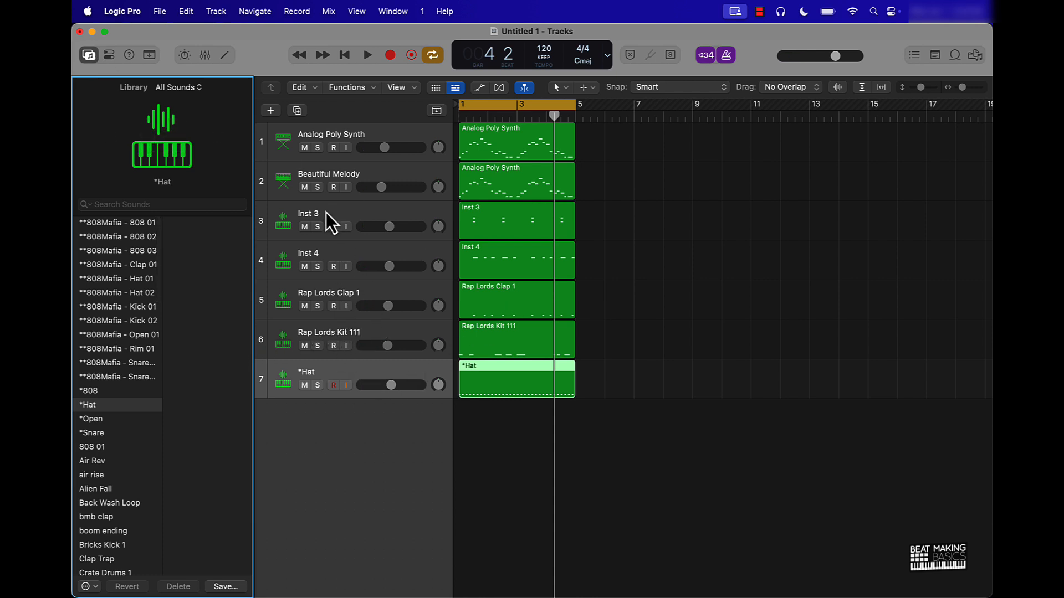
mouse_move(340, 256)
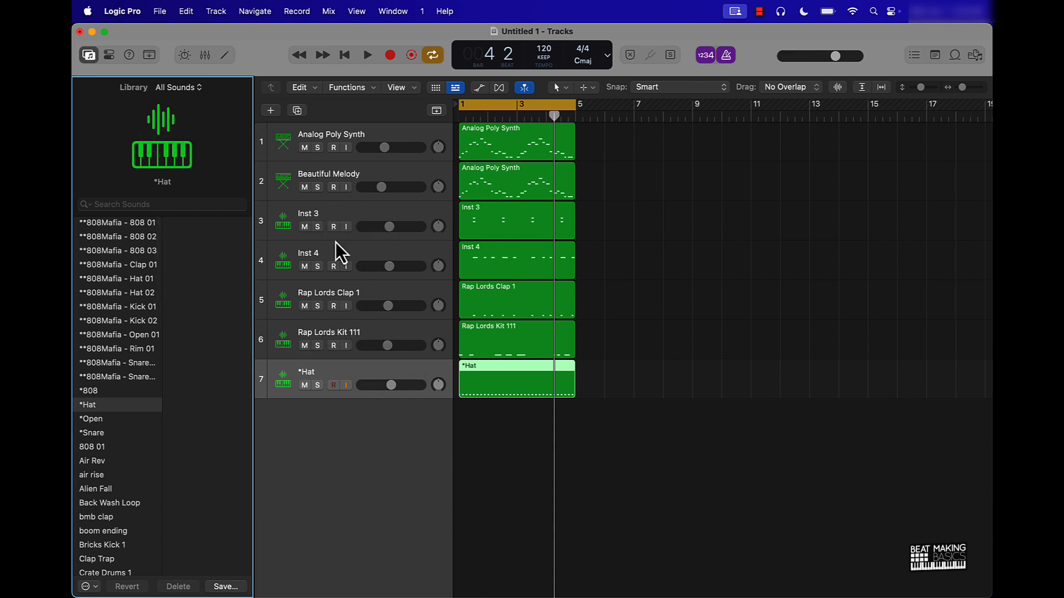
mouse_move(302, 264)
text(Clap)
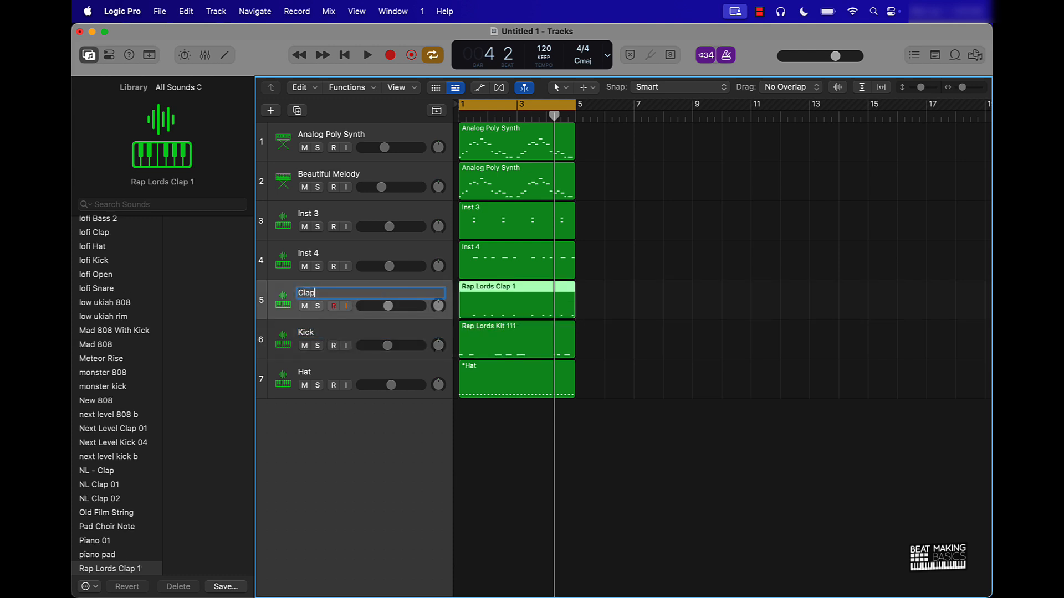
double_click(319, 253)
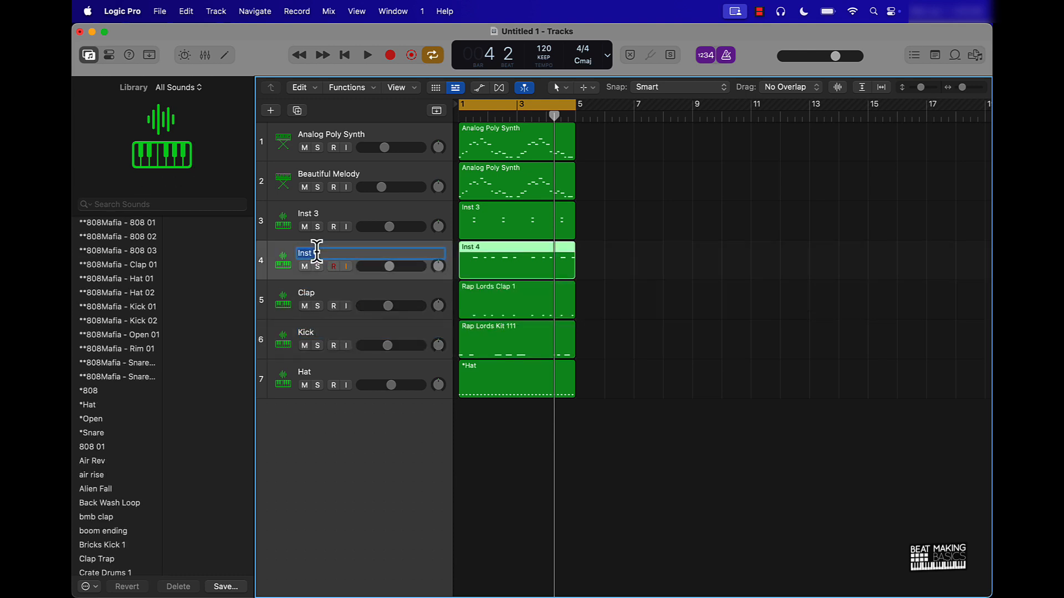
text(Snare)
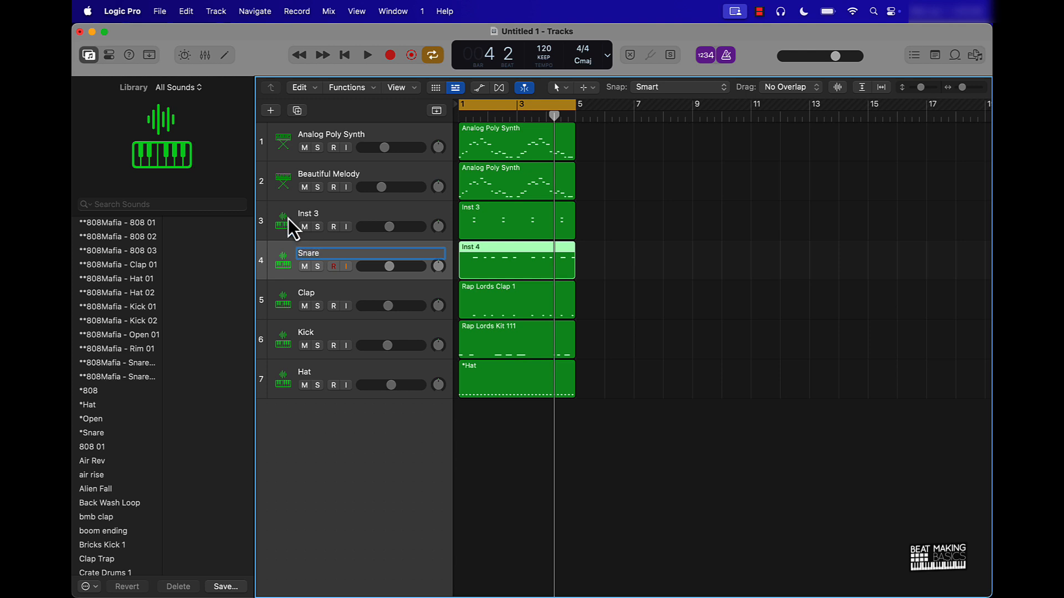
double_click(332, 213)
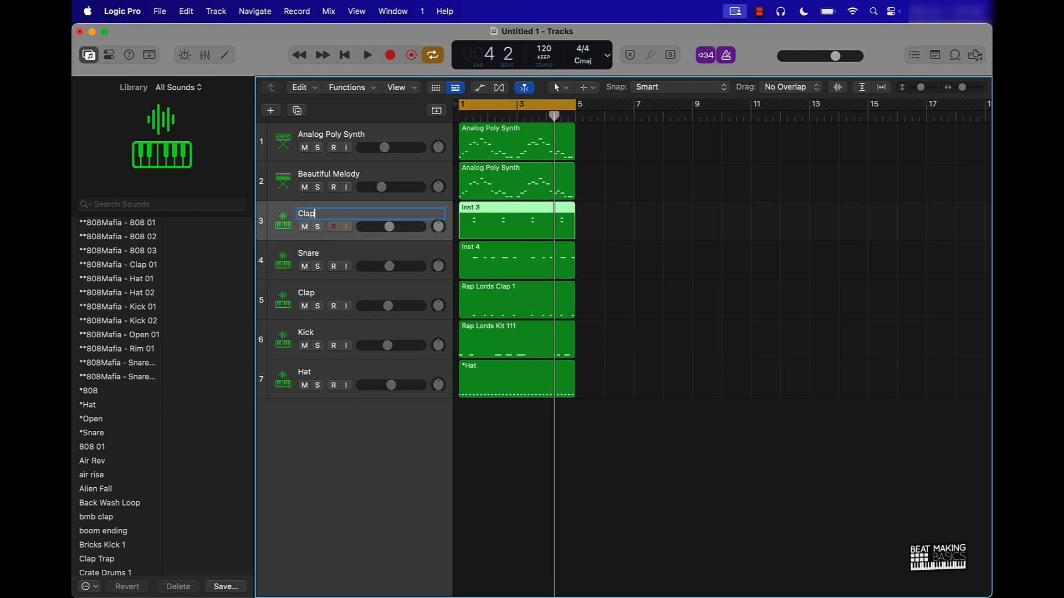
text(1)
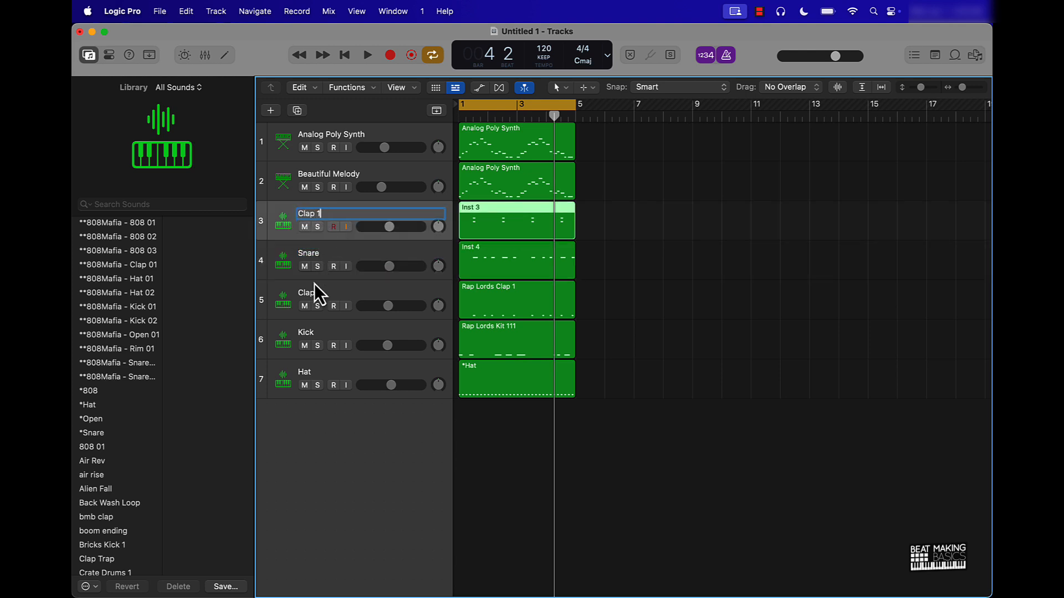
click(372, 292)
text( 2)
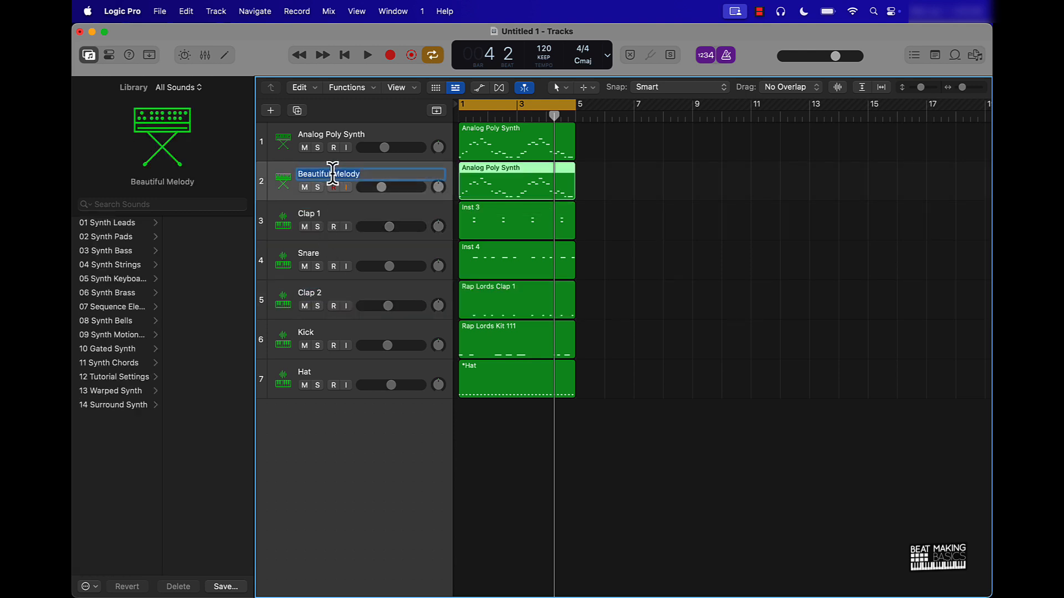
- Rename the two synth tracks to Synth 1 and Synth 2
text(Mel)
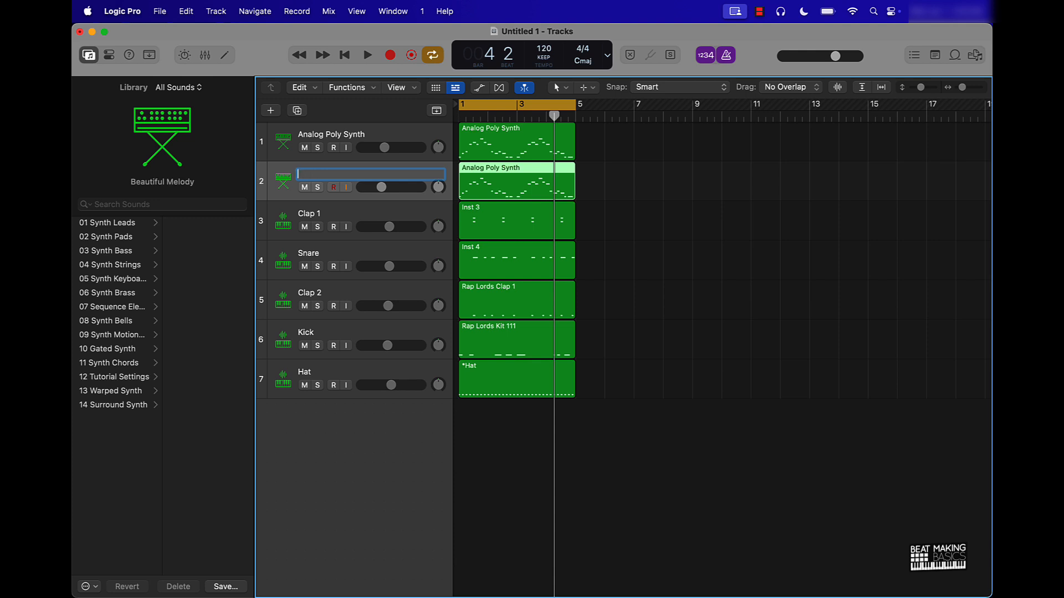
text(Synth)
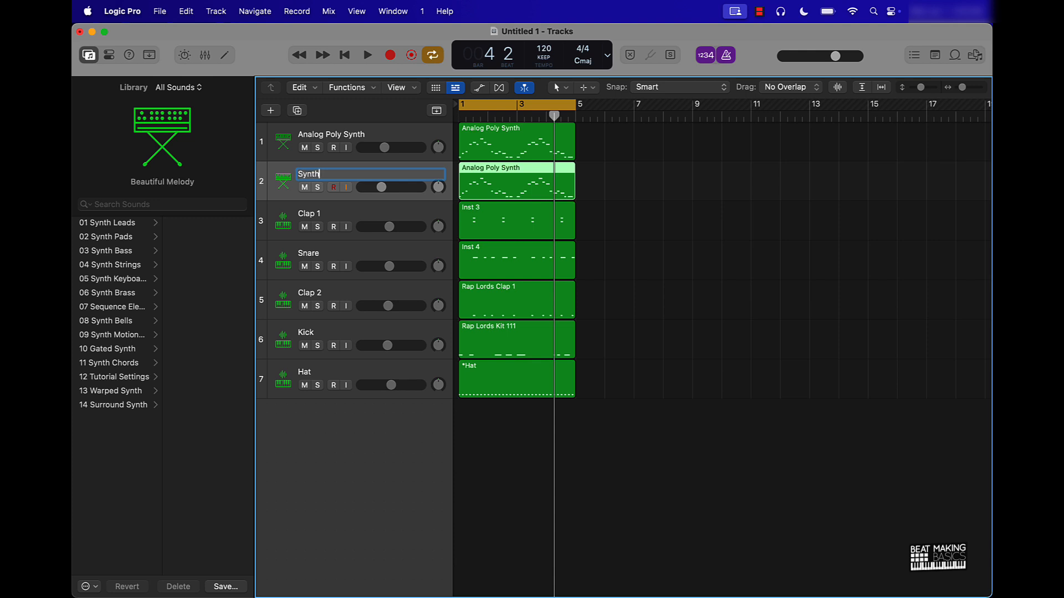
text(1)
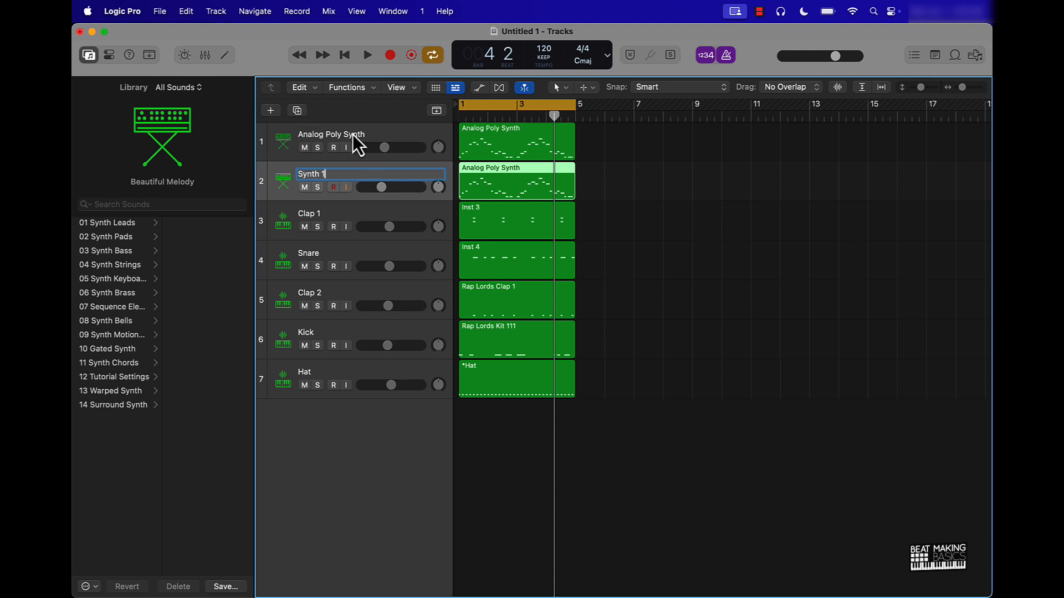
click(331, 134)
text(Synth)
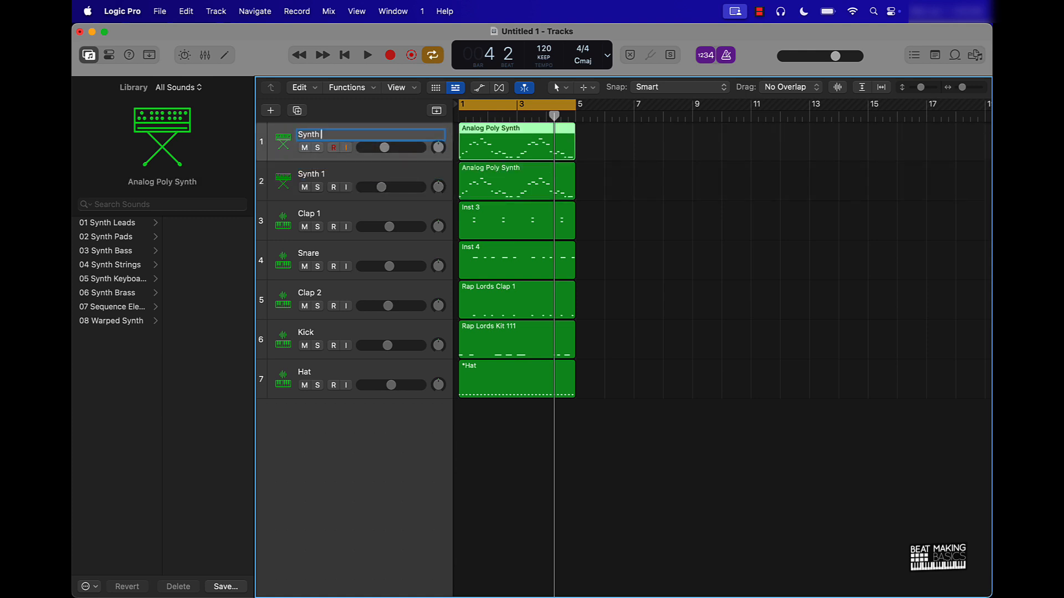
text(1)
click(370, 174)
text(2)
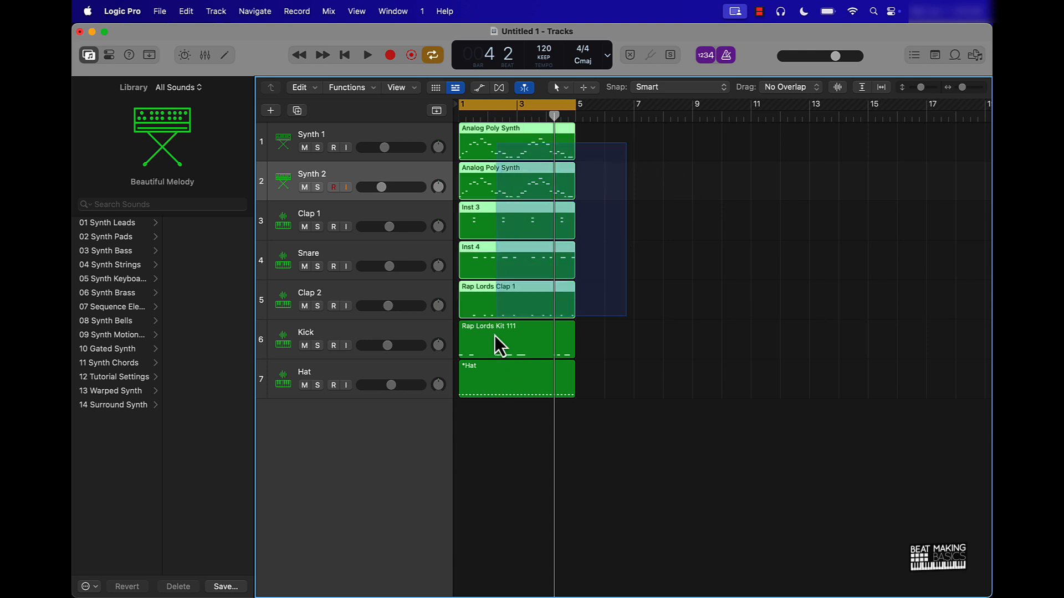
- Select all regions so each can be named after its track
click(471, 464)
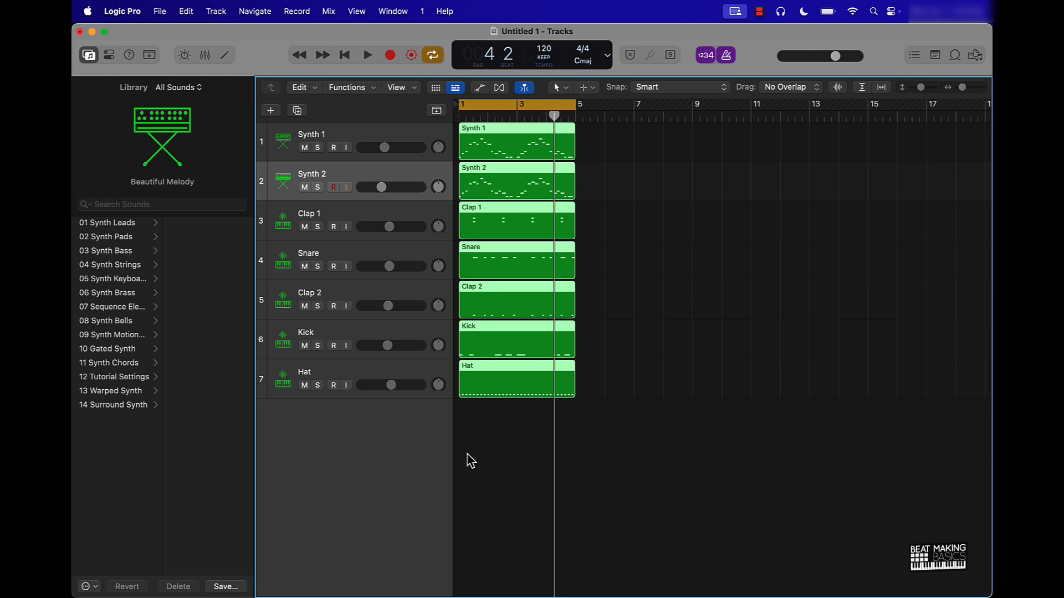
mouse_move(510, 460)
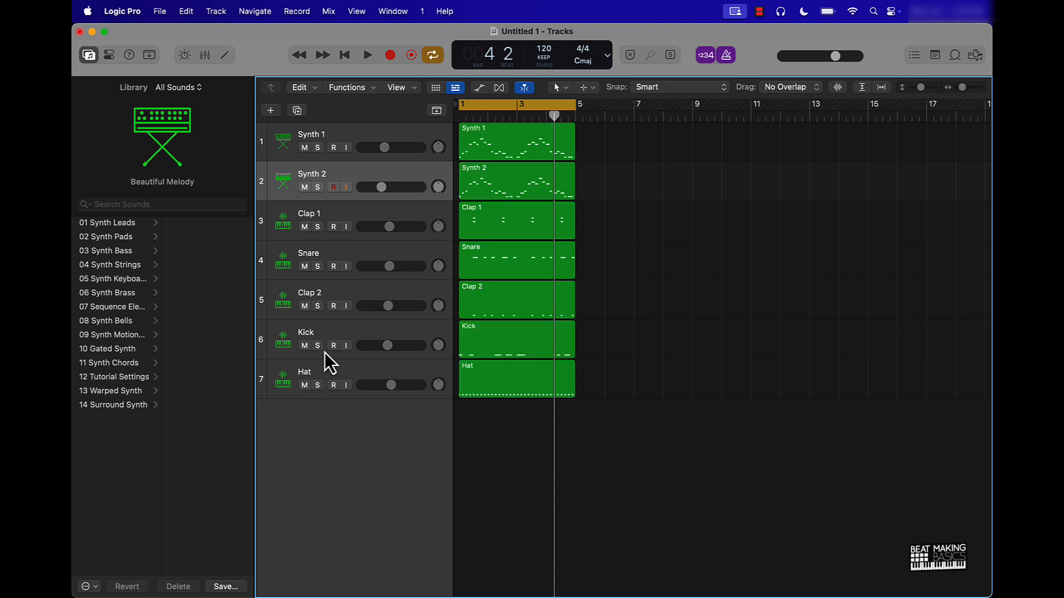
mouse_move(486, 183)
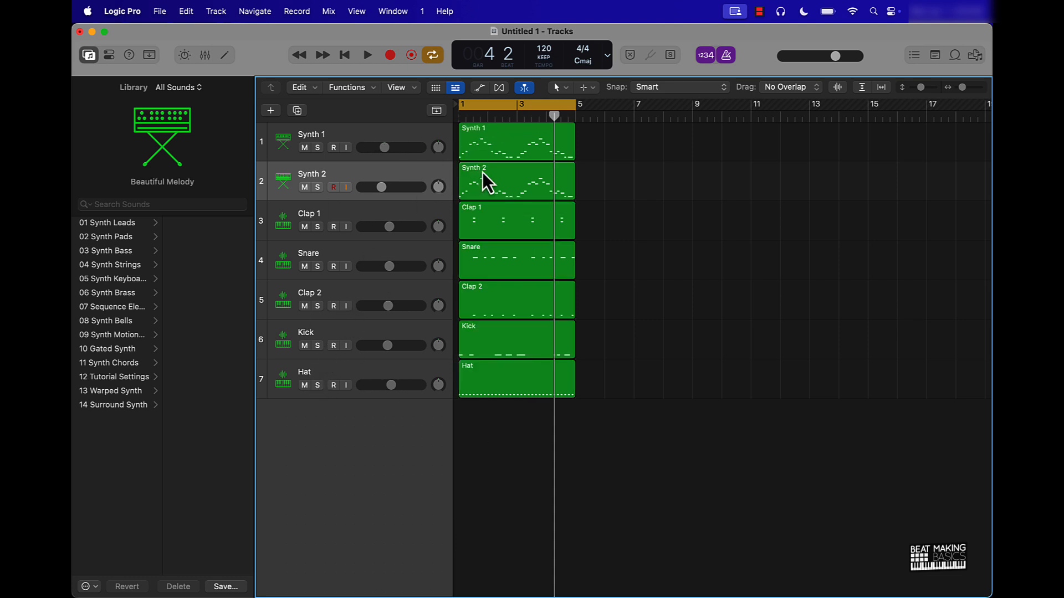
mouse_move(302, 339)
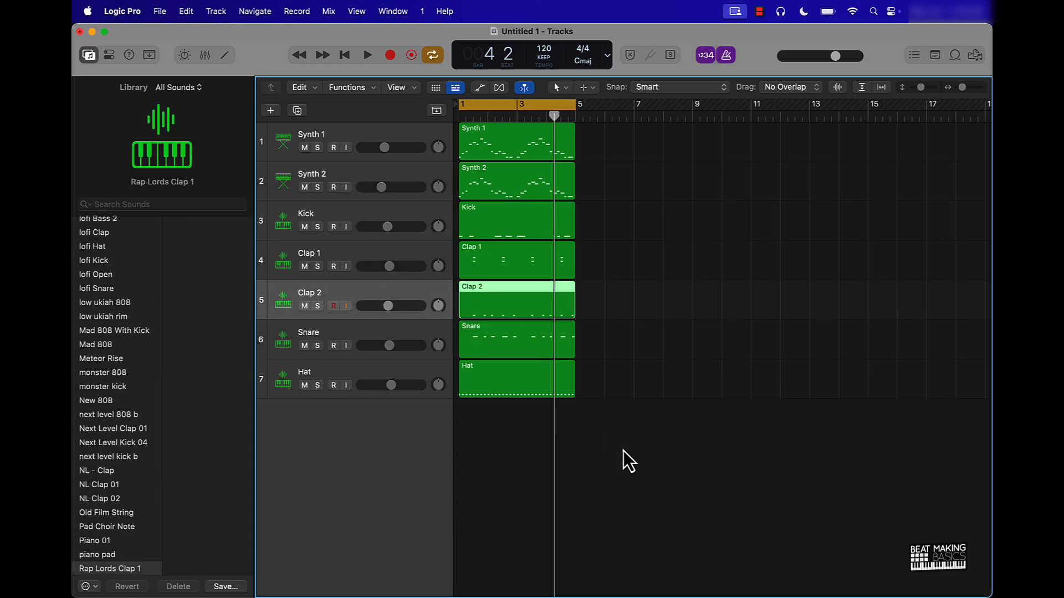
click(621, 461)
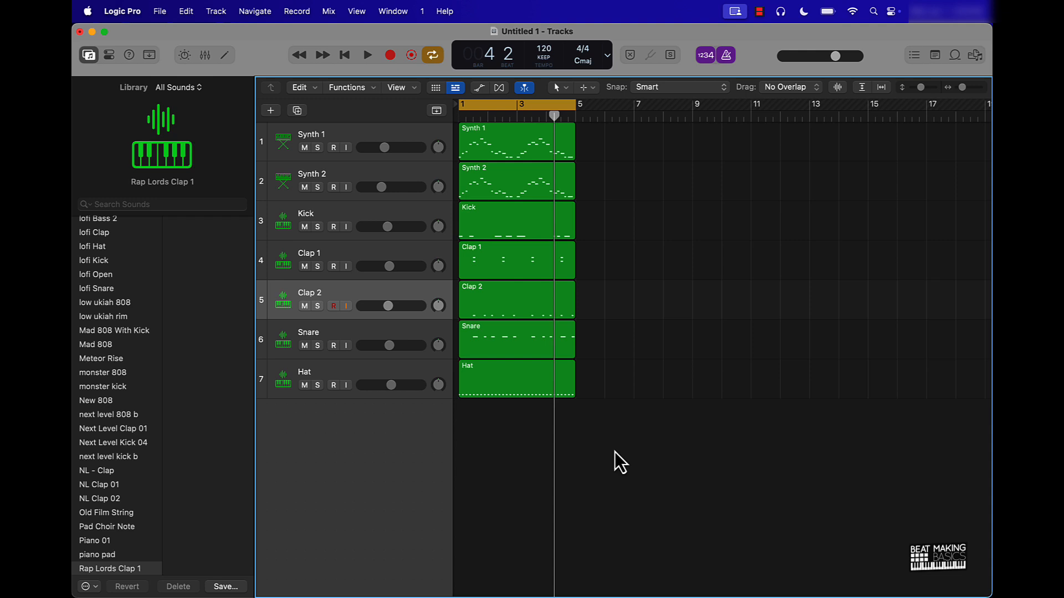
mouse_move(618, 458)
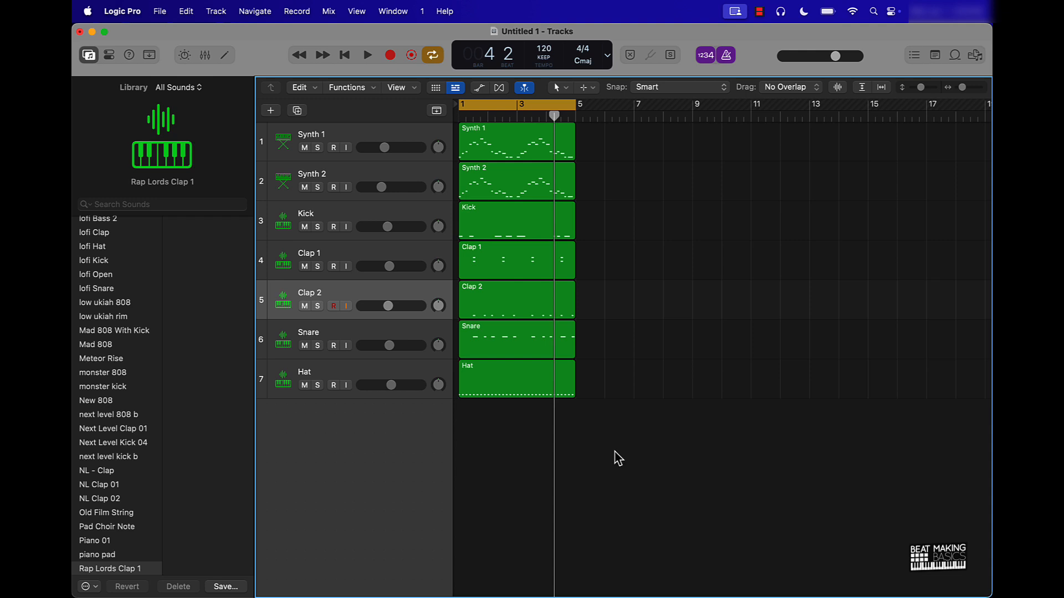